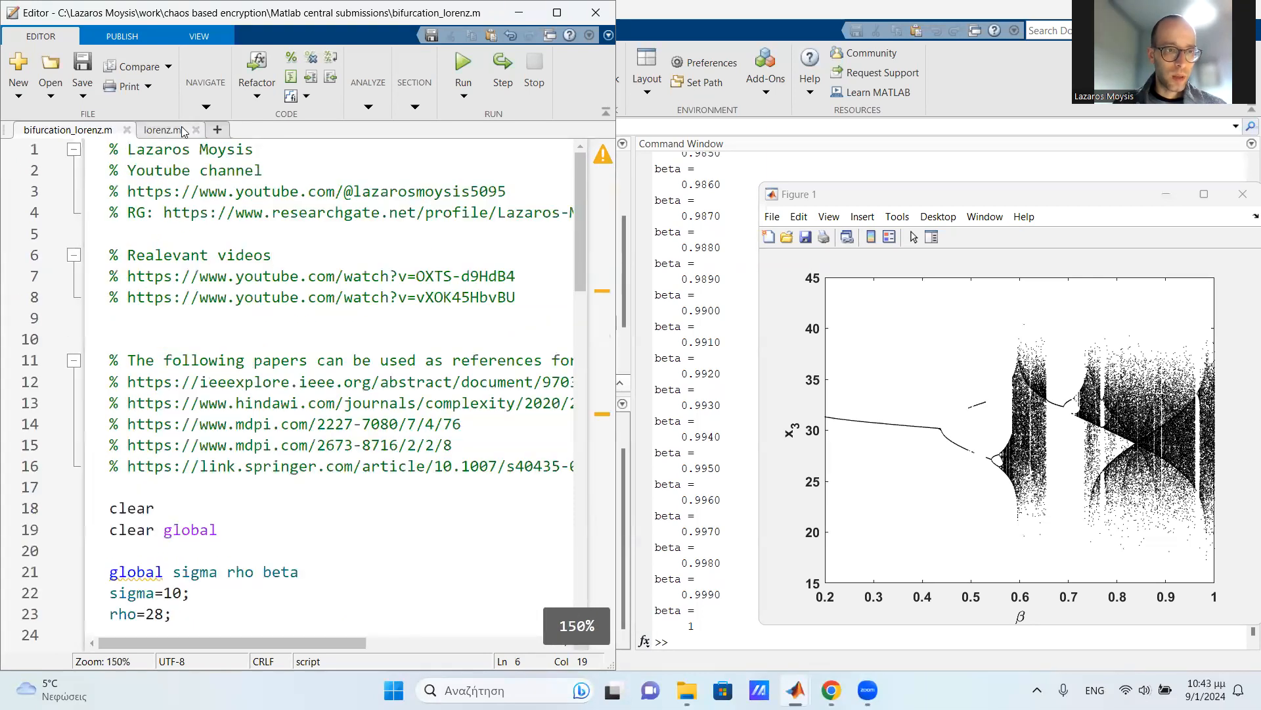
# Step: Bring up the lorenz.m function file that defines the Lorenz equations
pyautogui.click(161, 130)
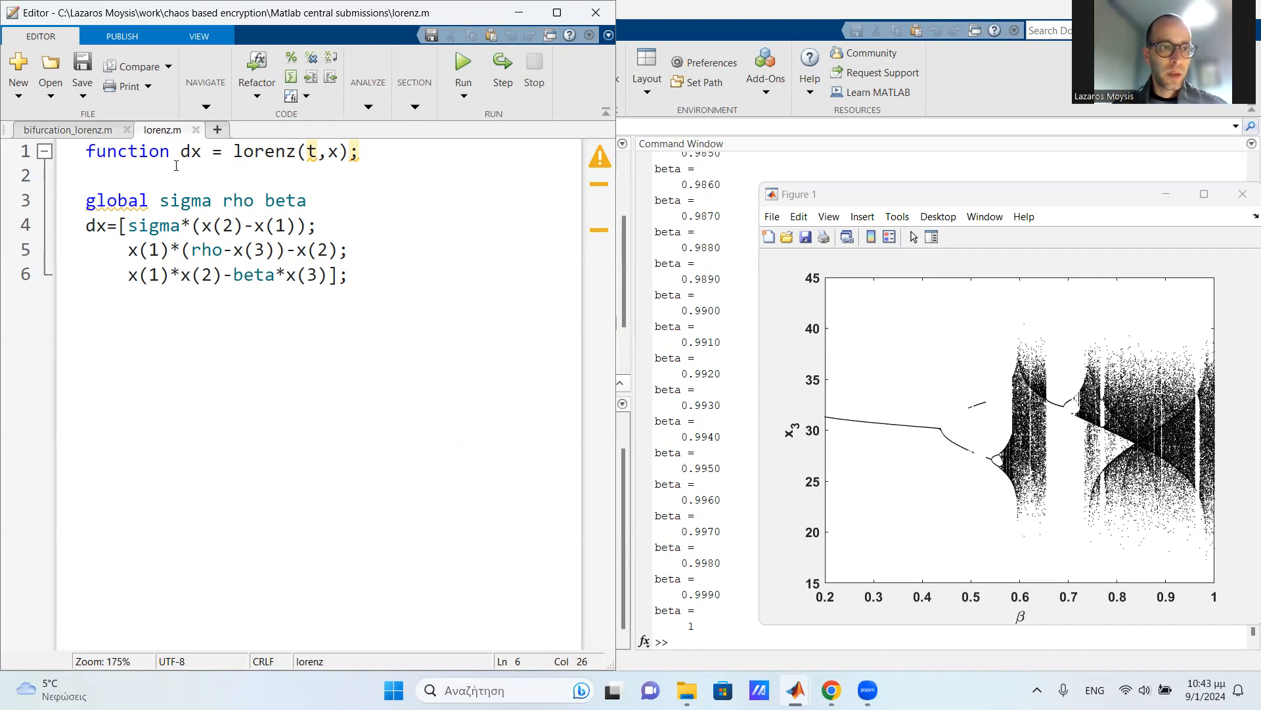
pyautogui.doubleClick(126, 152)
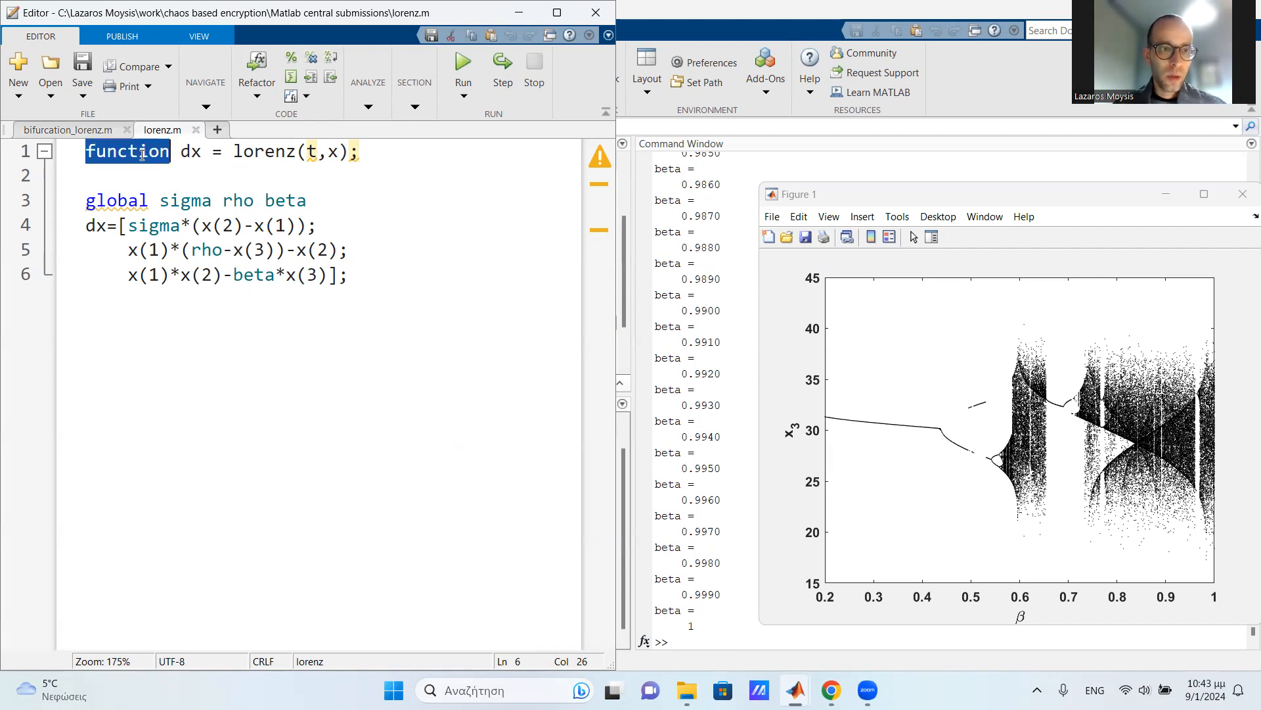
pyautogui.doubleClick(190, 151)
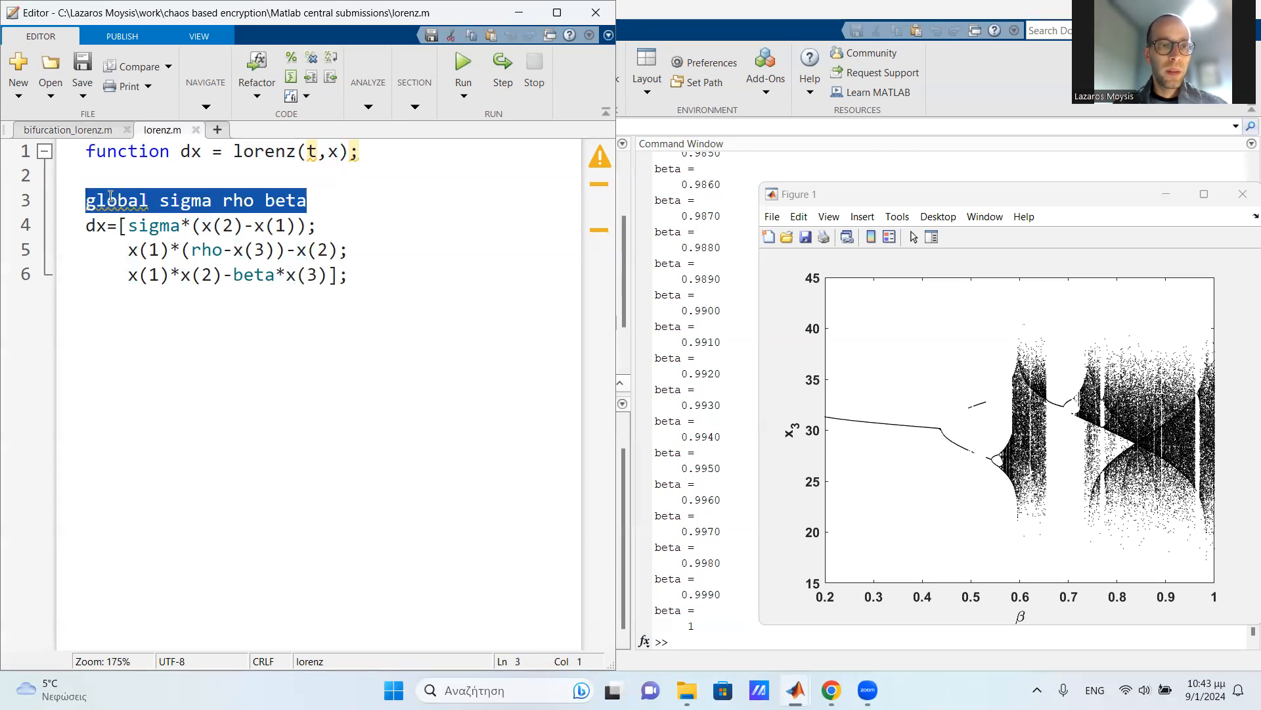
pyautogui.click(240, 201)
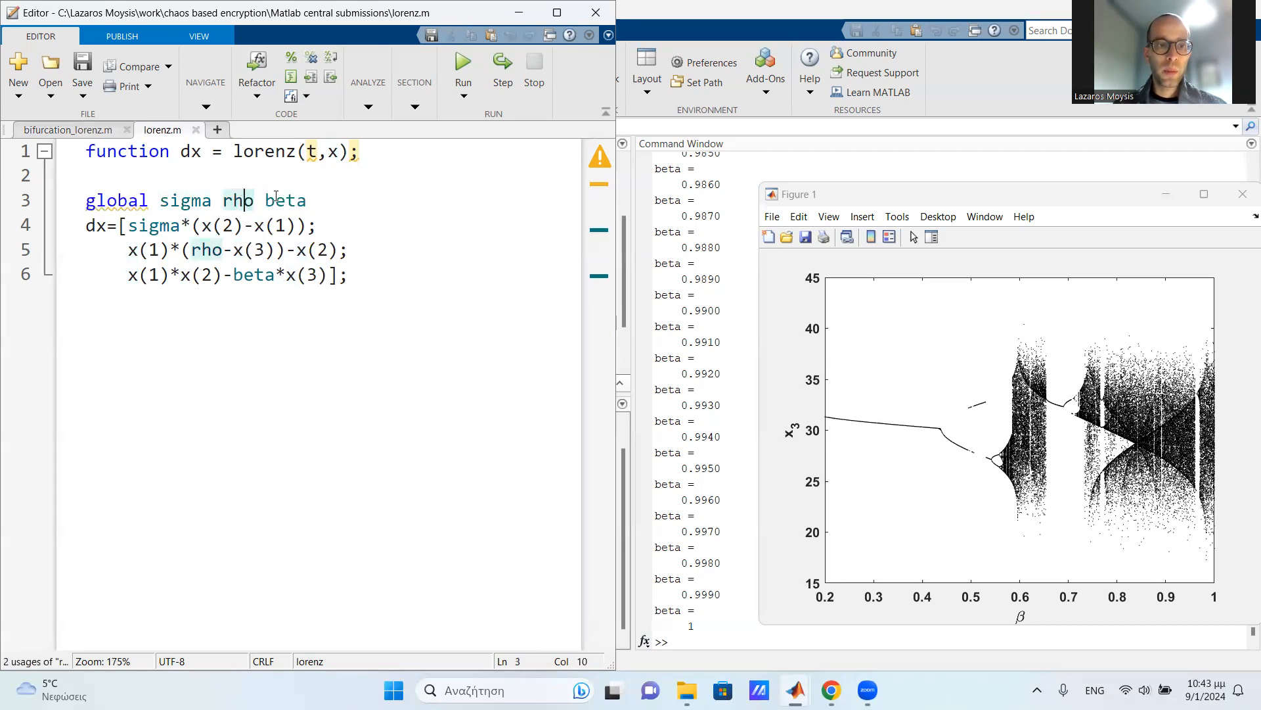
pyautogui.click(284, 200)
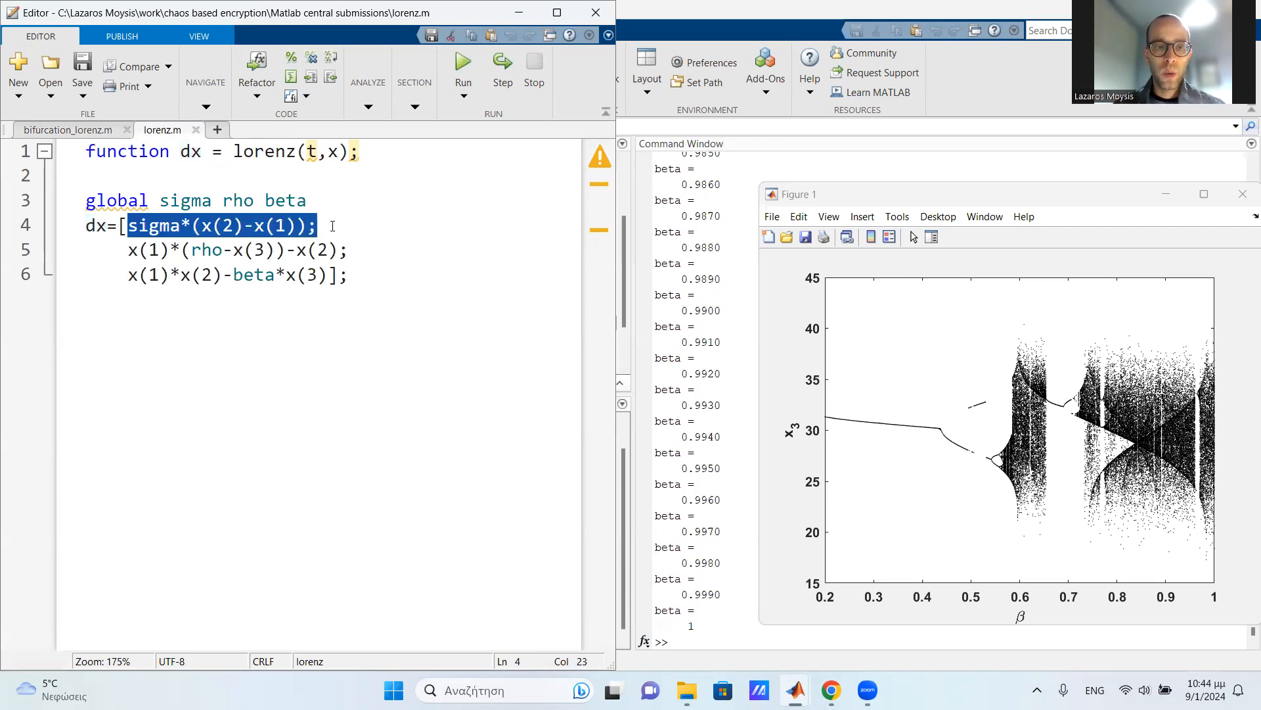
pyautogui.click(350, 250)
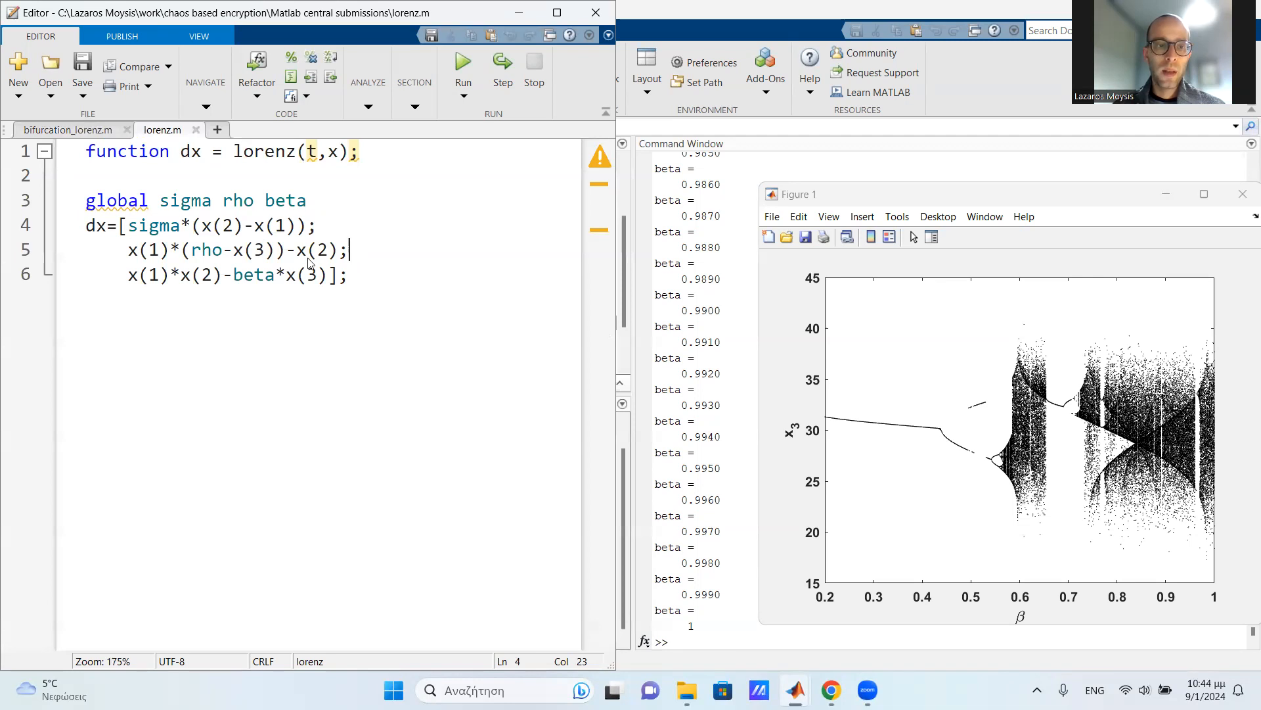
pyautogui.doubleClick(169, 275)
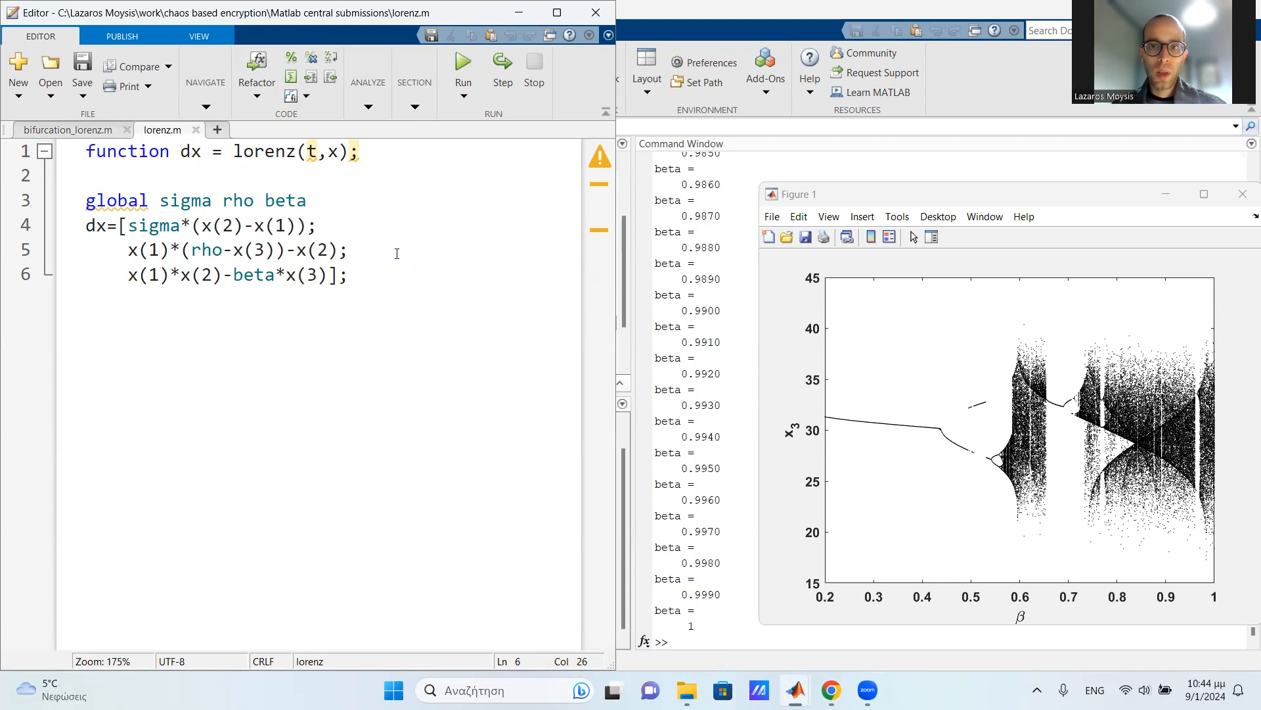
pyautogui.click(349, 275)
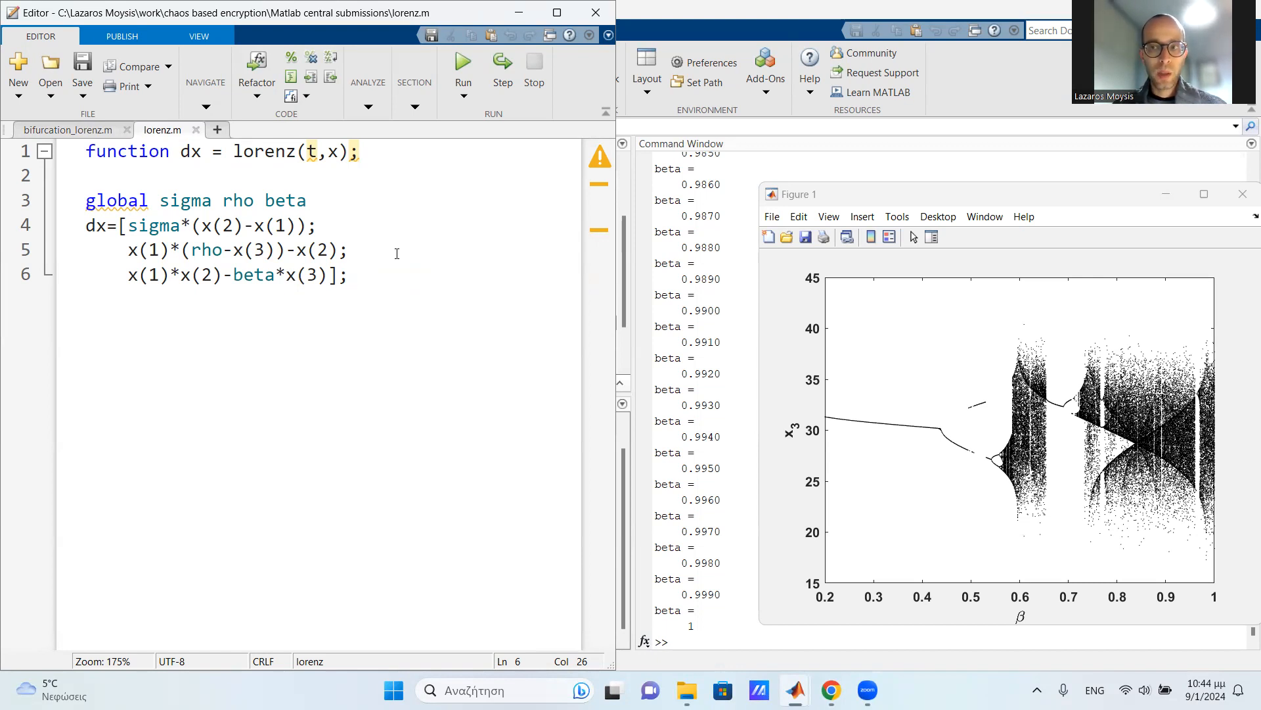
pyautogui.click(347, 275)
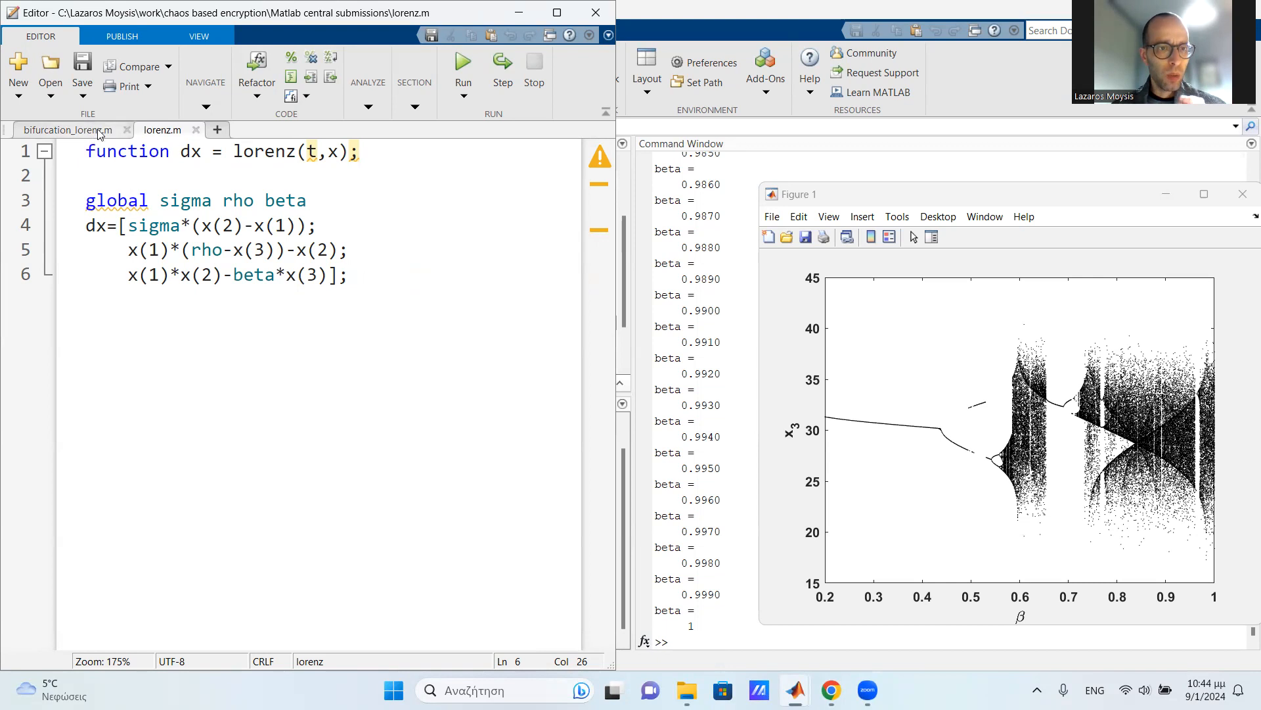
pyautogui.doubleClick(264, 151)
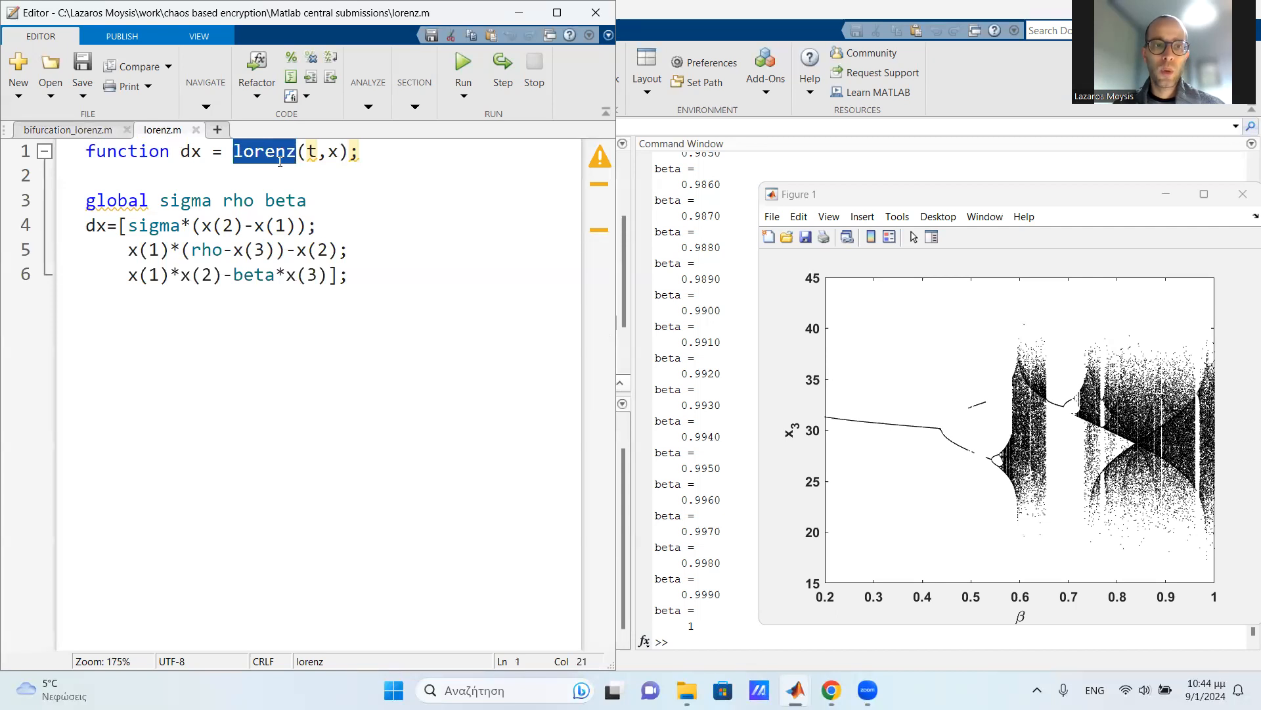
pyautogui.moveTo(69, 130)
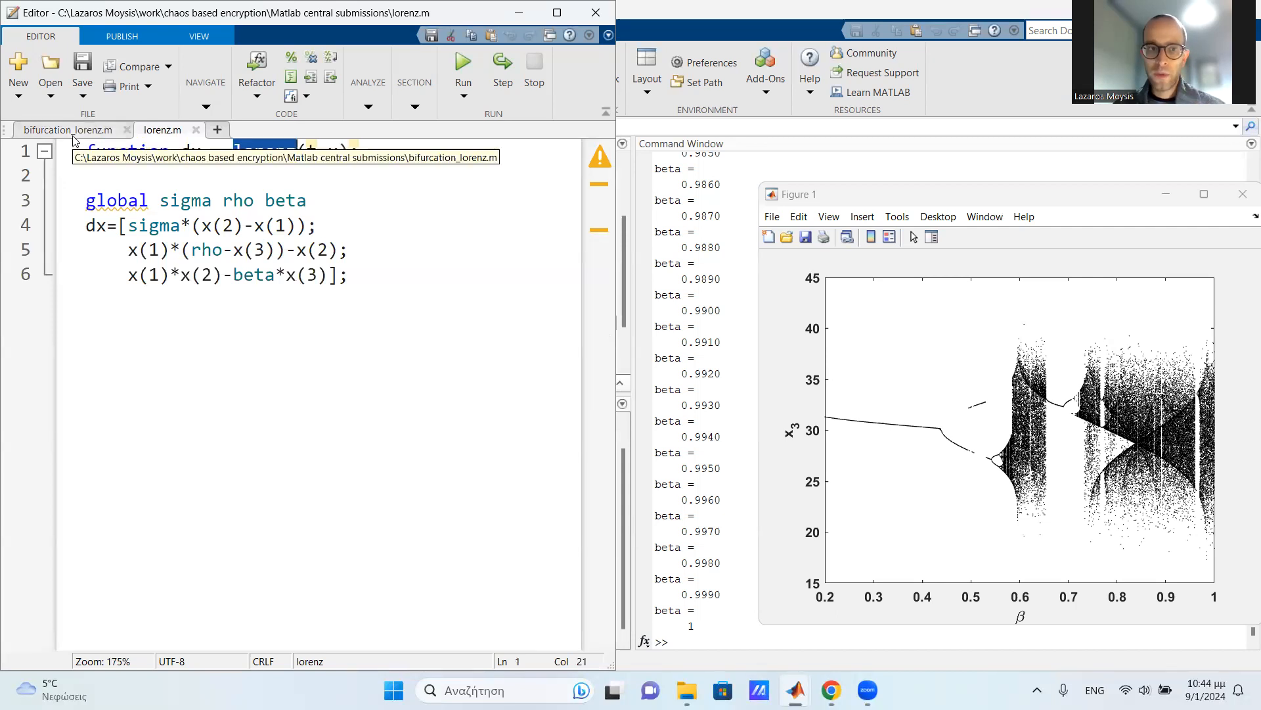
# Step: Return to bifurcation_lorenz.m and highlight the clear command on line 18
pyautogui.click(68, 130)
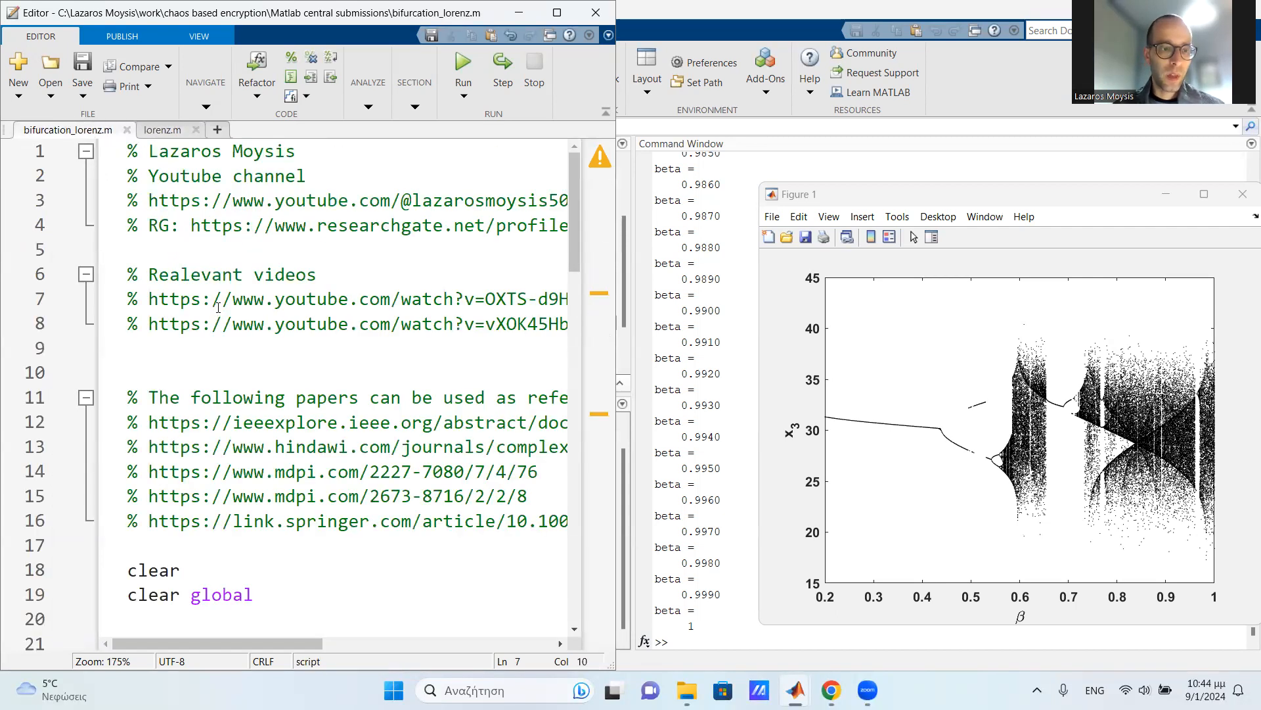
pyautogui.scroll(-3)
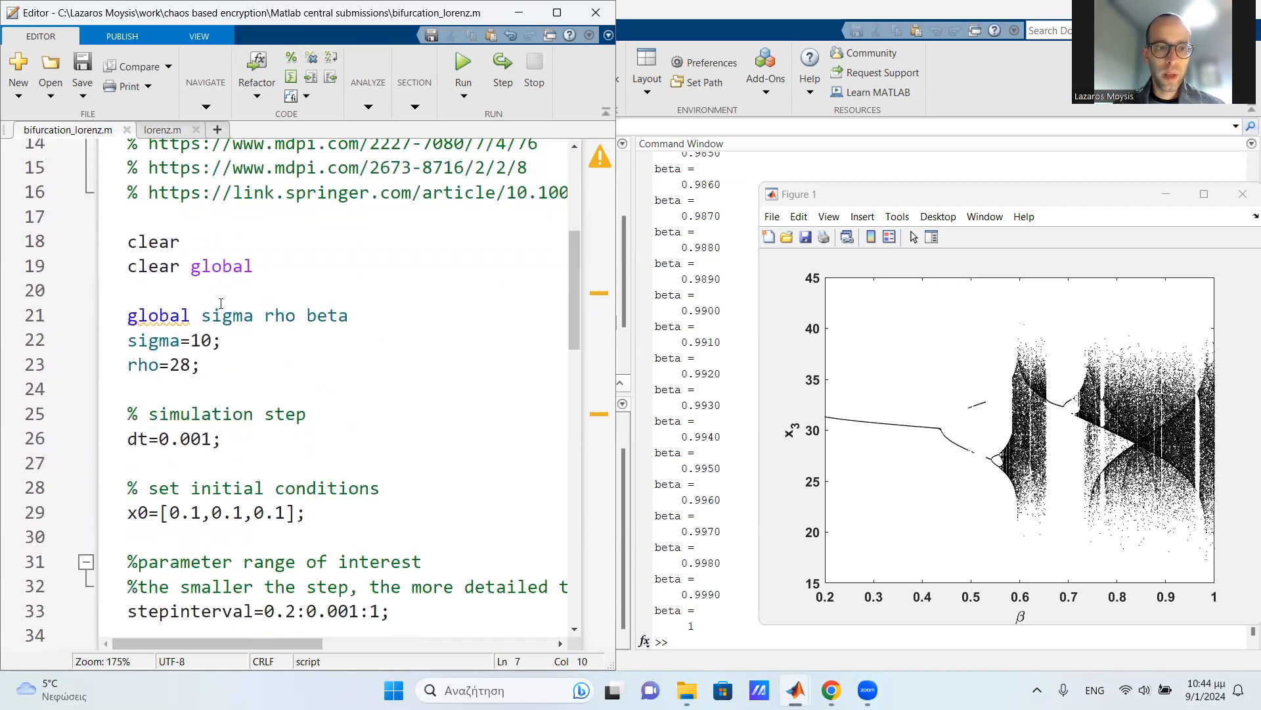
pyautogui.scroll(3)
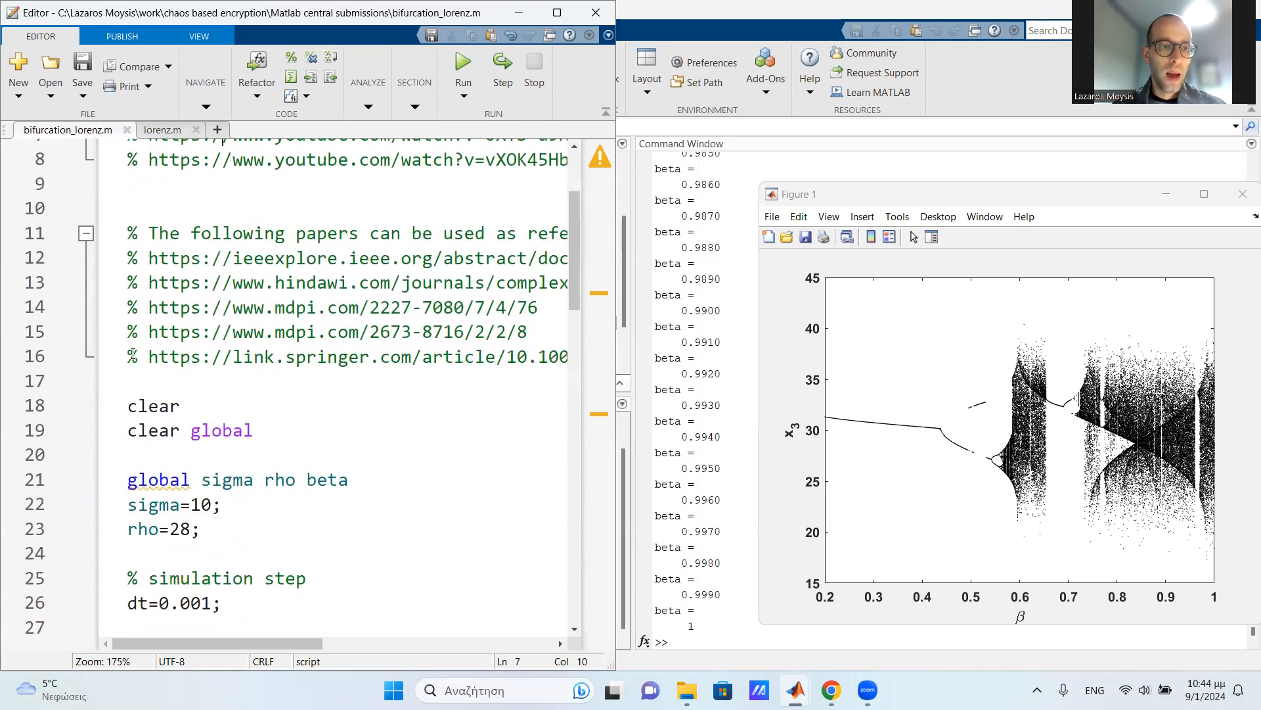
pyautogui.doubleClick(153, 405)
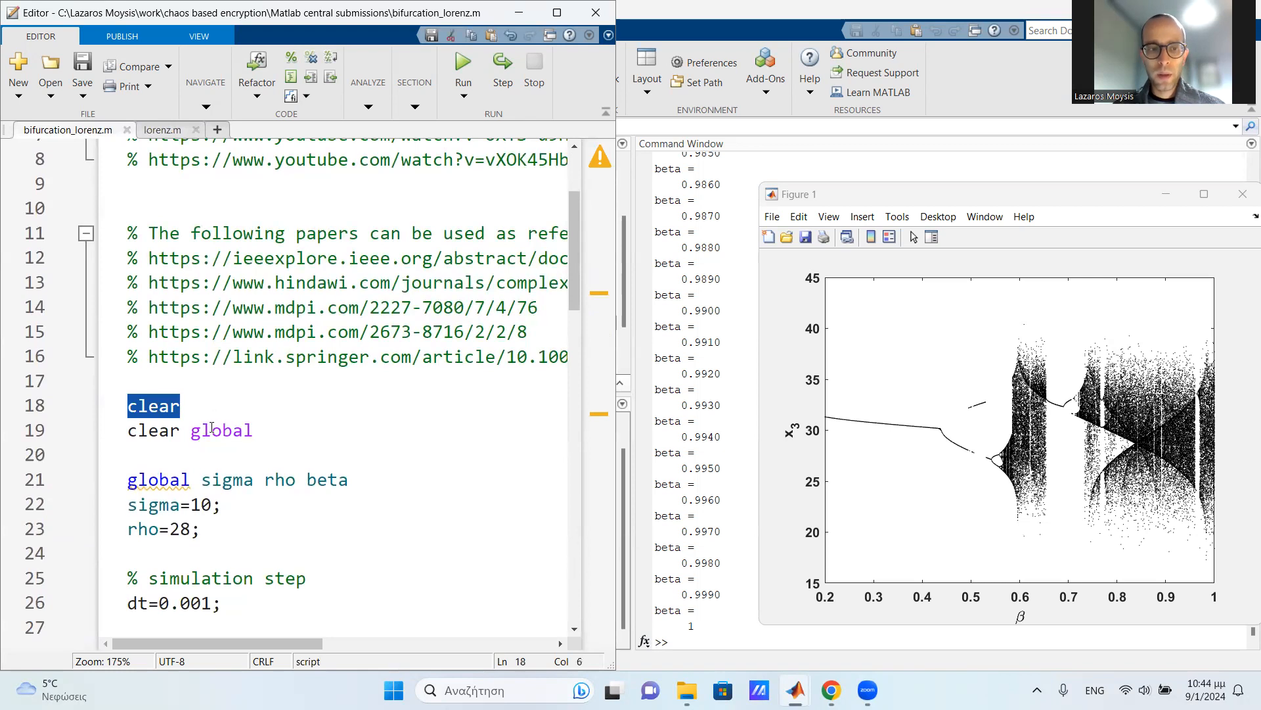
pyautogui.click(197, 430)
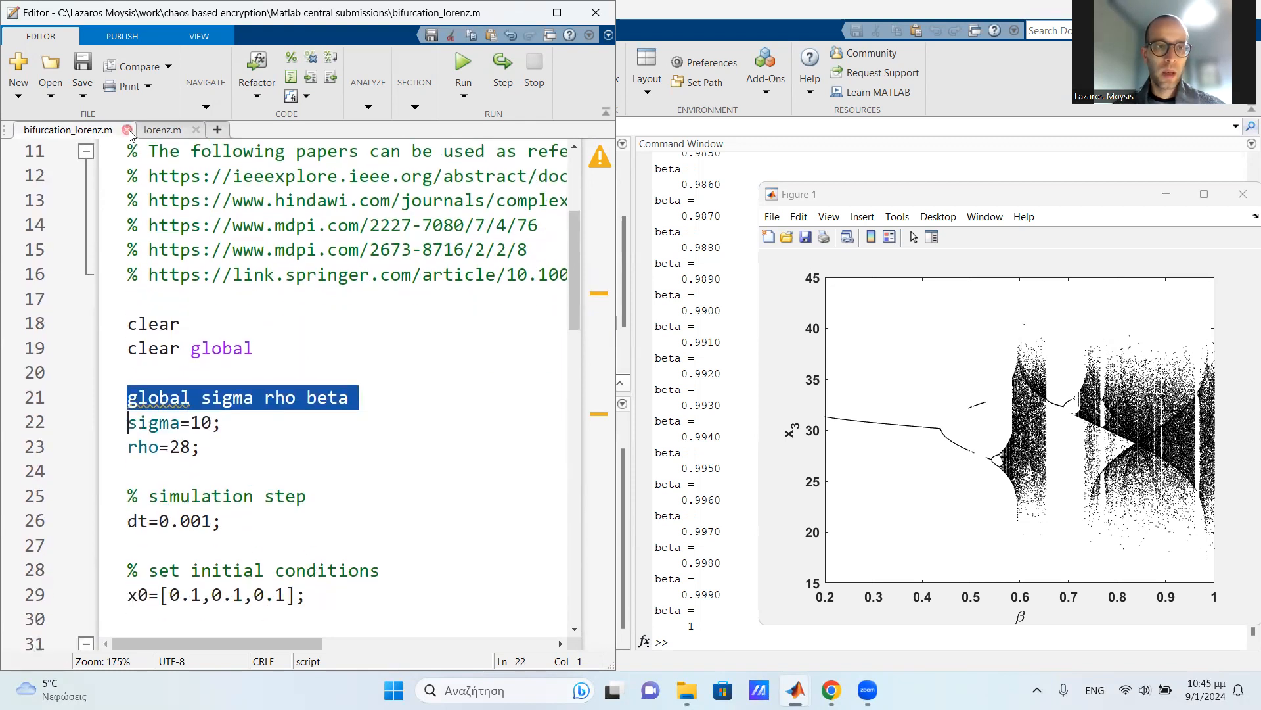
# Step: Glance at lorenz.m, then highlight the global rho parameter on line 23
pyautogui.click(163, 130)
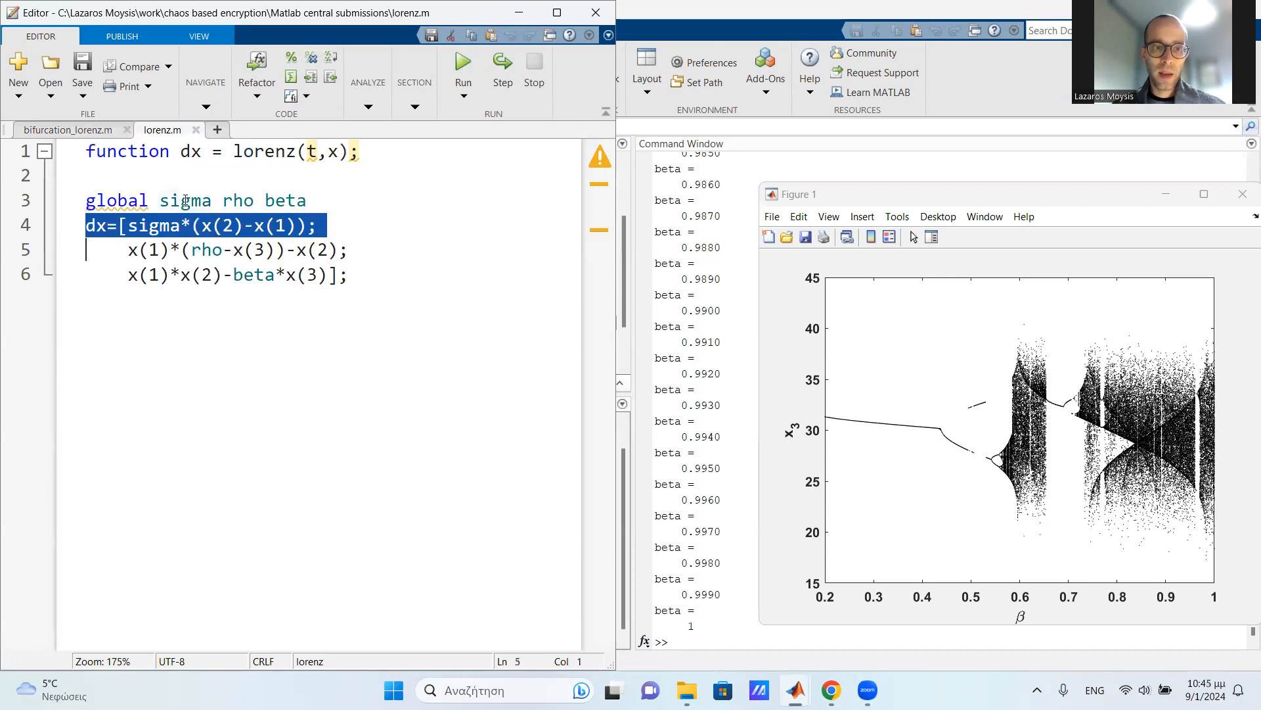
pyautogui.click(67, 130)
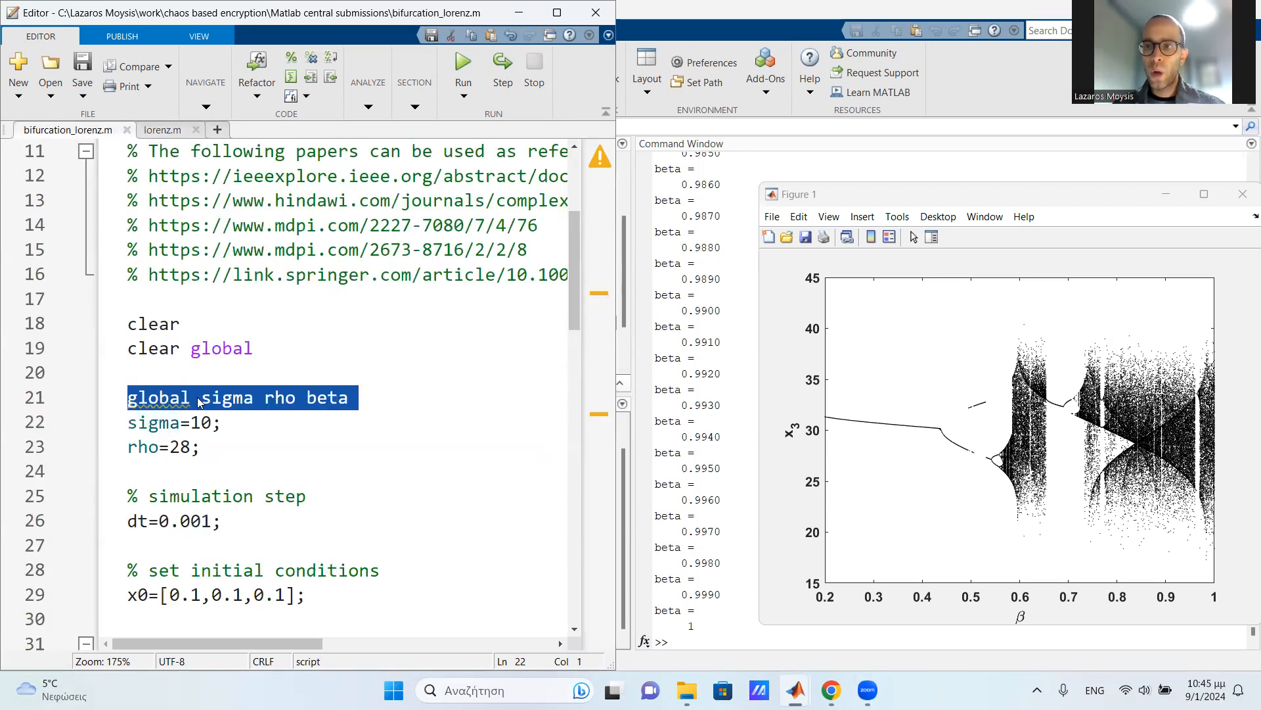
pyautogui.click(200, 397)
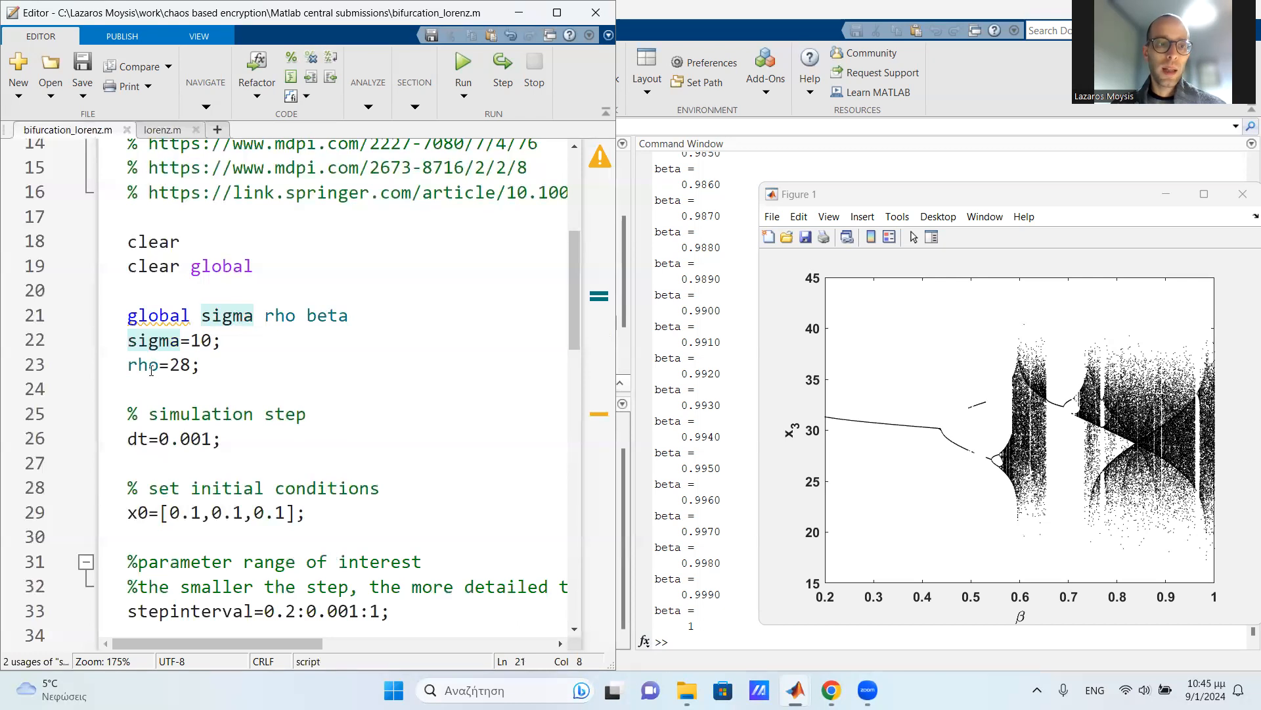
pyautogui.doubleClick(180, 364)
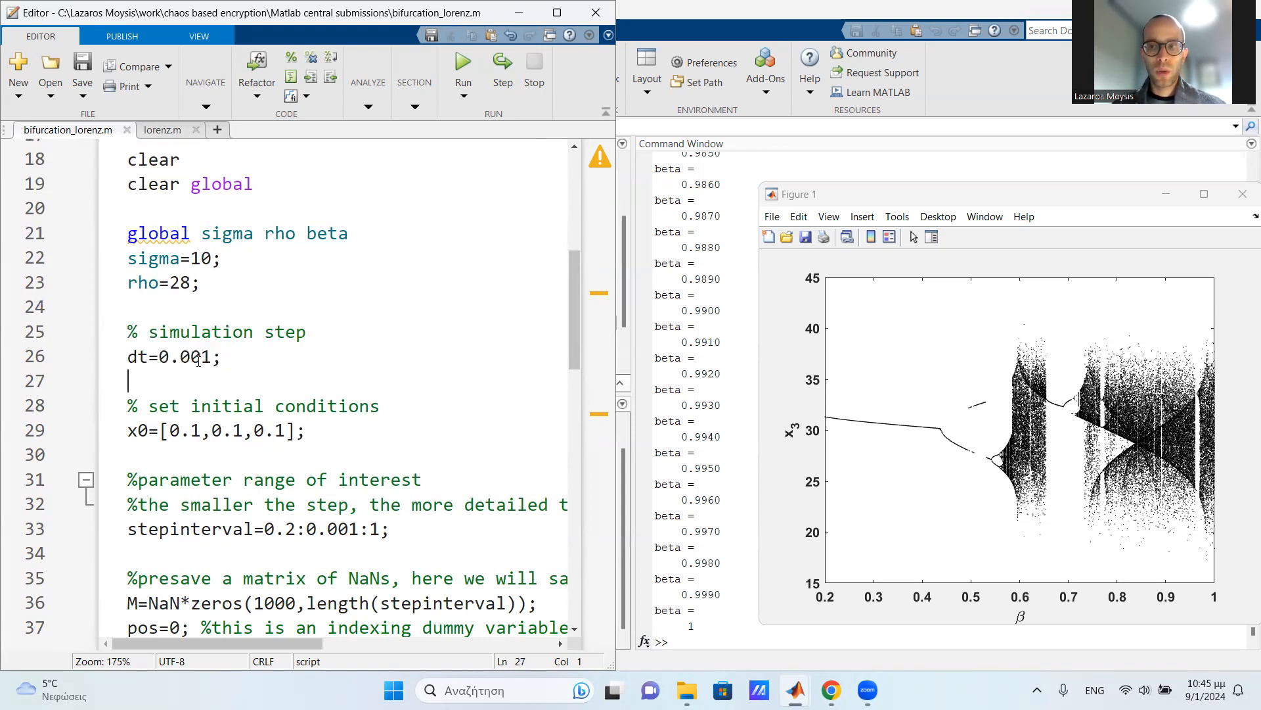
pyautogui.press('Backspace')
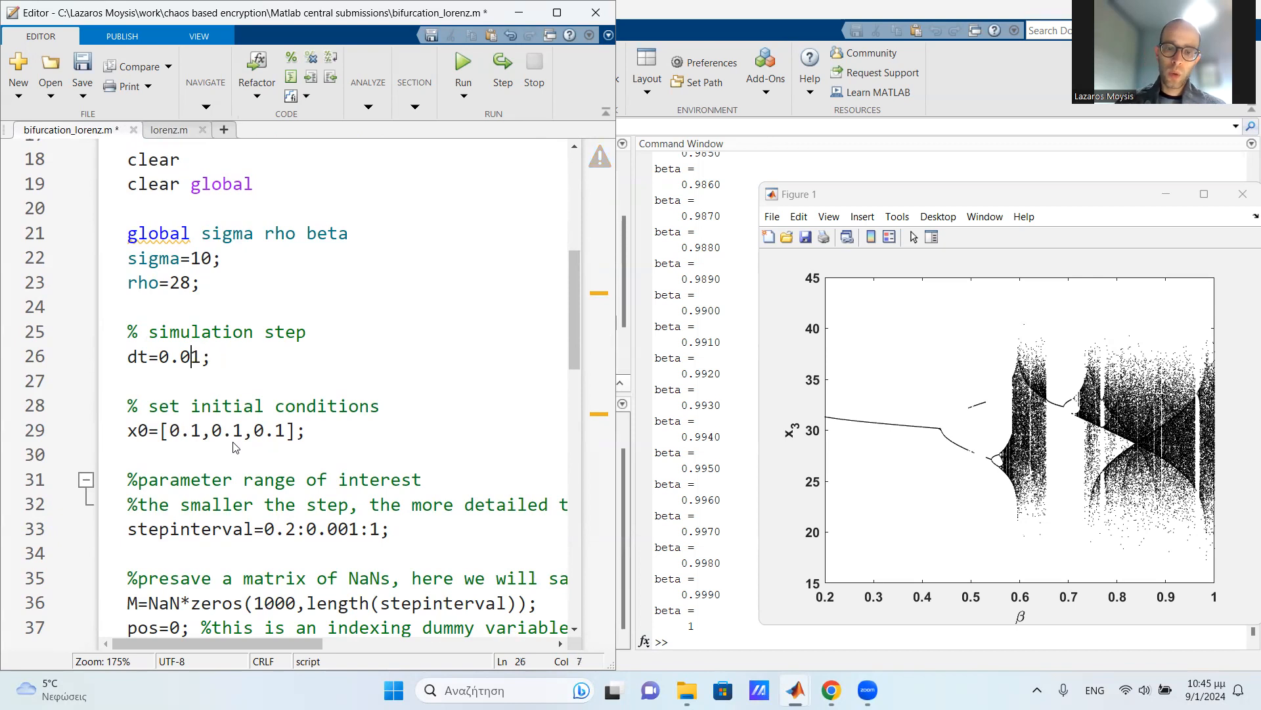
pyautogui.write('0')
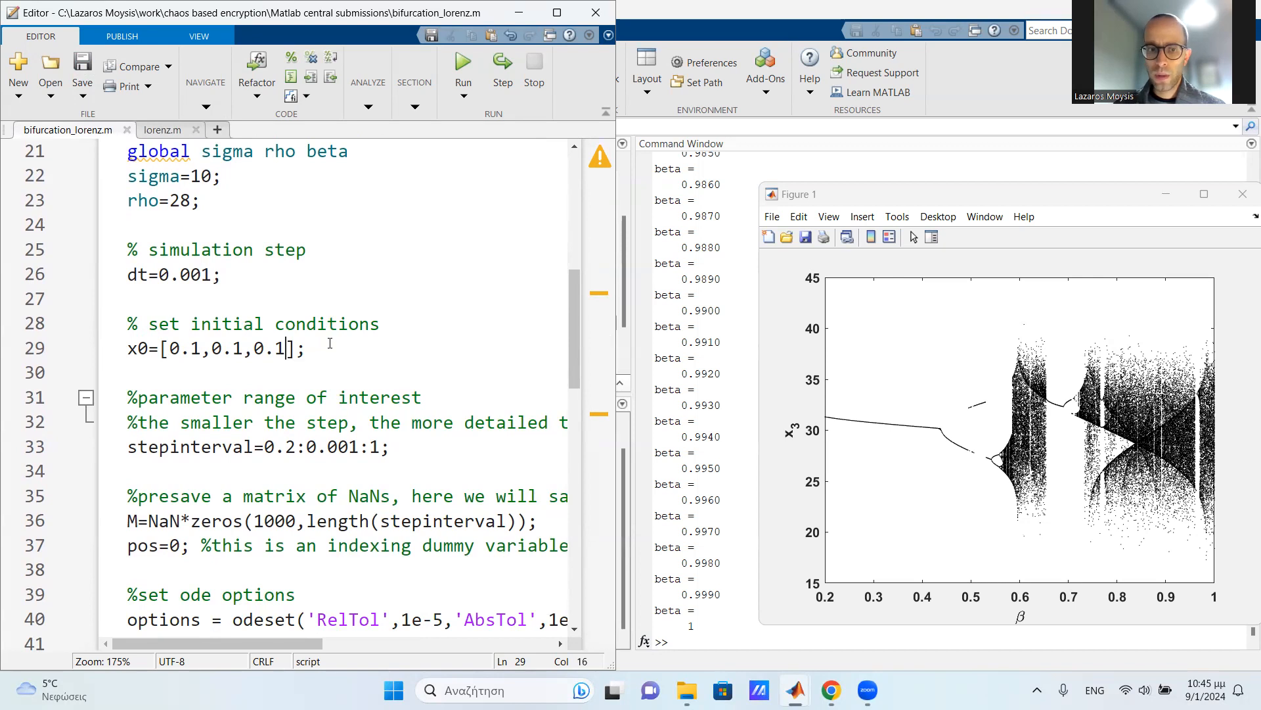
pyautogui.scroll(-3)
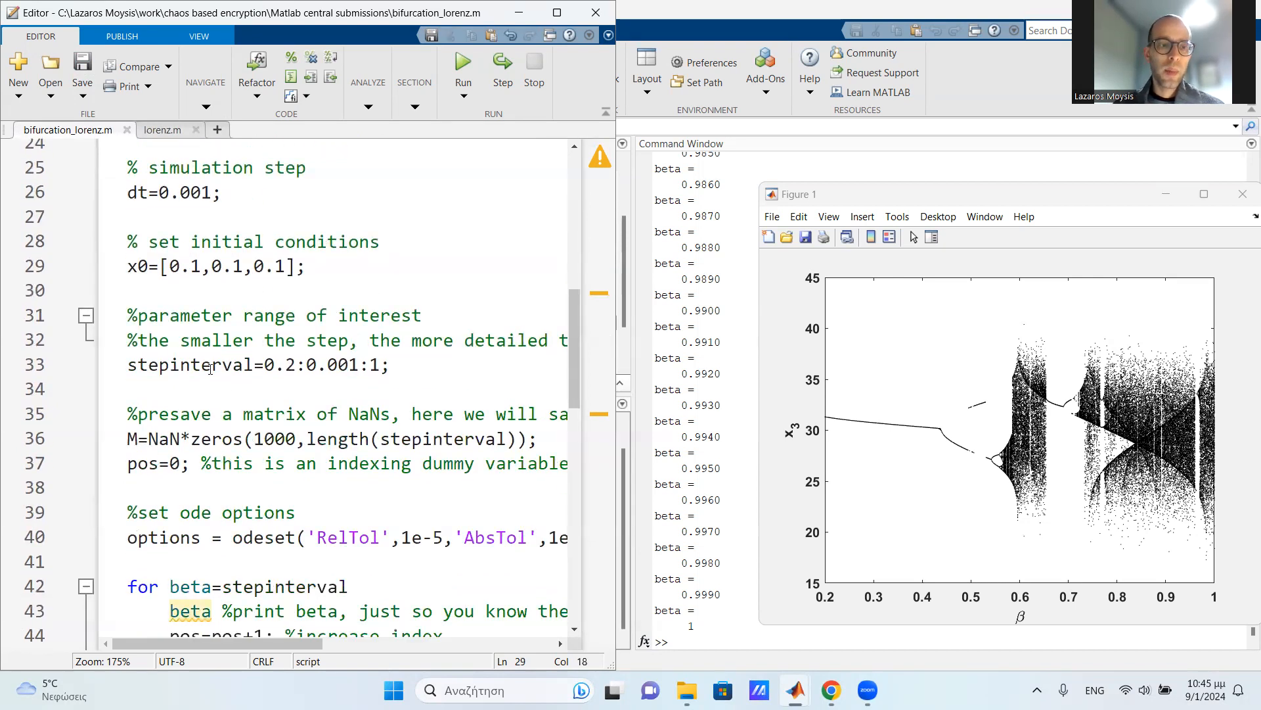
pyautogui.click(205, 365)
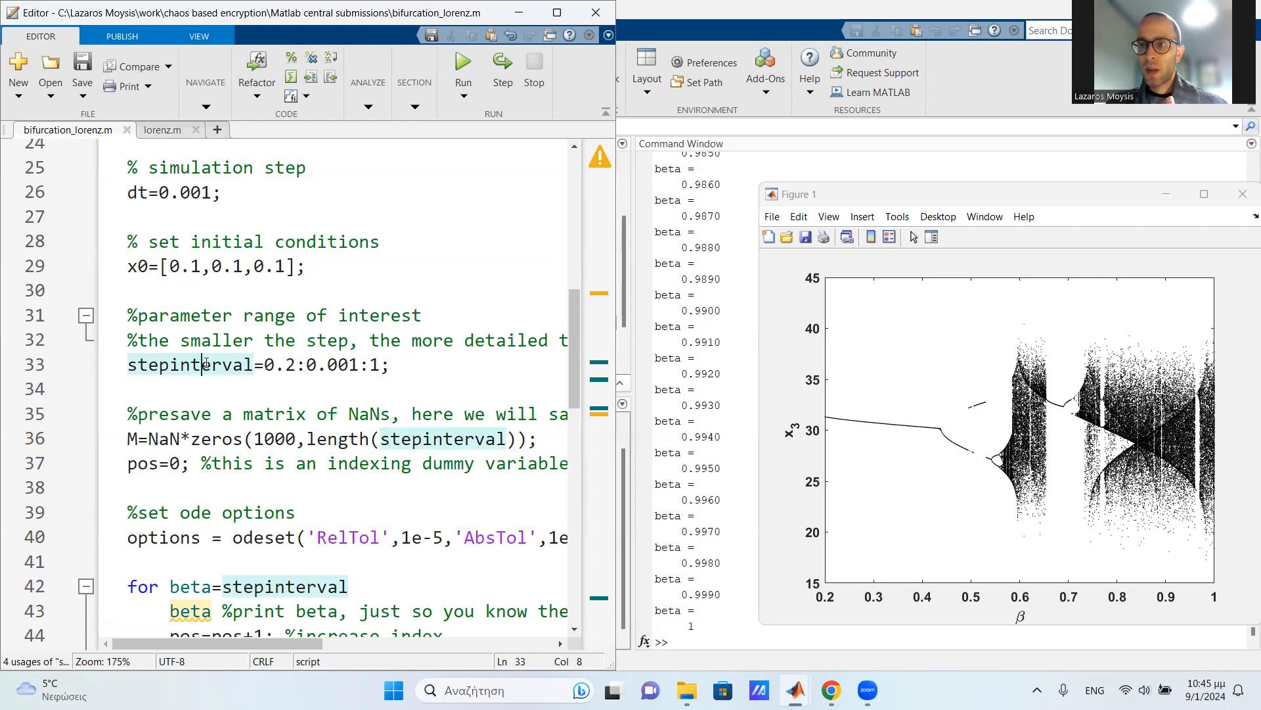
pyautogui.moveTo(205, 363)
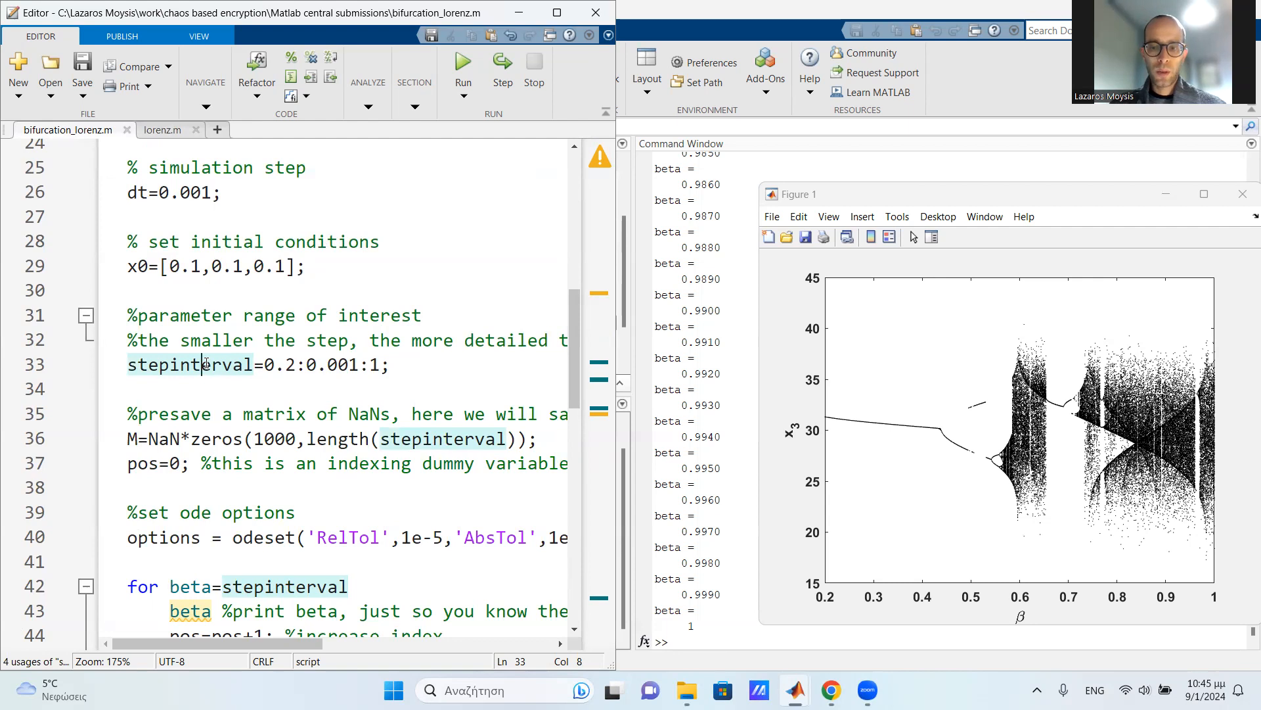
pyautogui.moveTo(1012, 627)
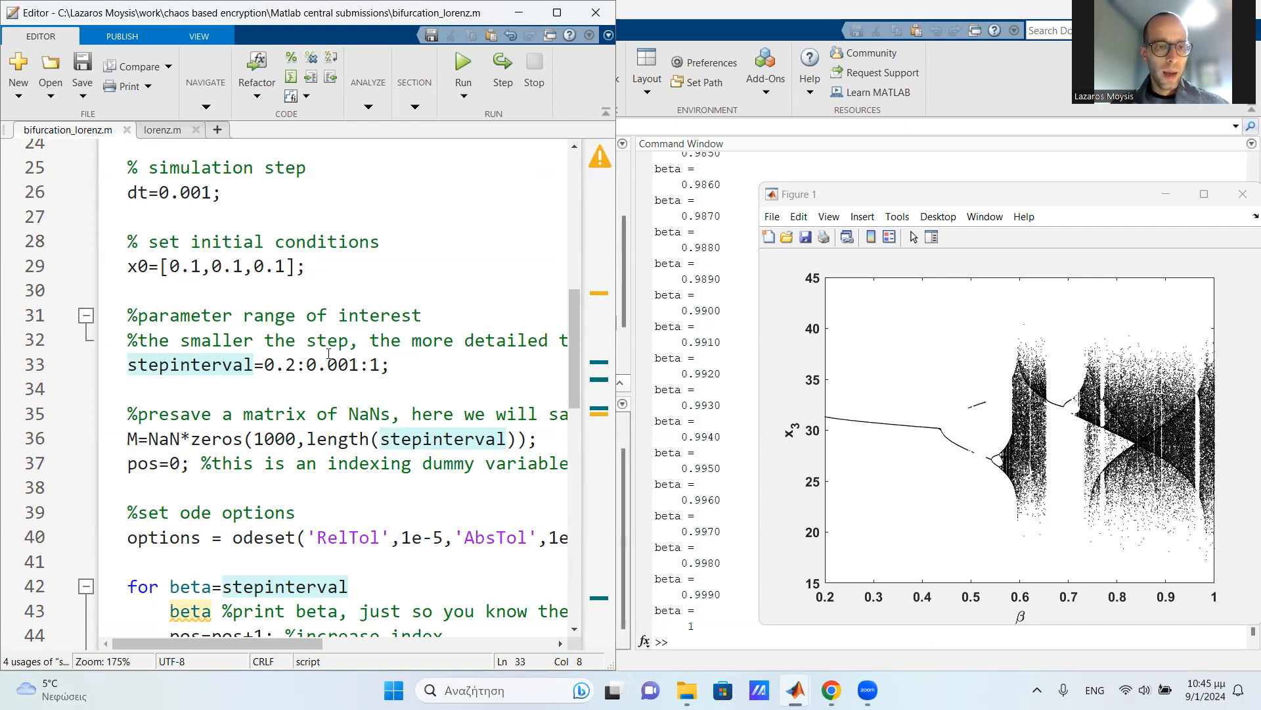
pyautogui.doubleClick(279, 364)
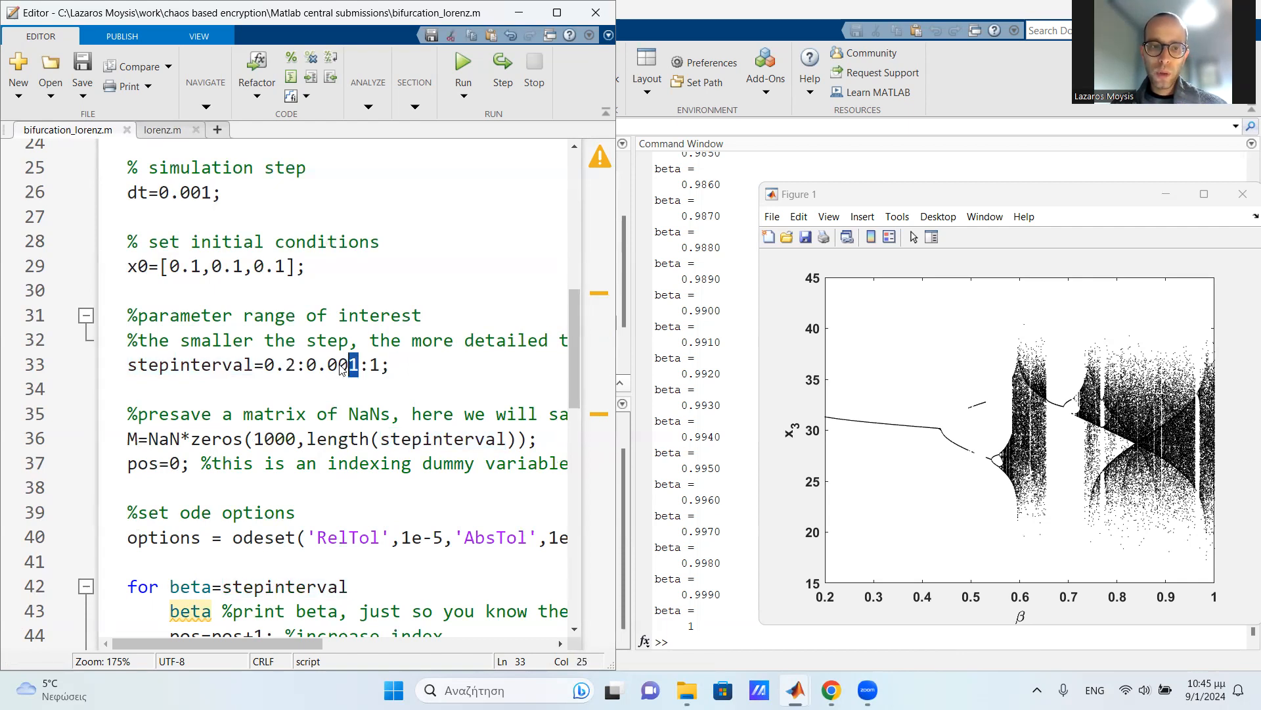
pyautogui.doubleClick(330, 364)
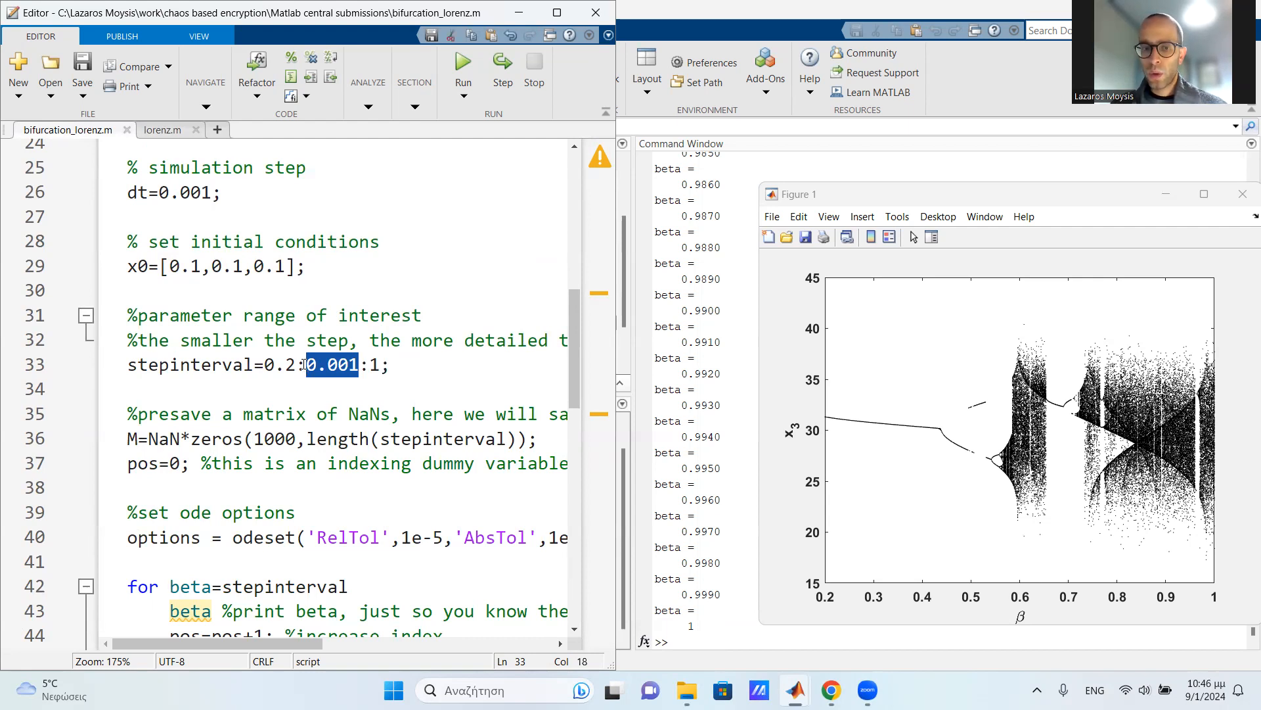
pyautogui.click(304, 364)
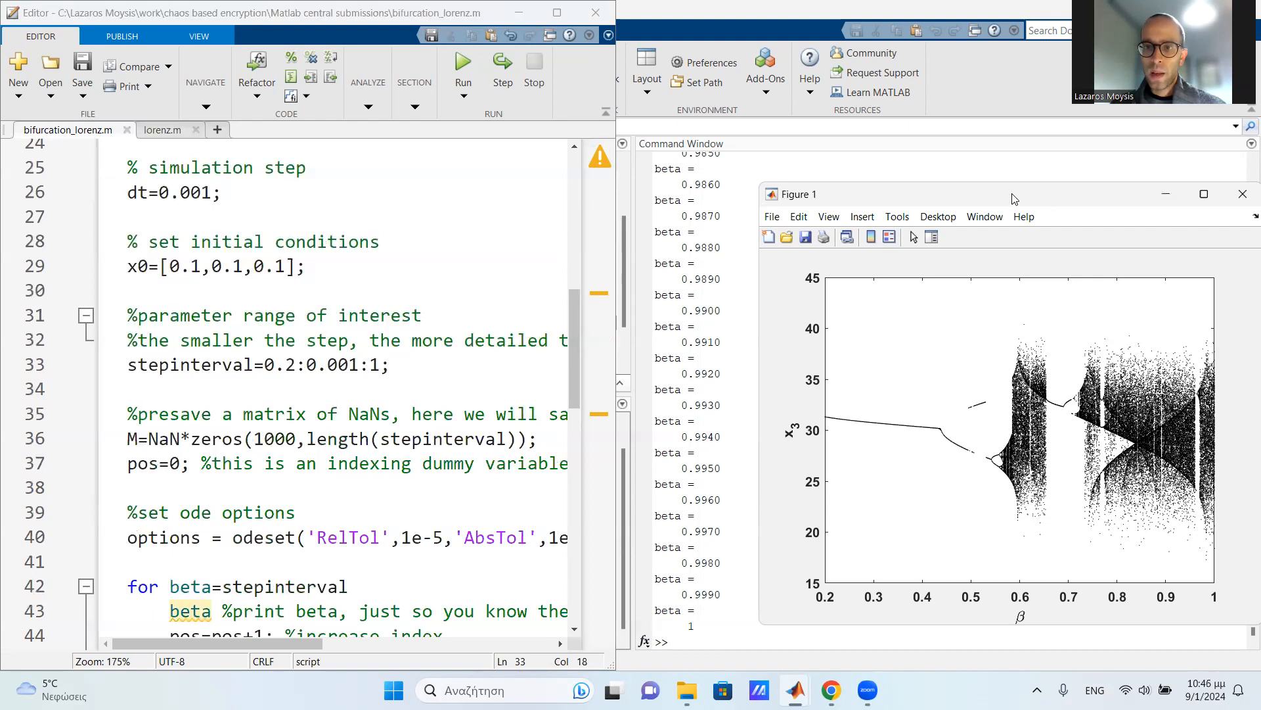
pyautogui.click(1203, 194)
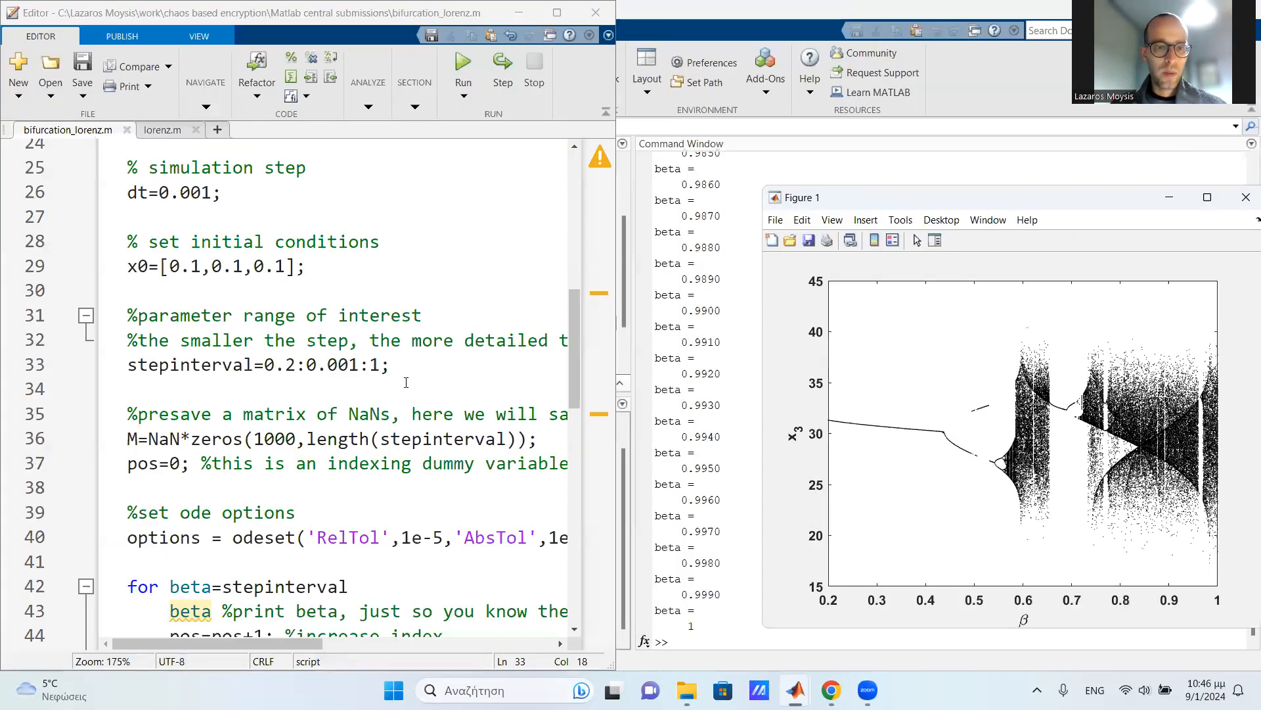
pyautogui.click(128, 389)
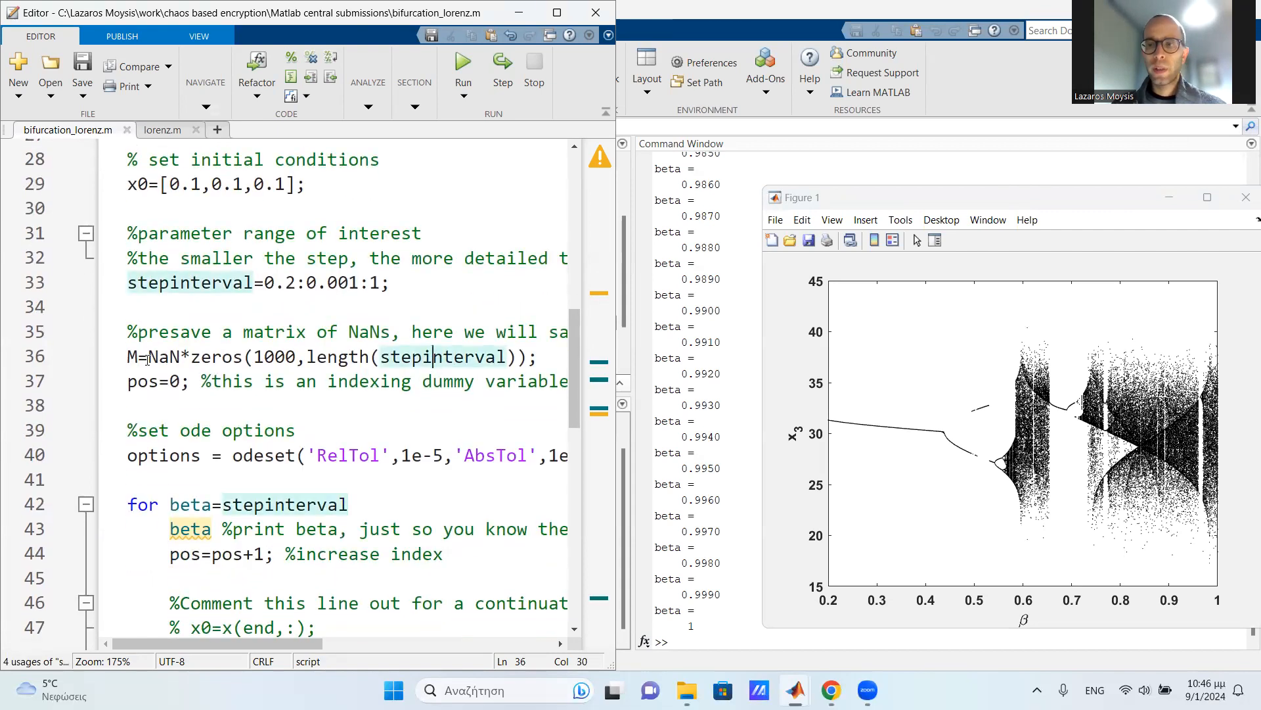
pyautogui.click(170, 356)
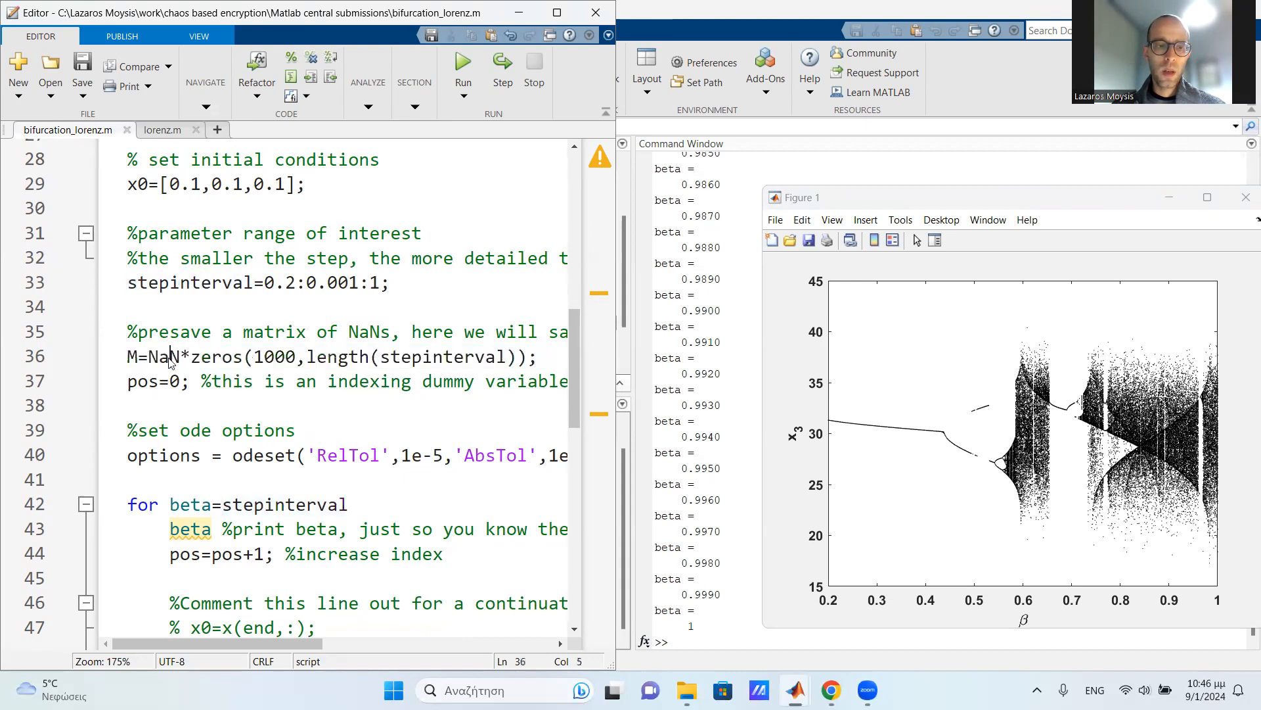
pyautogui.doubleClick(164, 356)
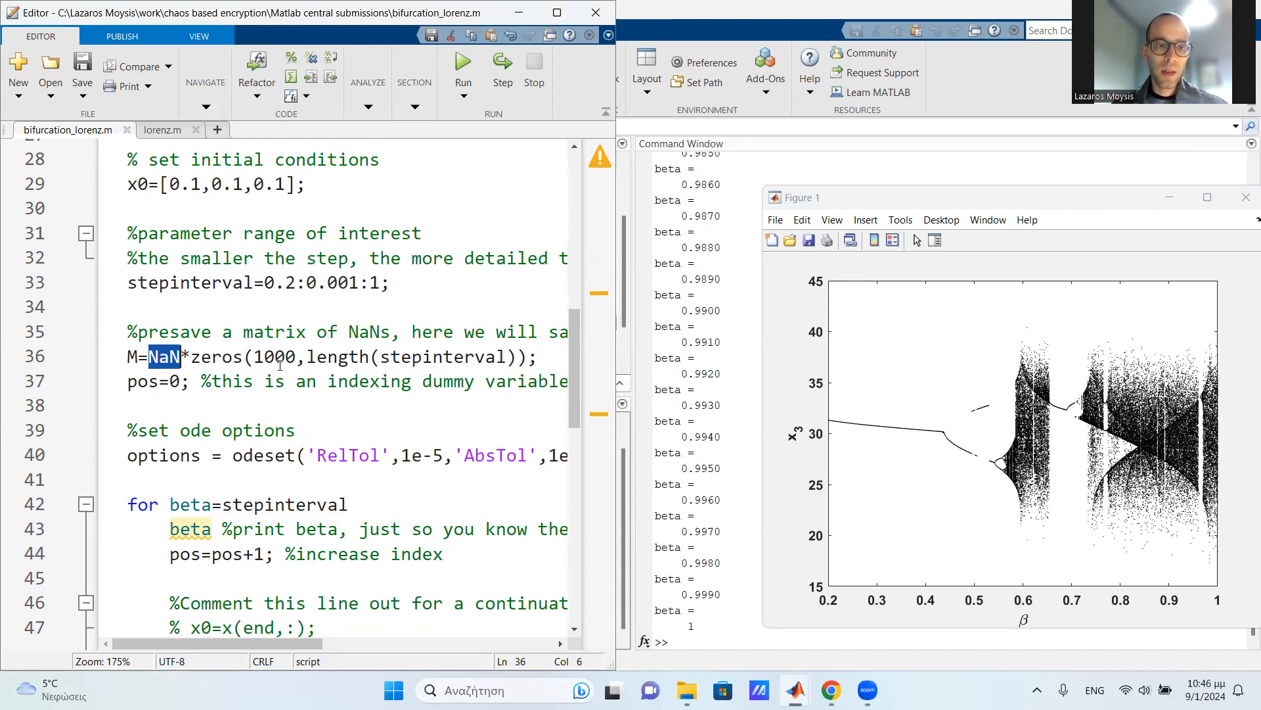
pyautogui.click(314, 356)
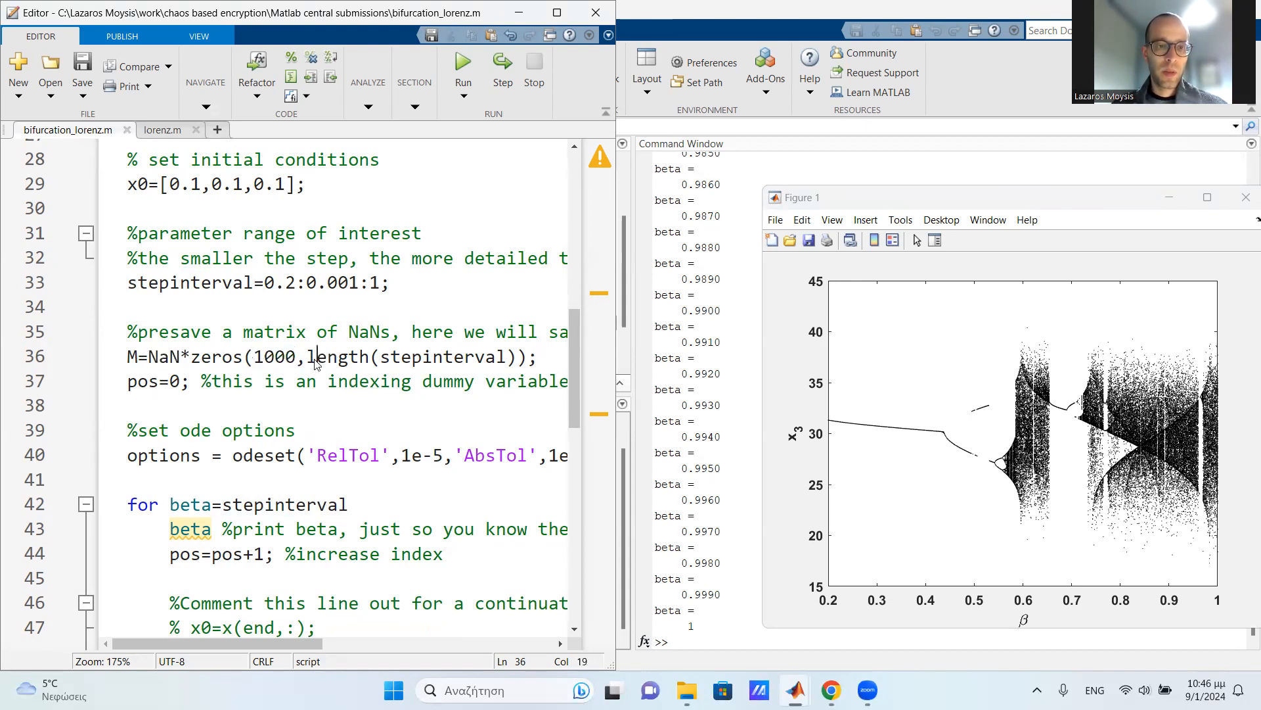
pyautogui.click(275, 356)
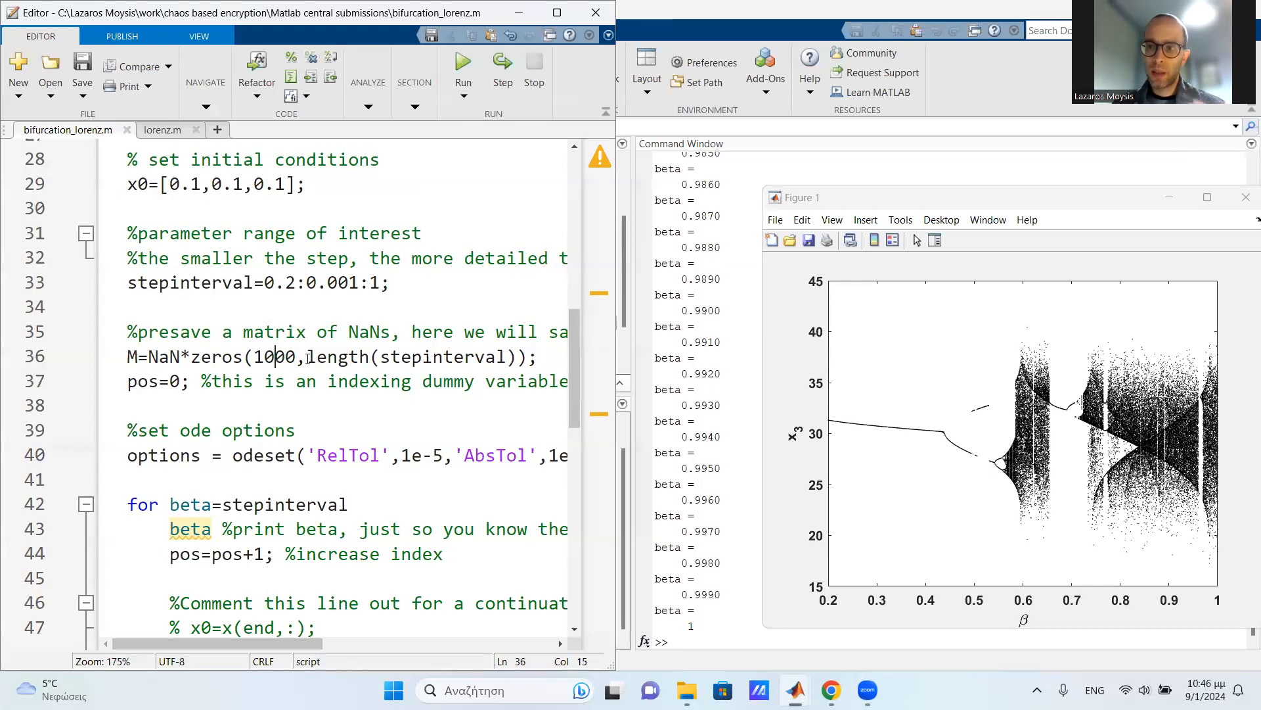
pyautogui.moveTo(277, 356)
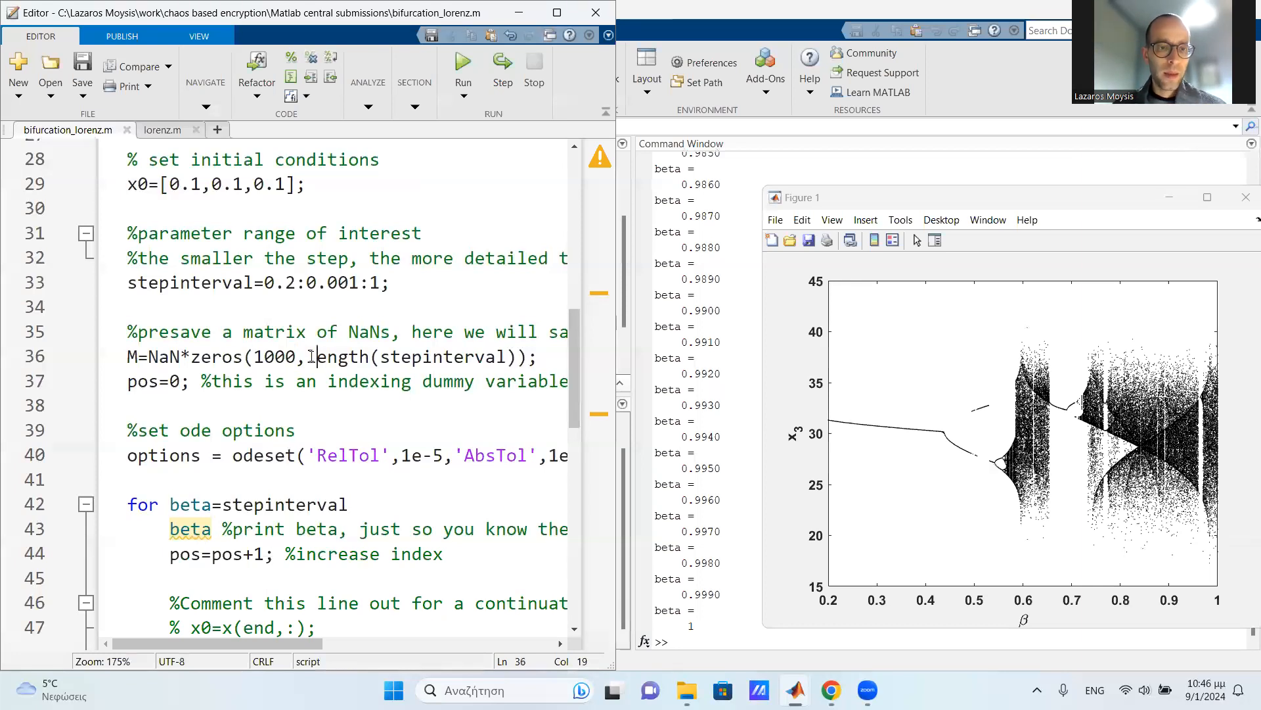
pyautogui.doubleClick(346, 356)
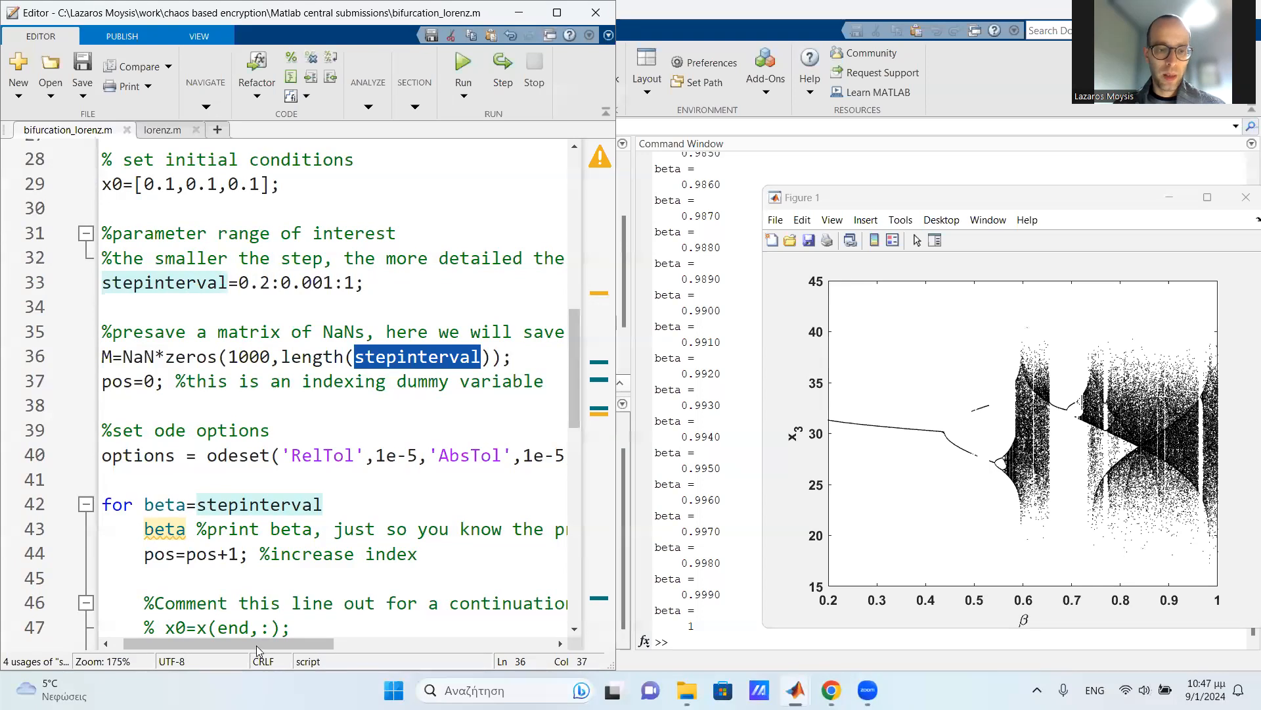
# Step: Scroll the script view and point out the odeset options line with 1e-5 tolerances
pyautogui.hscroll(-3)
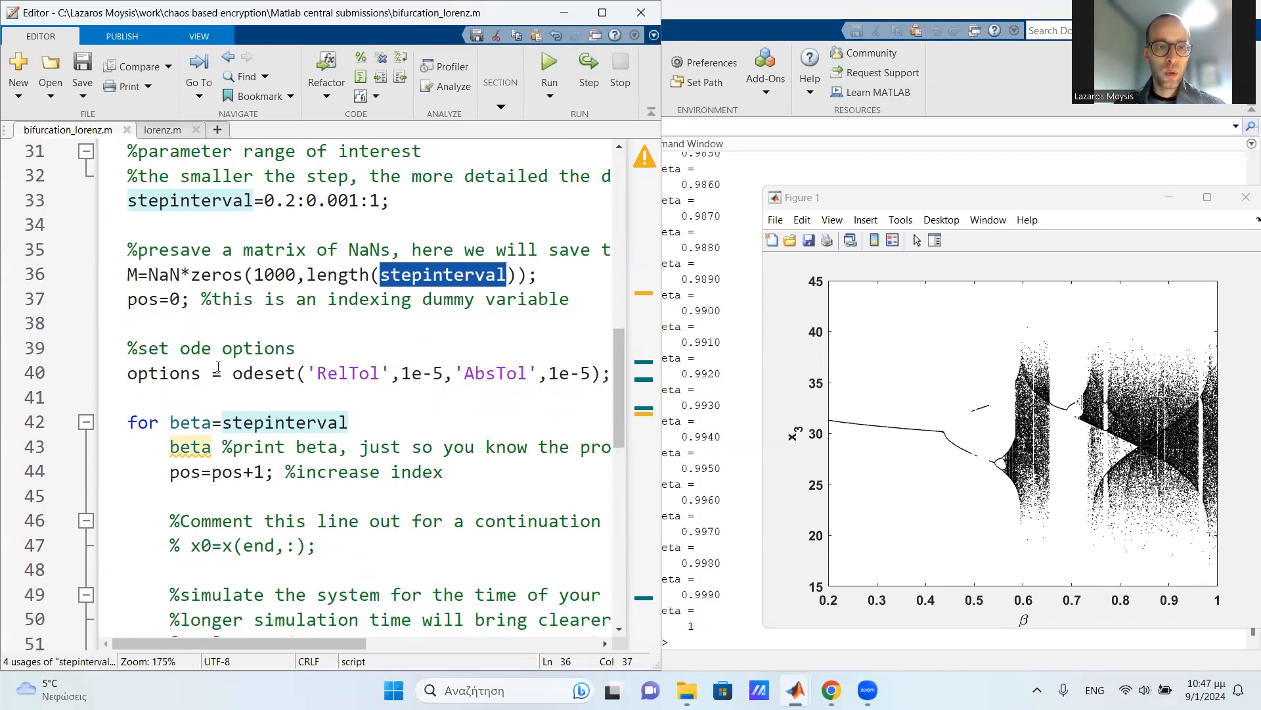
pyautogui.click(168, 373)
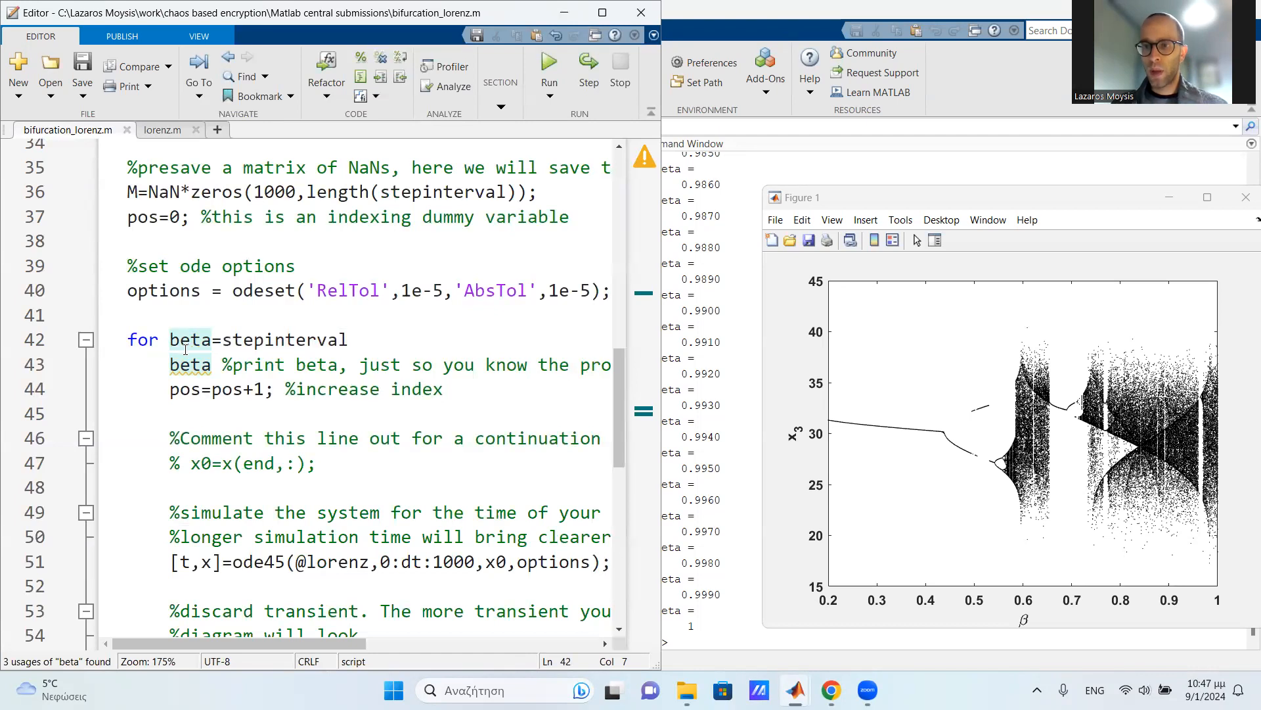
pyautogui.doubleClick(189, 339)
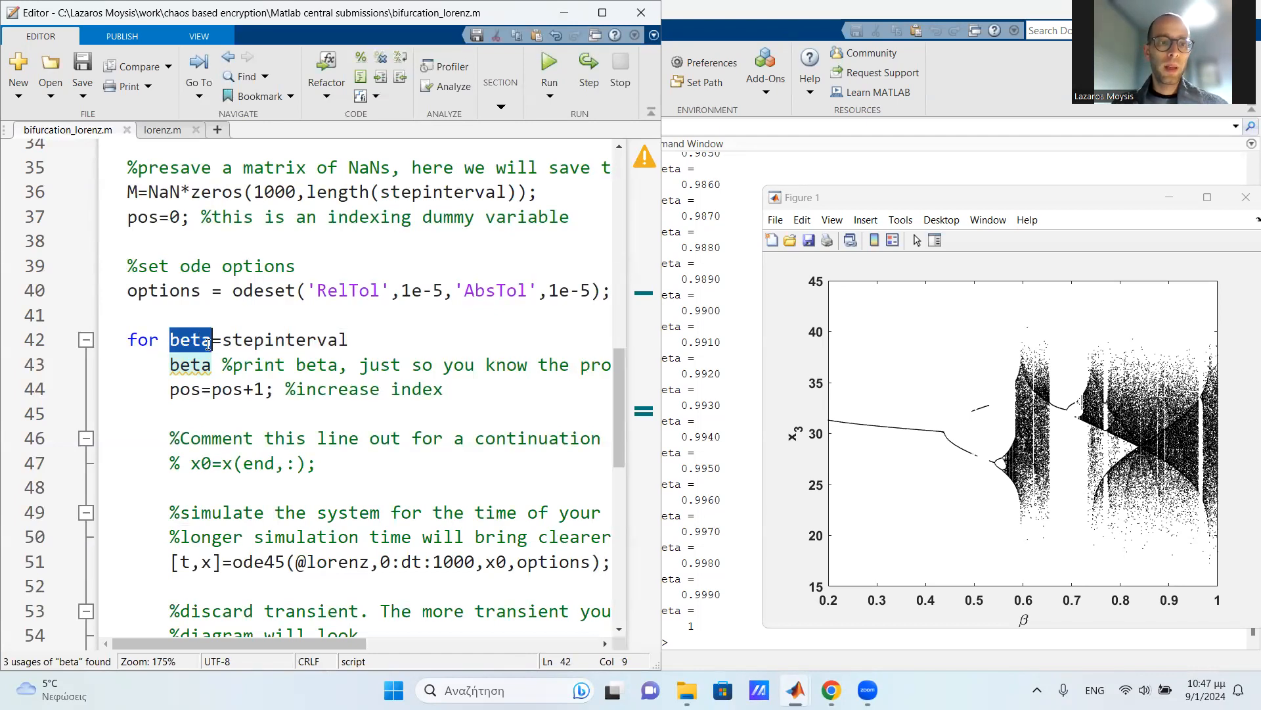
pyautogui.scroll(3)
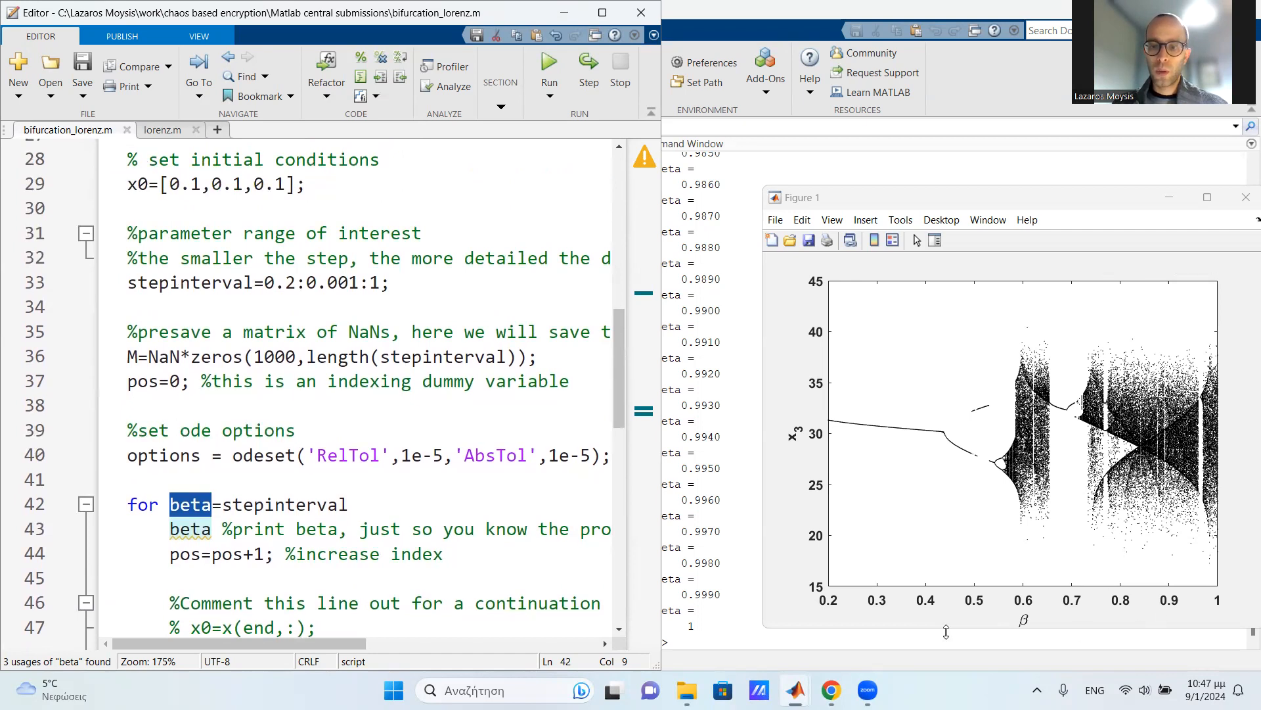
pyautogui.moveTo(1216, 598)
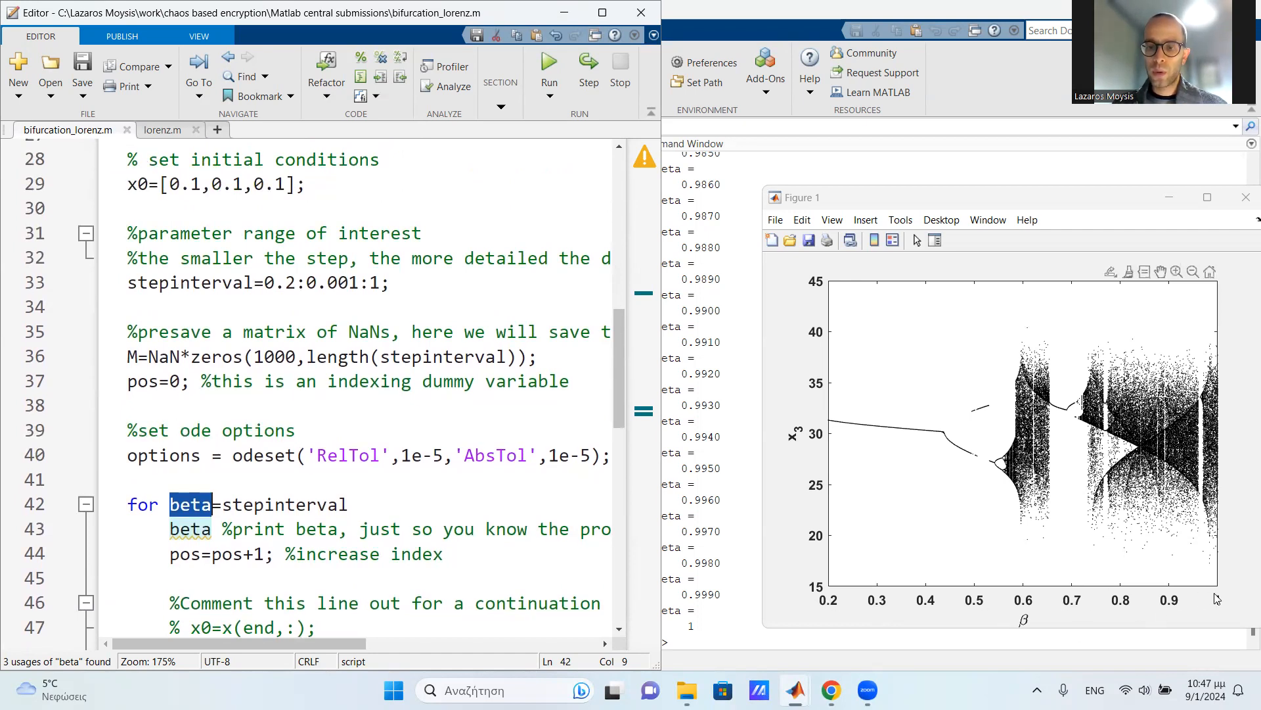
pyautogui.scroll(-3)
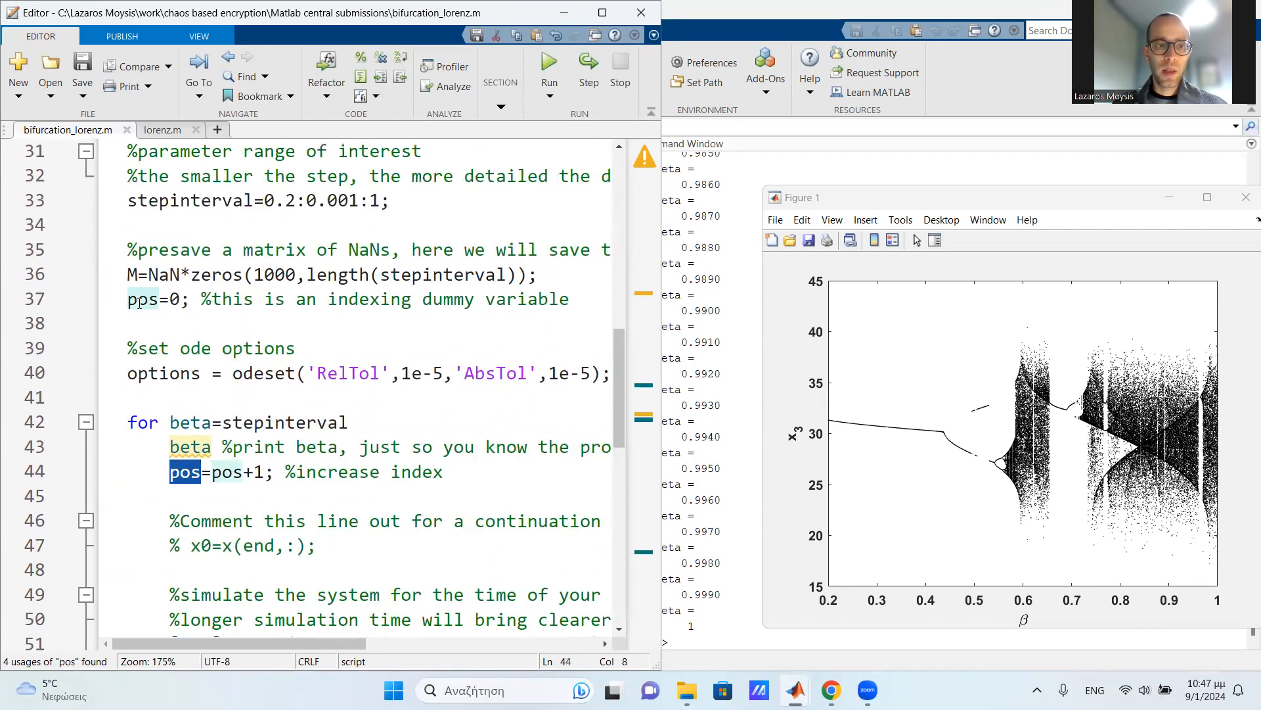
pyautogui.scroll(-3)
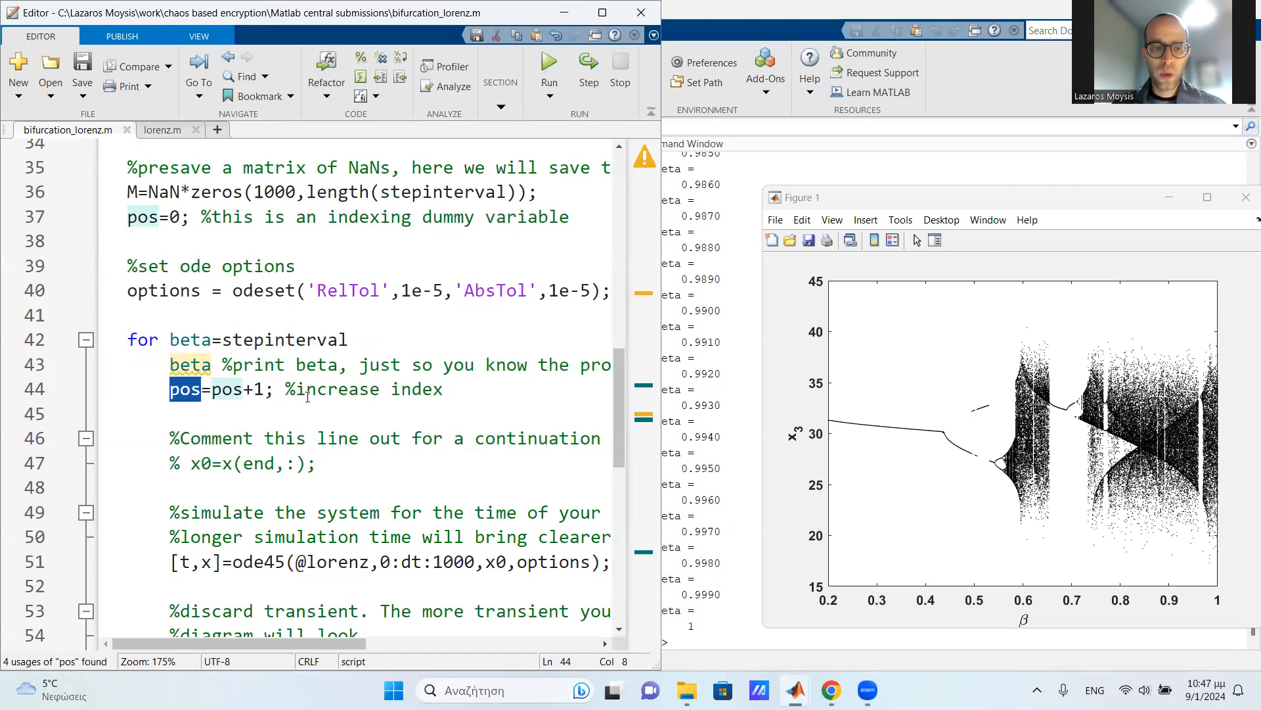
pyautogui.scroll(-3)
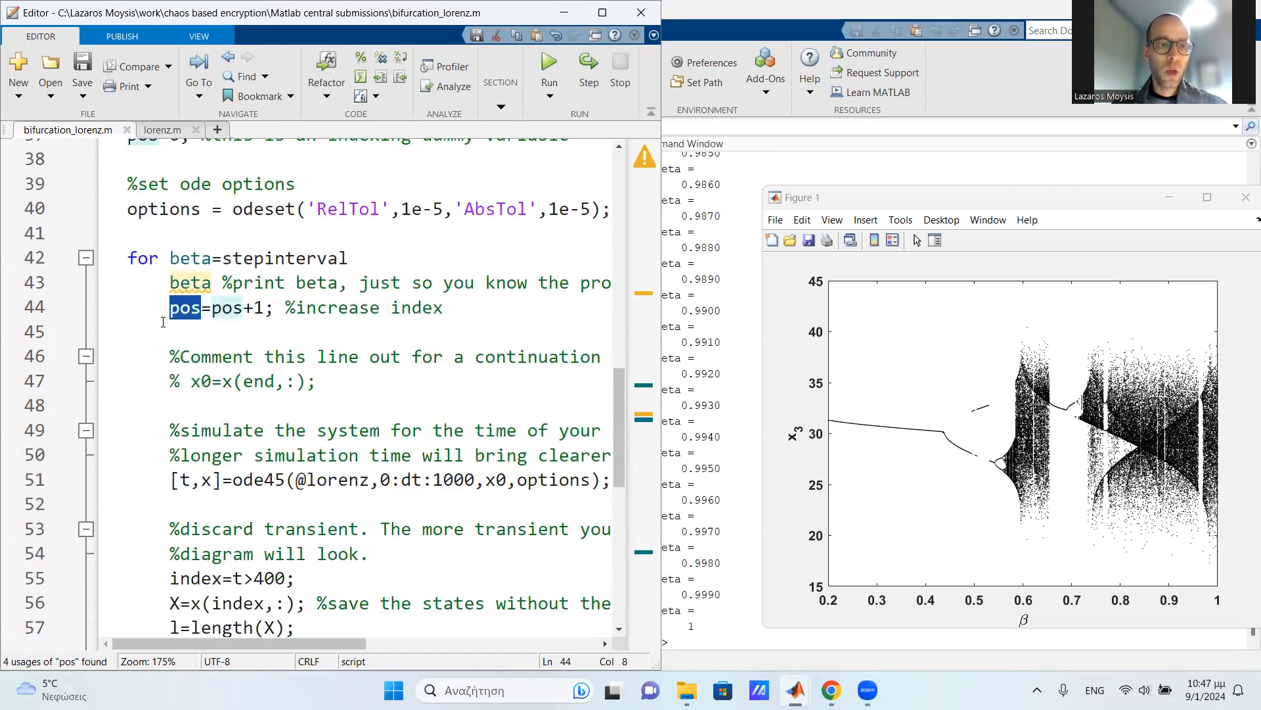
pyautogui.scroll(3)
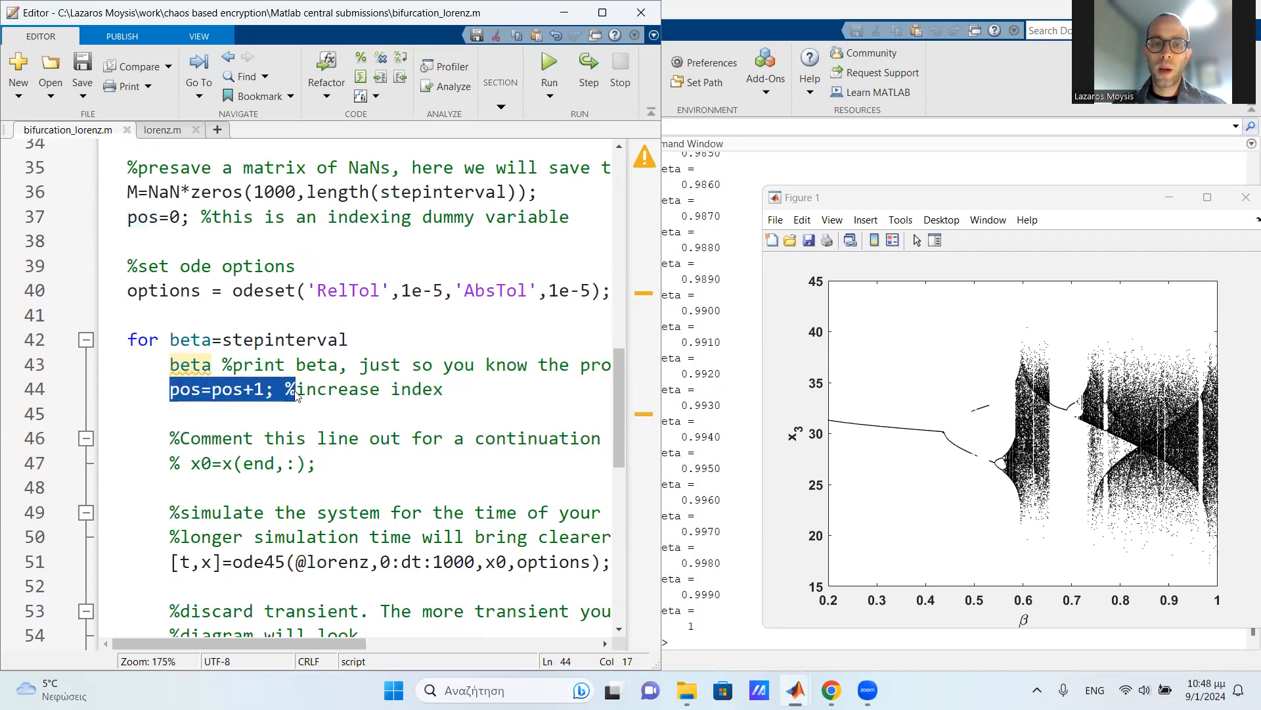
pyautogui.scroll(-3)
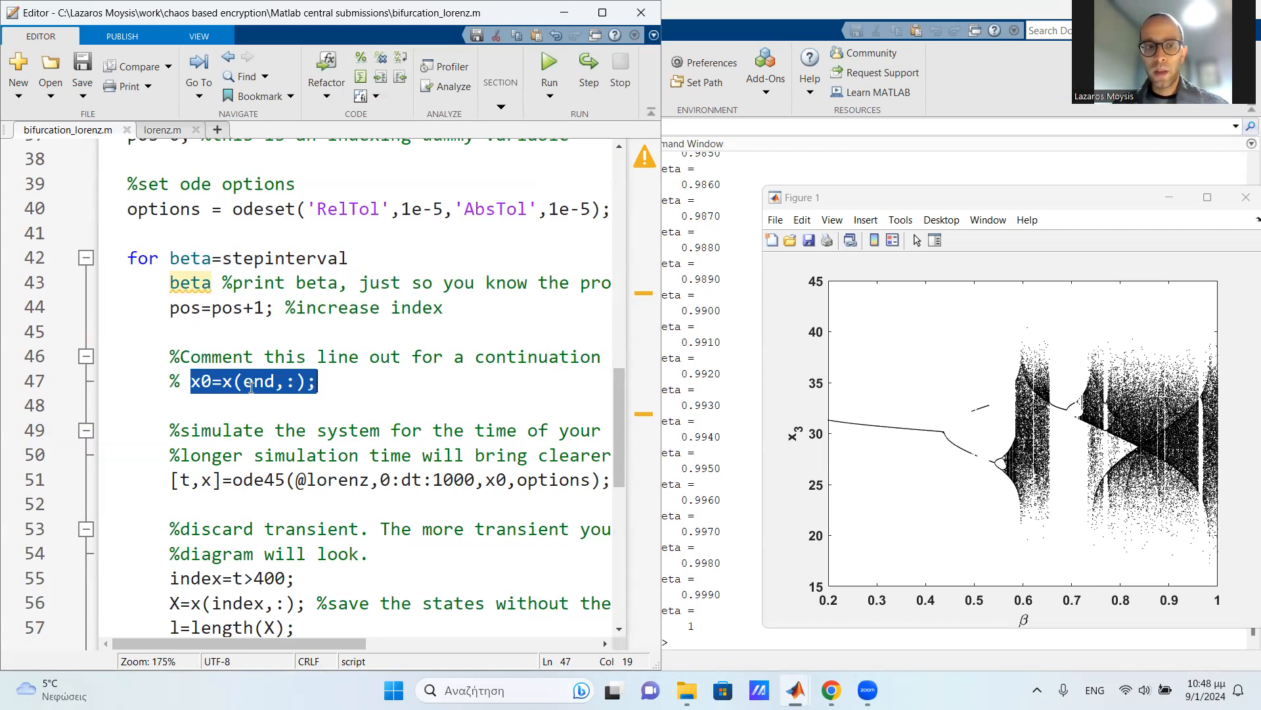
pyautogui.click(213, 380)
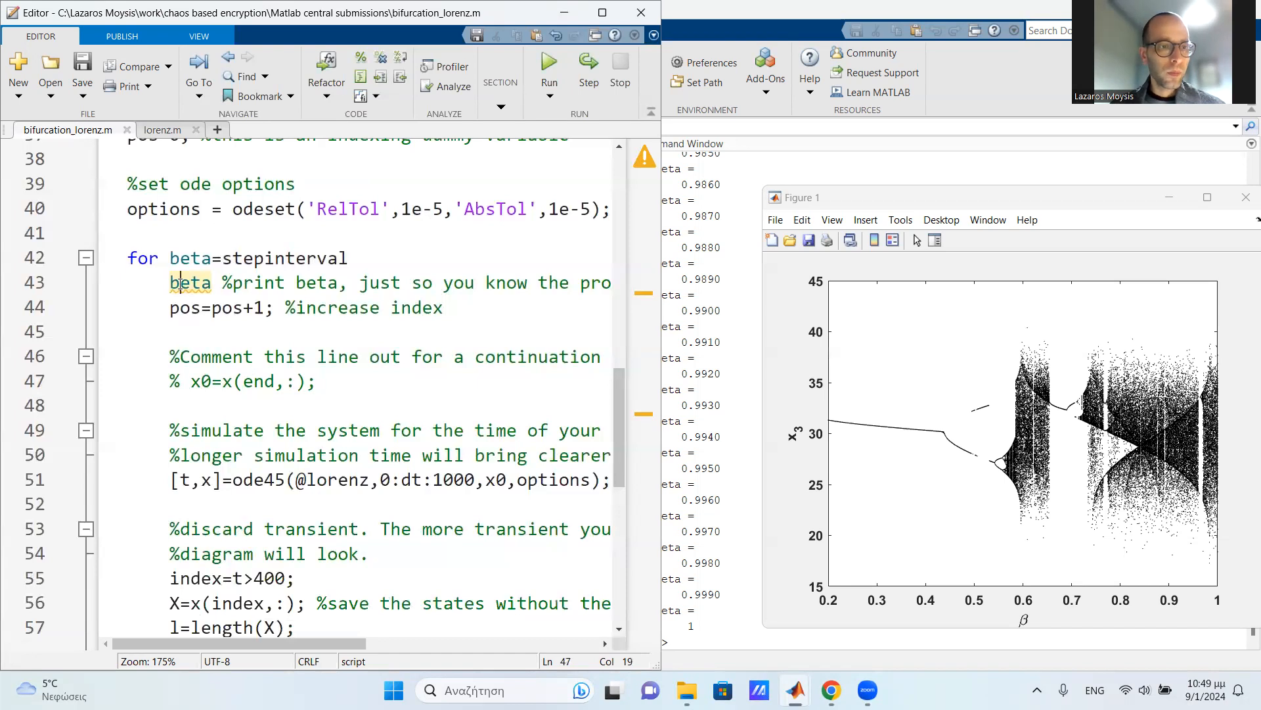
pyautogui.click(179, 308)
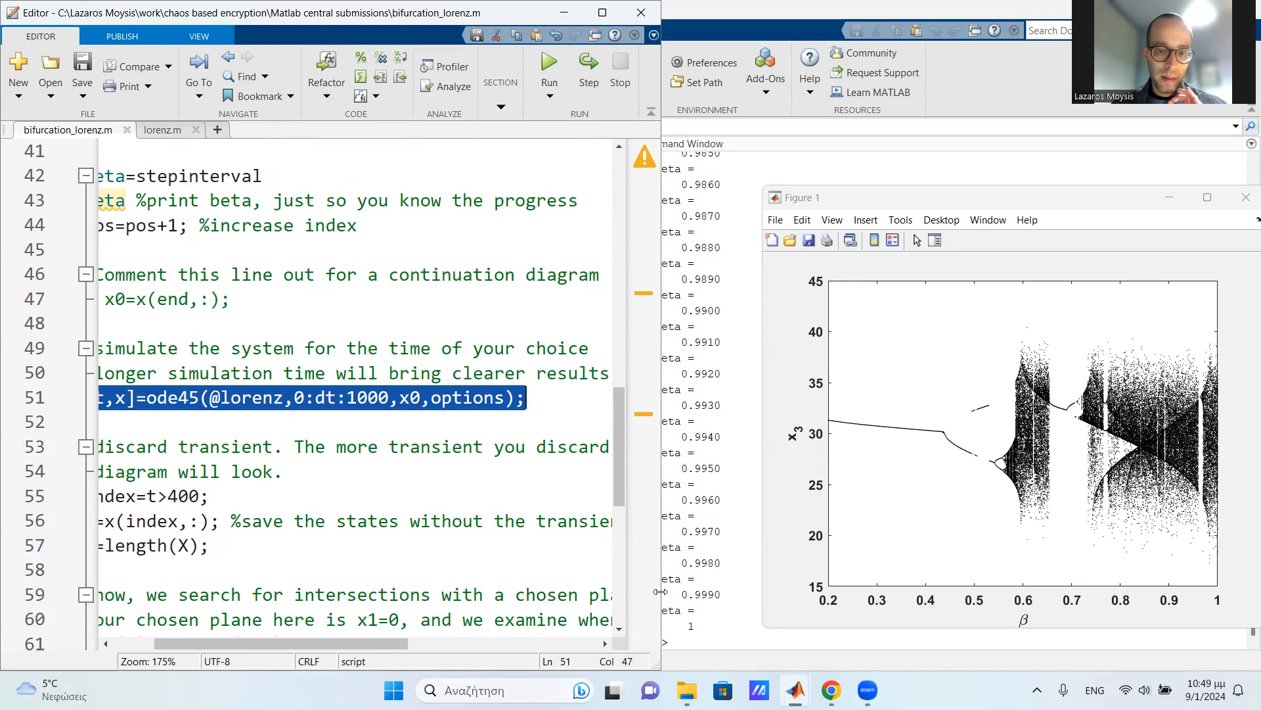
pyautogui.hscroll(-3)
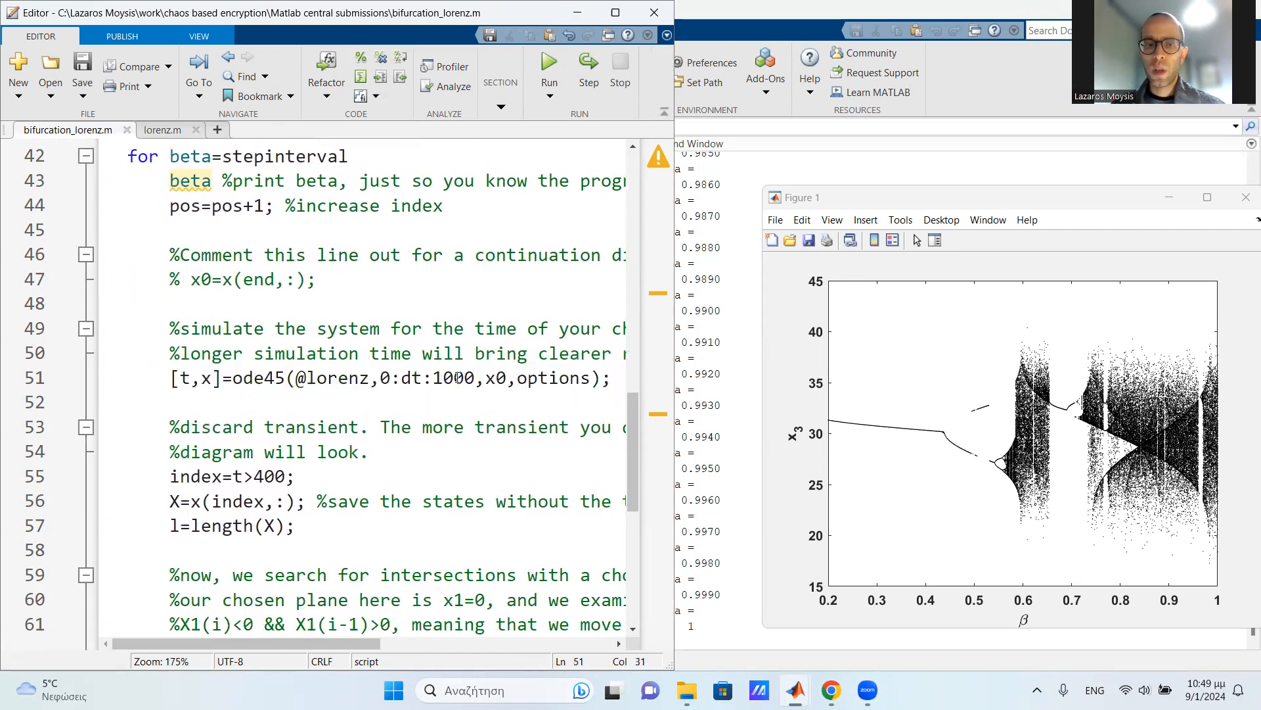
pyautogui.click(269, 378)
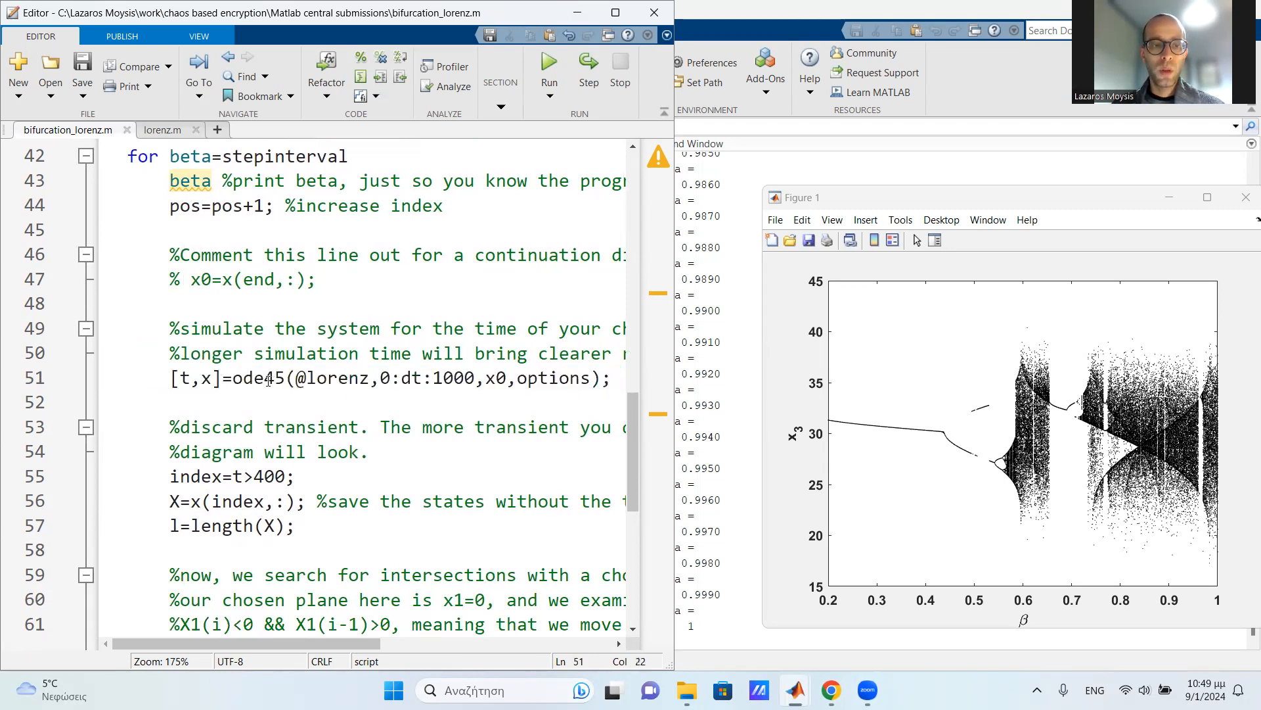
pyautogui.doubleClick(339, 378)
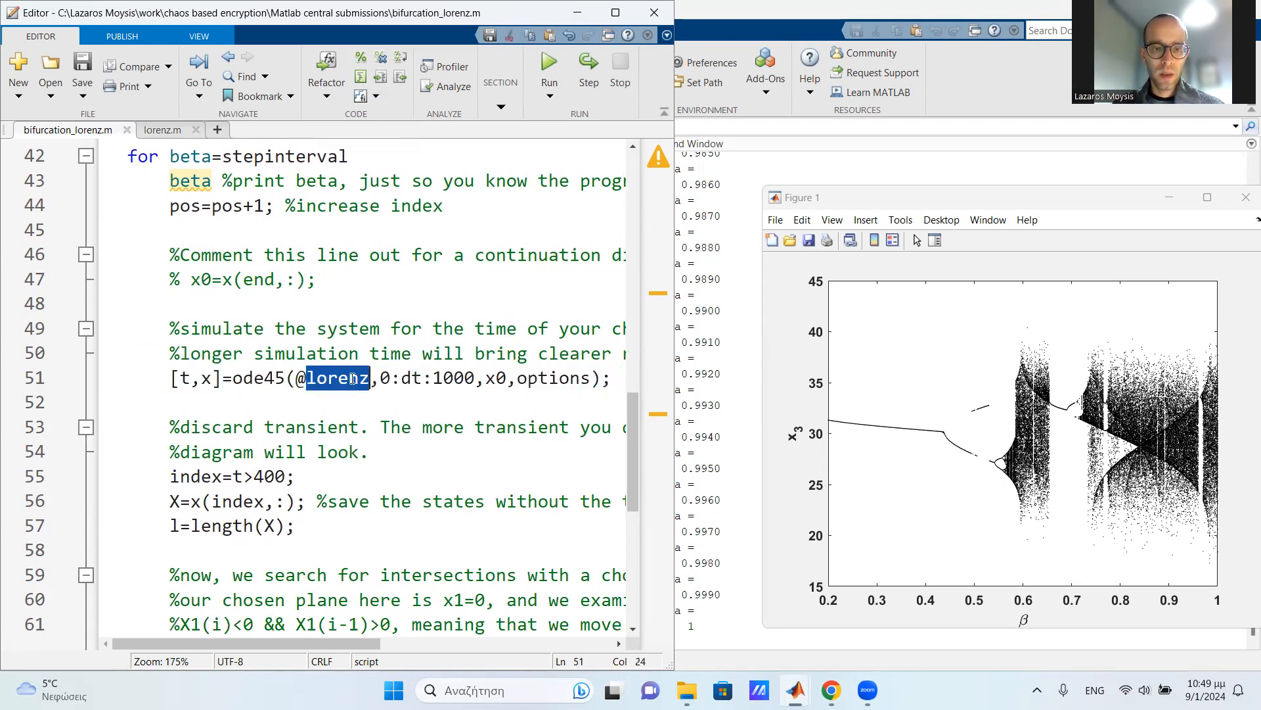
pyautogui.doubleClick(453, 378)
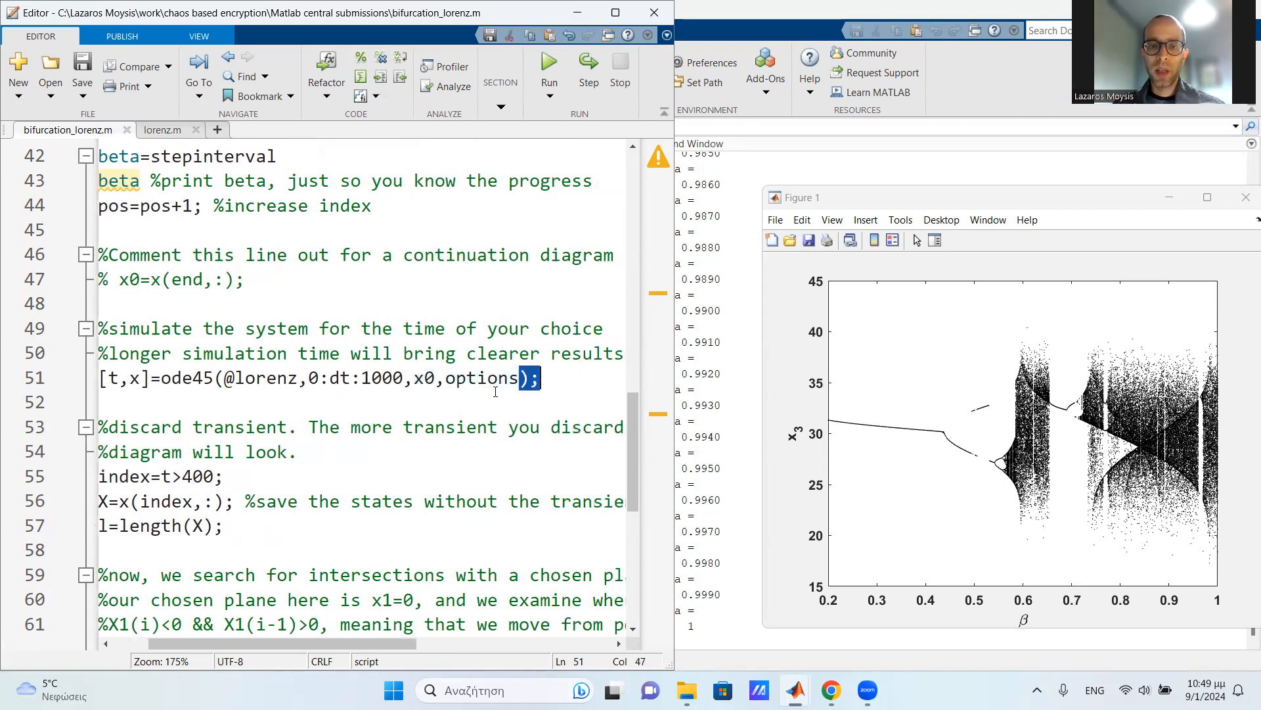
pyautogui.doubleClick(481, 379)
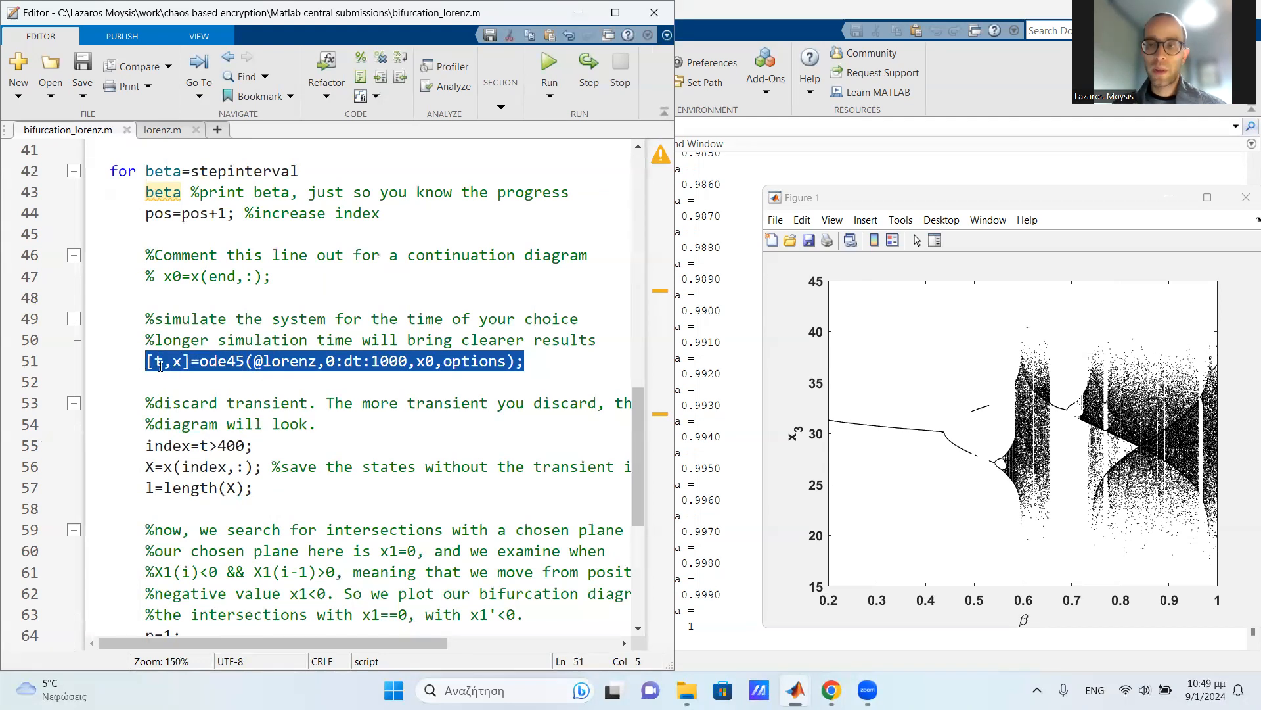
pyautogui.scroll(-3)
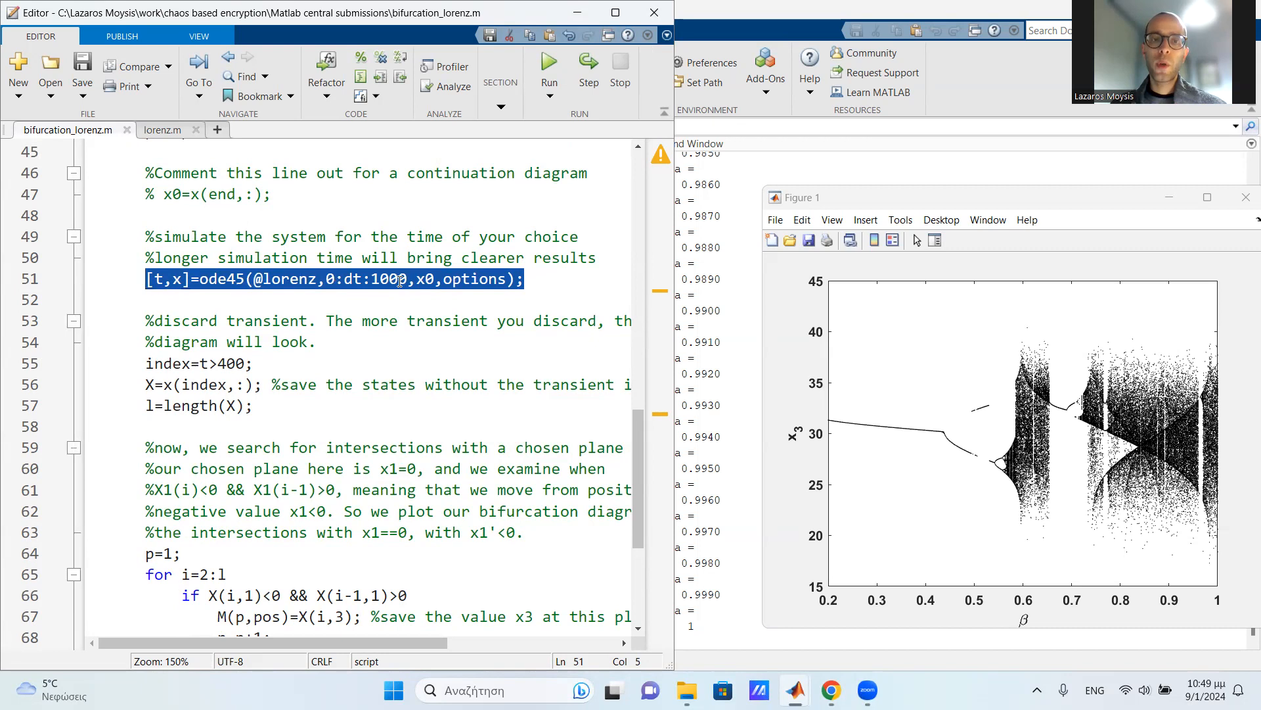
pyautogui.doubleClick(232, 362)
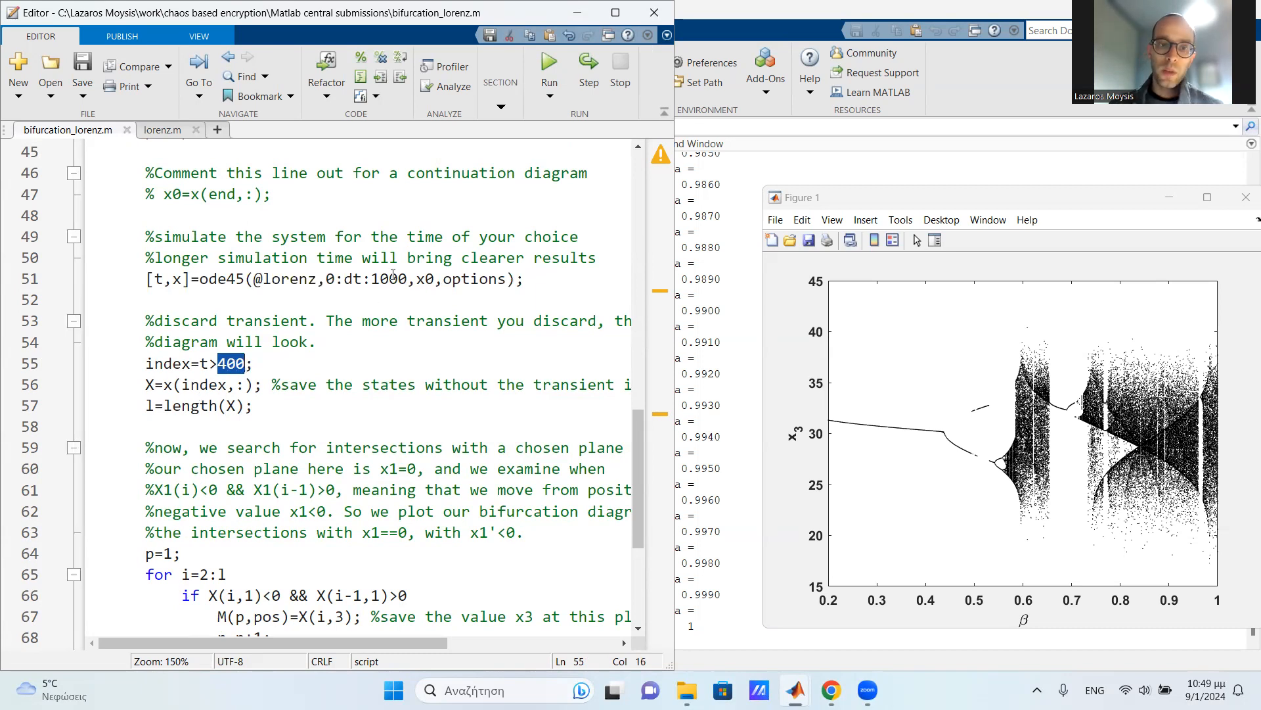
pyautogui.doubleClick(390, 279)
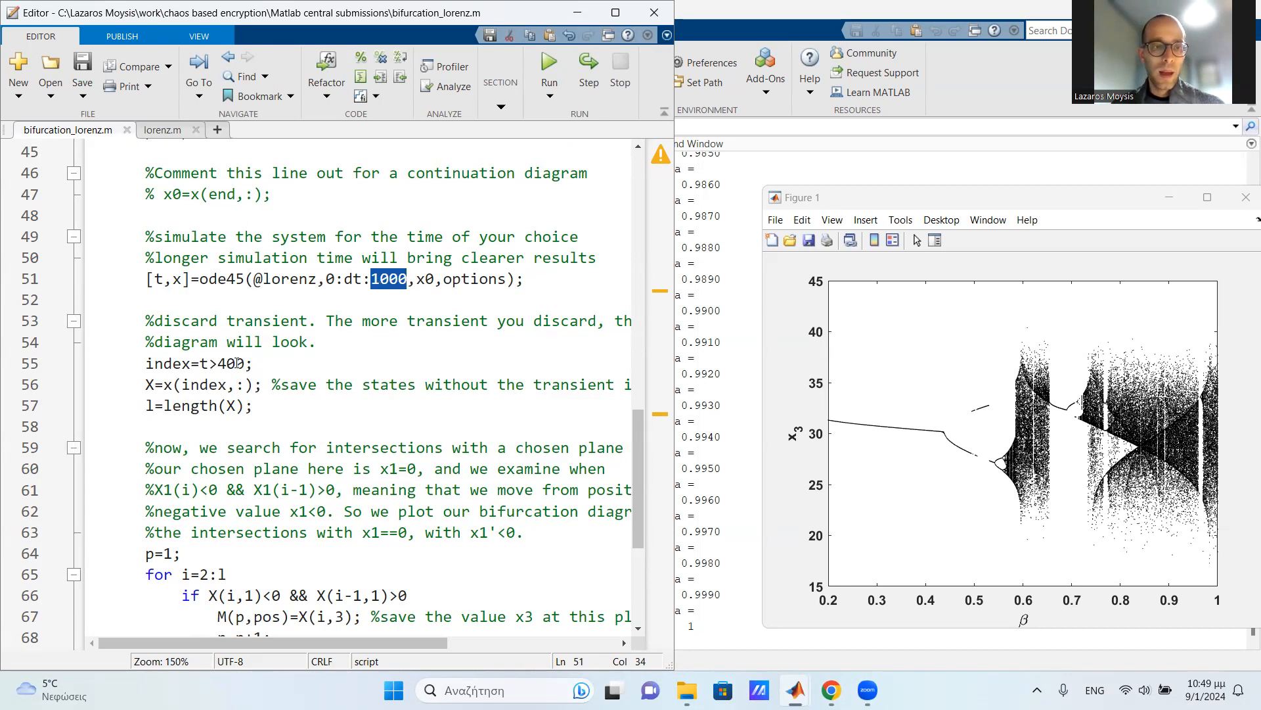
pyautogui.doubleClick(233, 363)
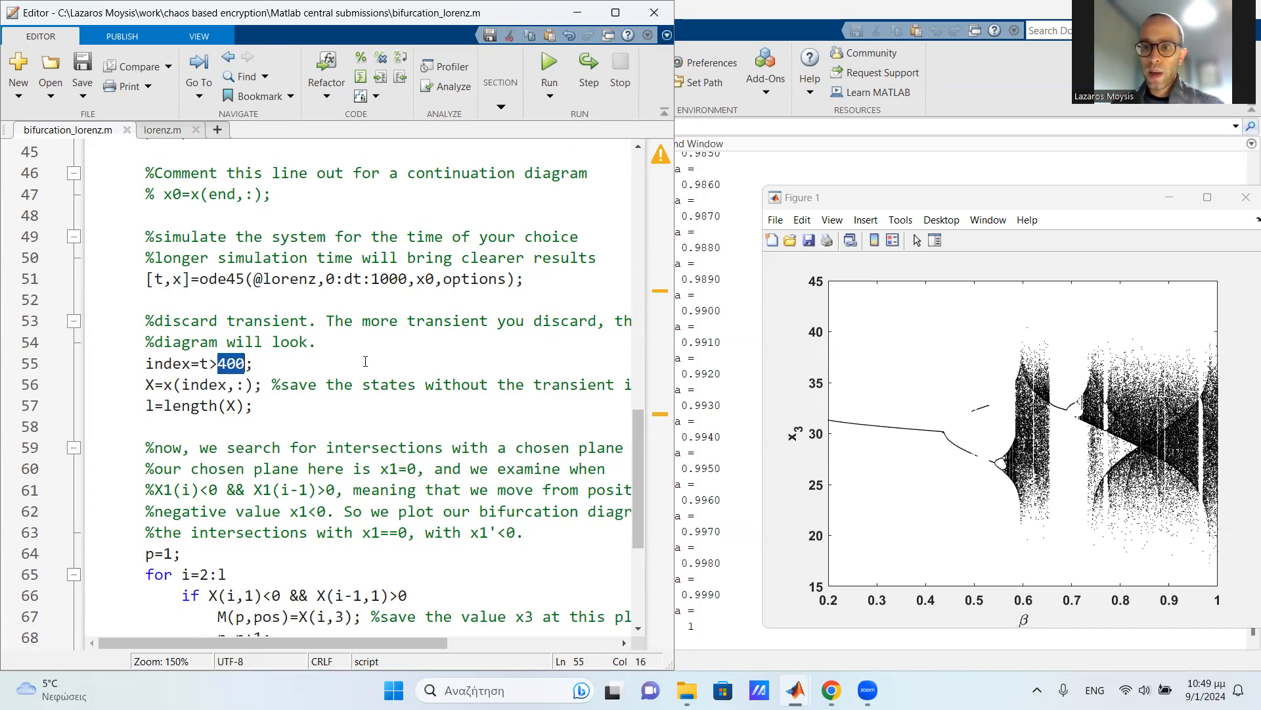
pyautogui.moveTo(1067, 420)
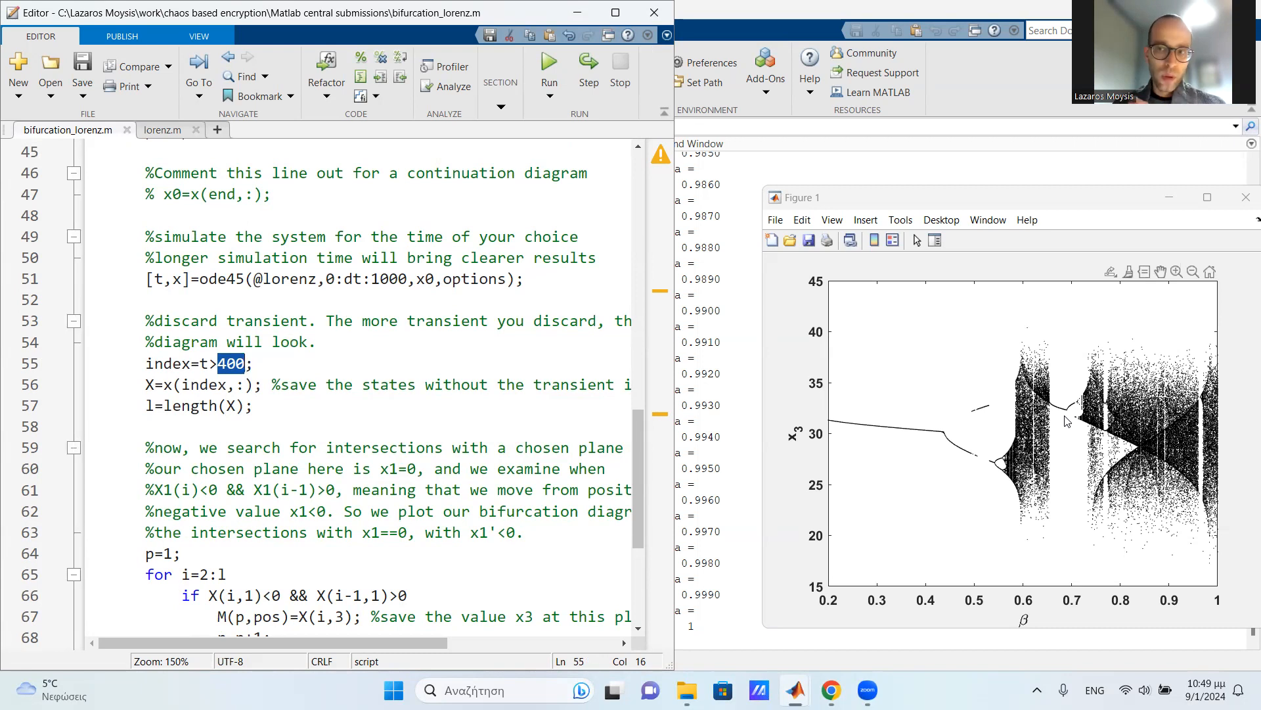
pyautogui.click(276, 384)
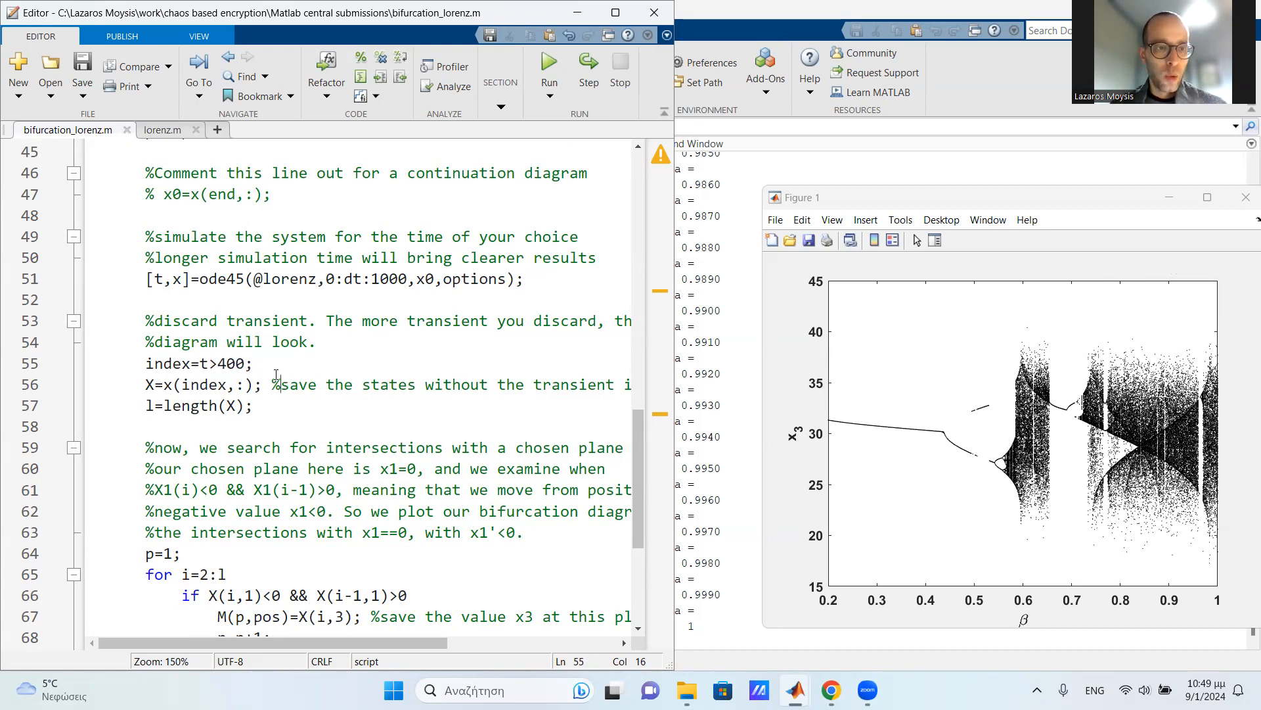
pyautogui.doubleClick(167, 364)
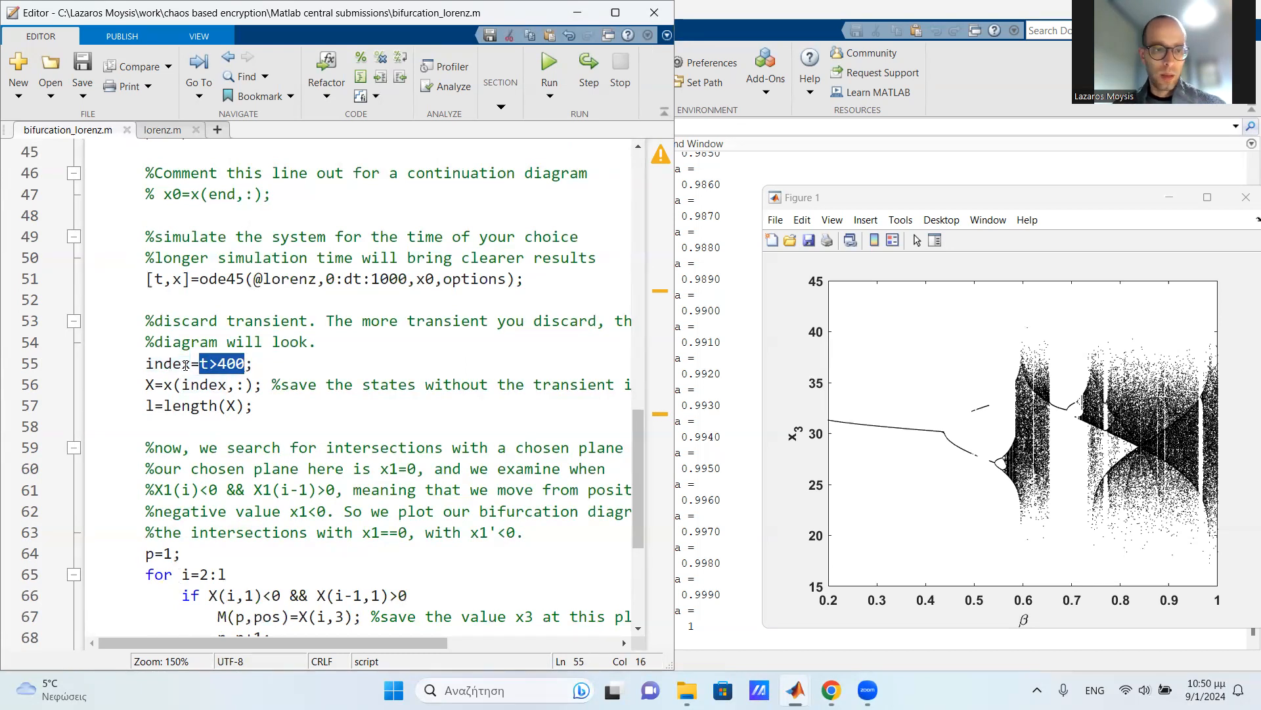
pyautogui.click(205, 364)
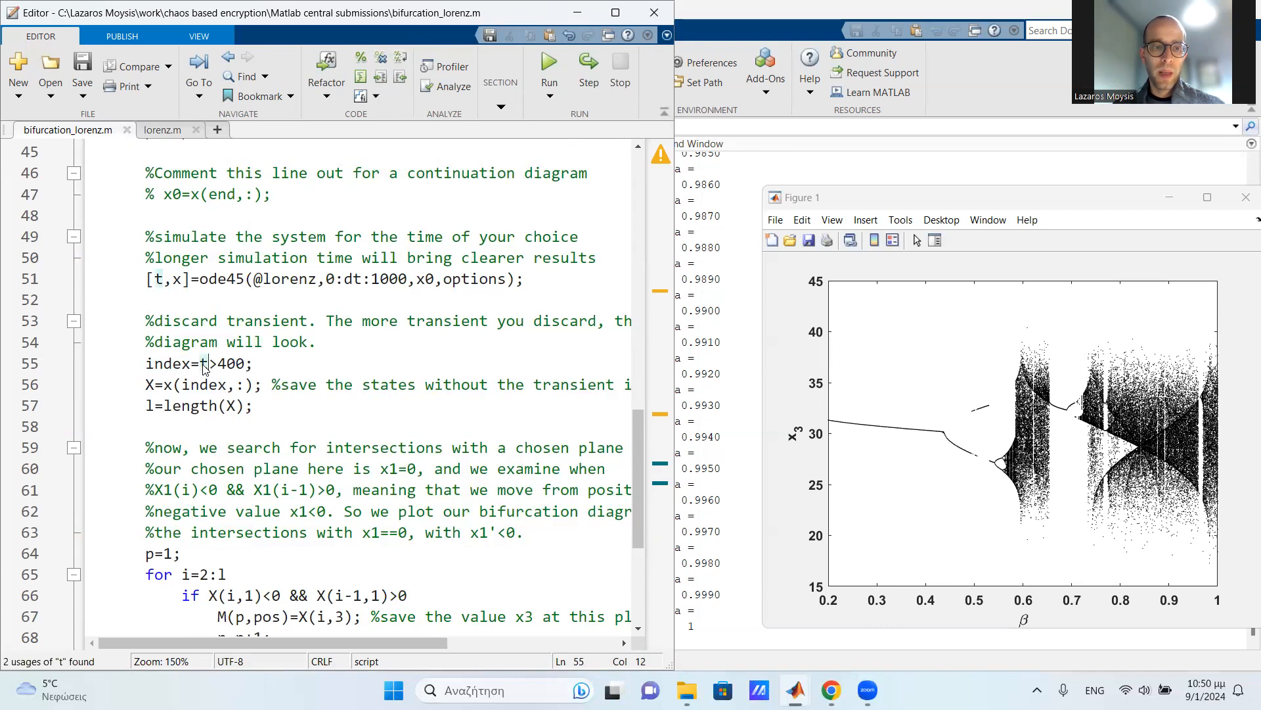
pyautogui.doubleClick(203, 363)
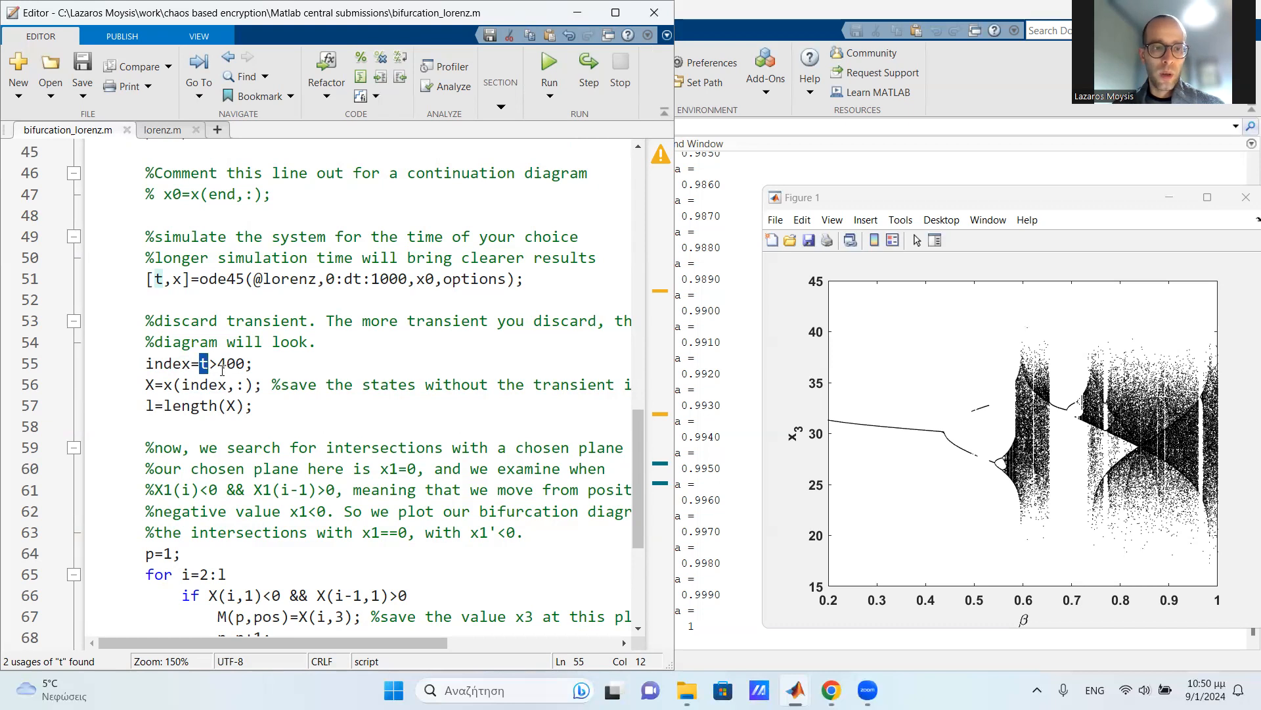
pyautogui.click(147, 383)
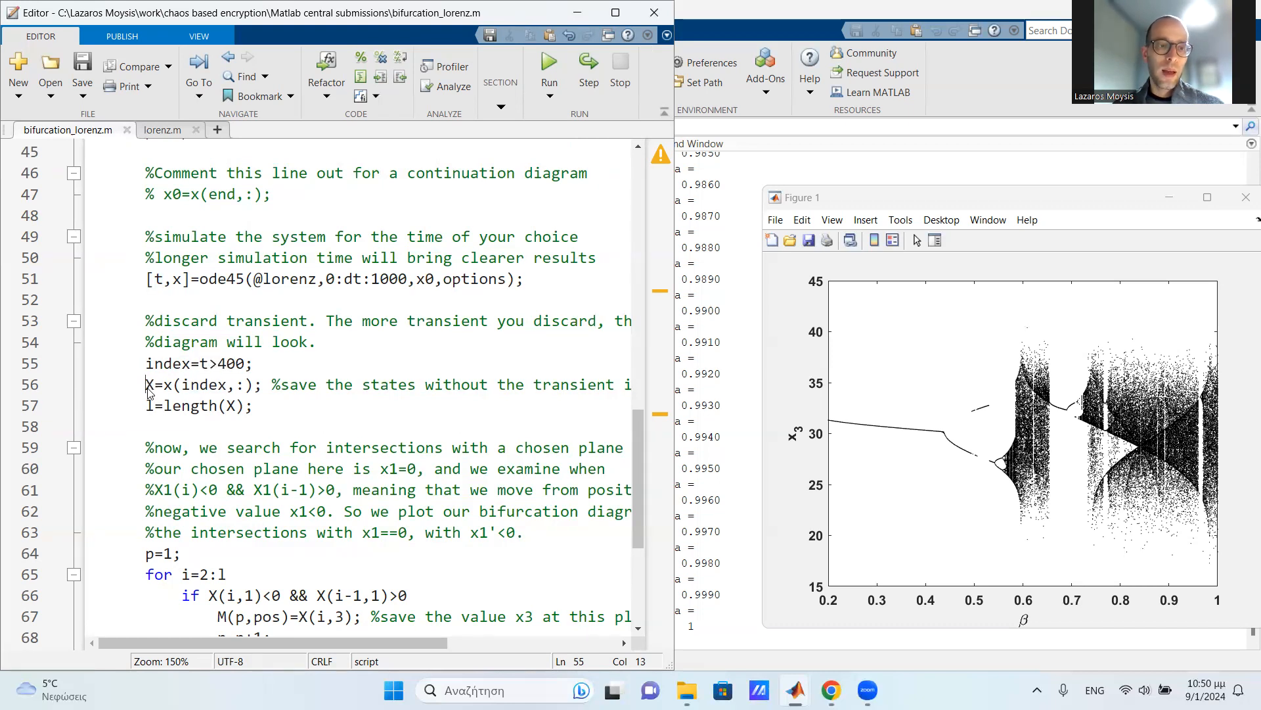
pyautogui.click(146, 384)
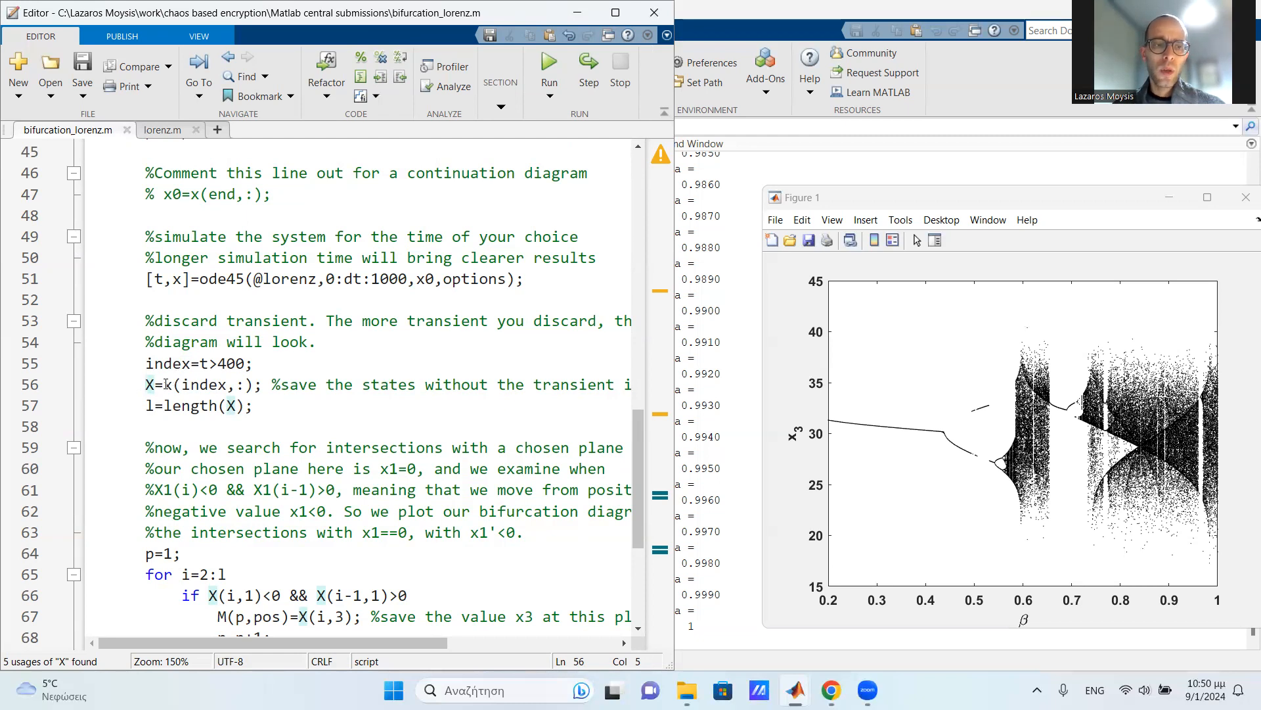
pyautogui.doubleClick(205, 384)
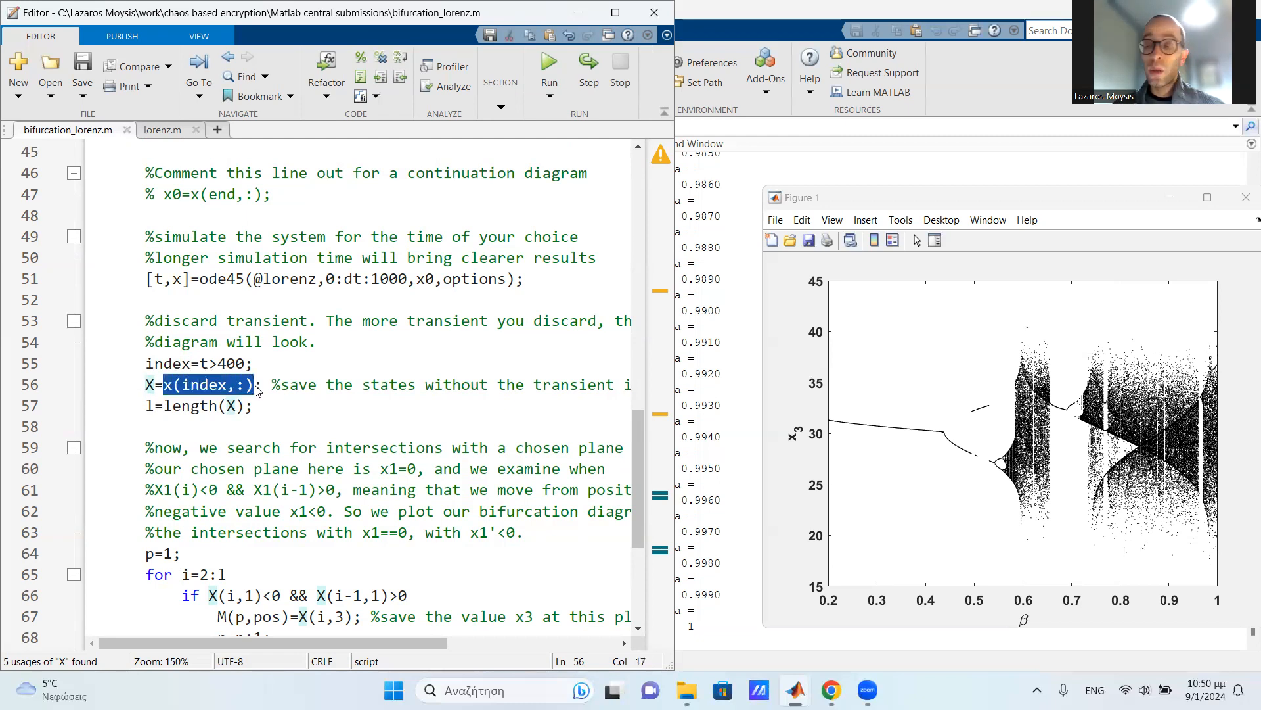
pyautogui.click(253, 384)
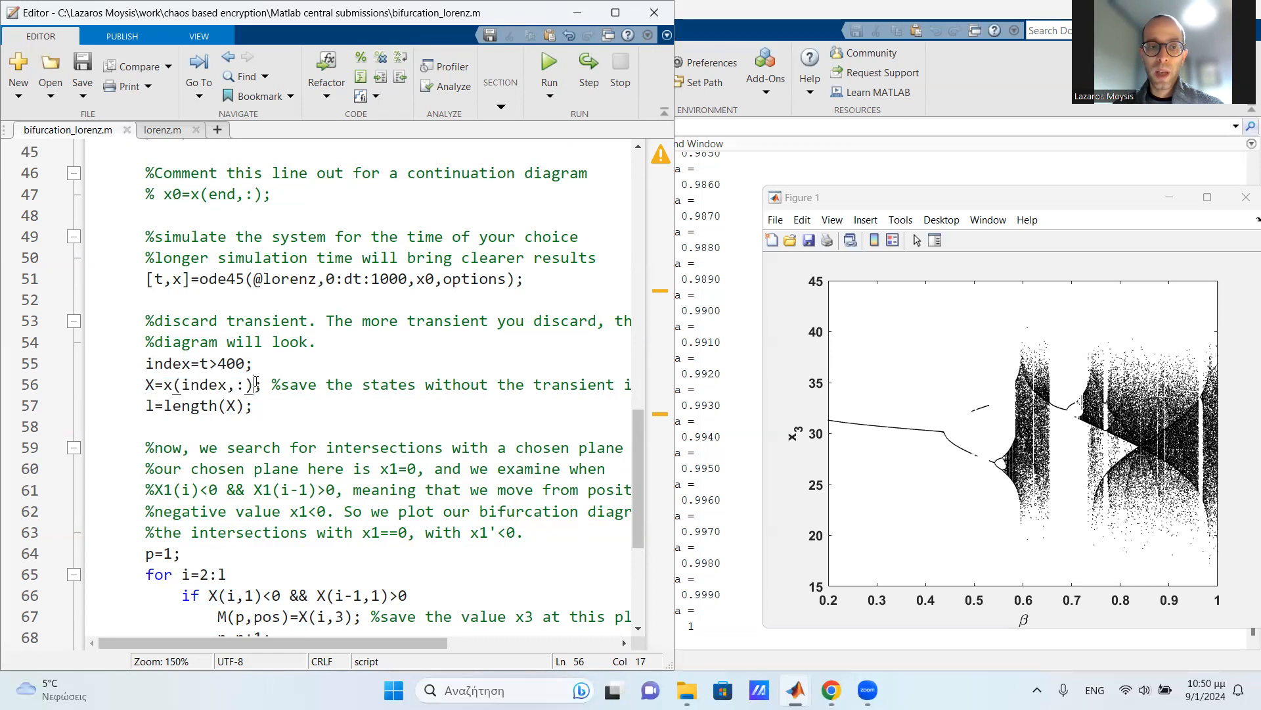
pyautogui.click(164, 384)
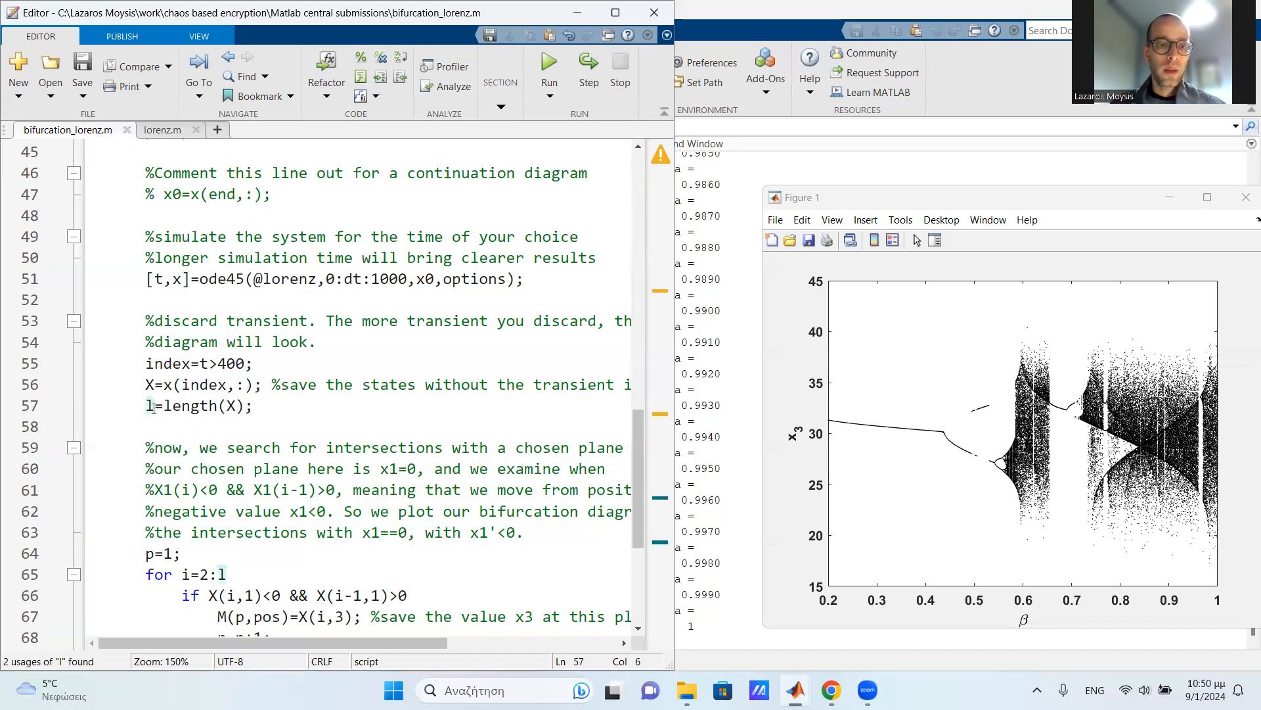
pyautogui.scroll(-3)
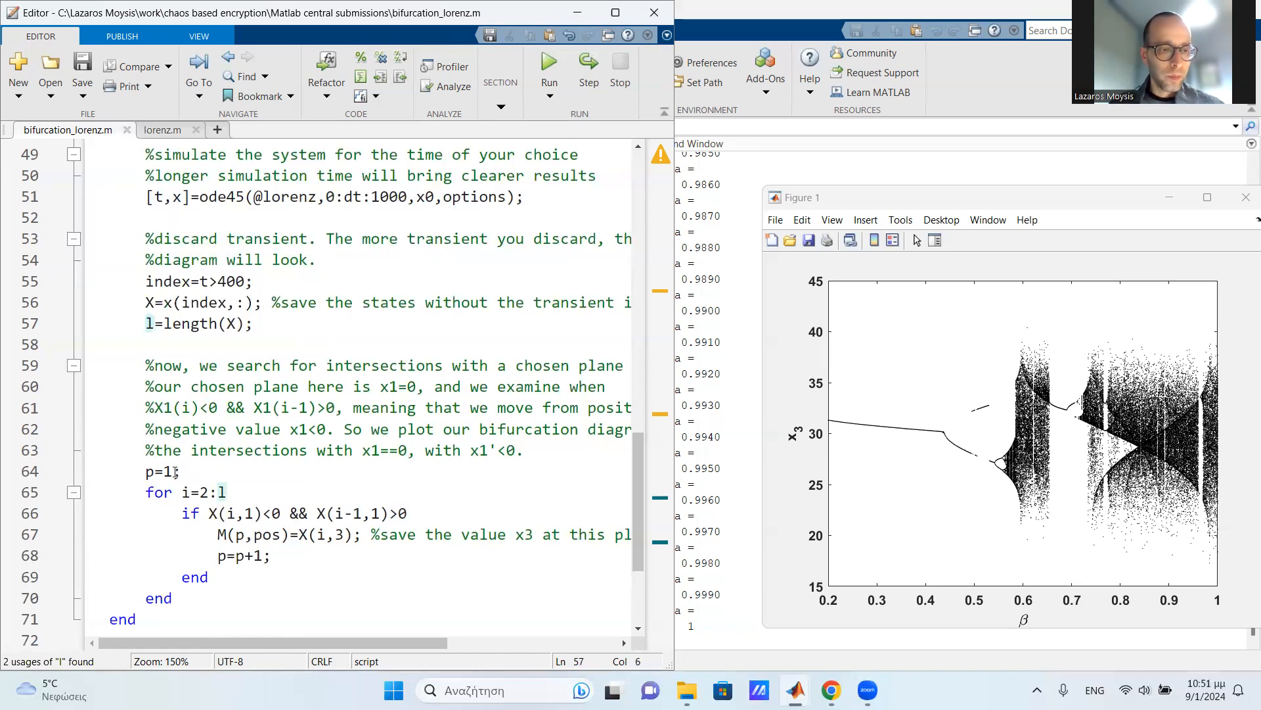
pyautogui.click(150, 471)
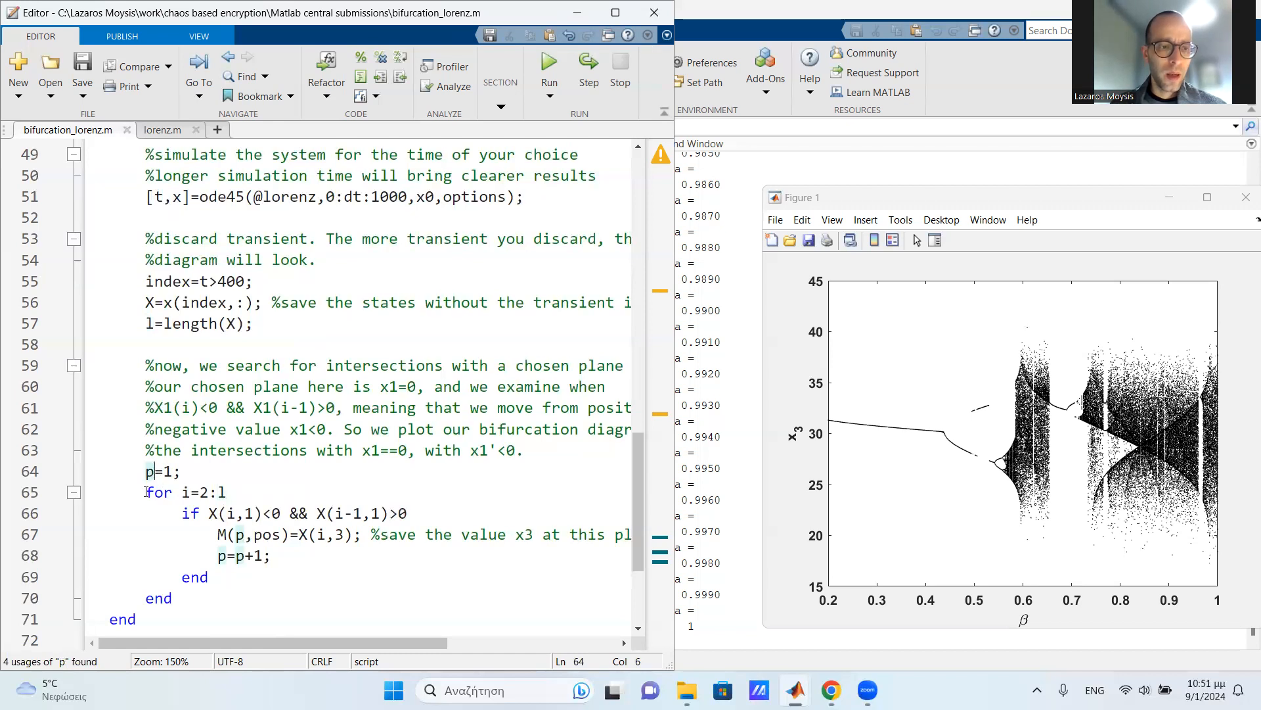
pyautogui.click(201, 491)
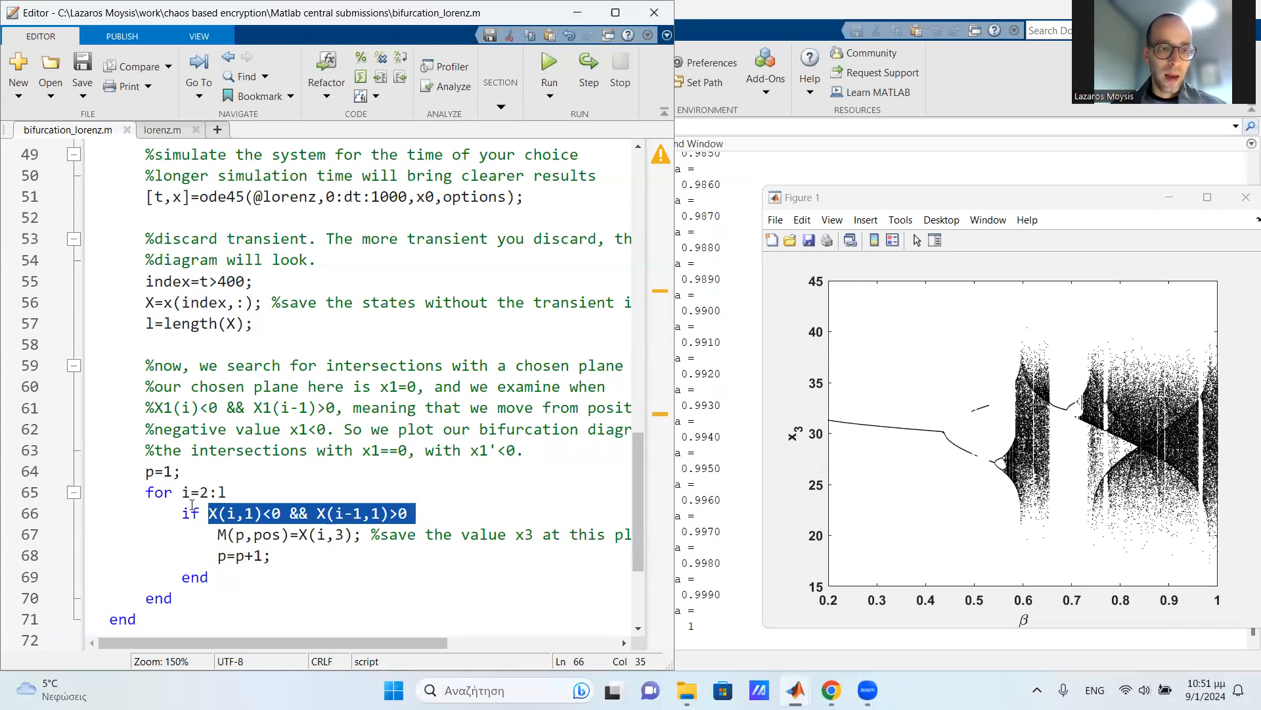
pyautogui.click(186, 492)
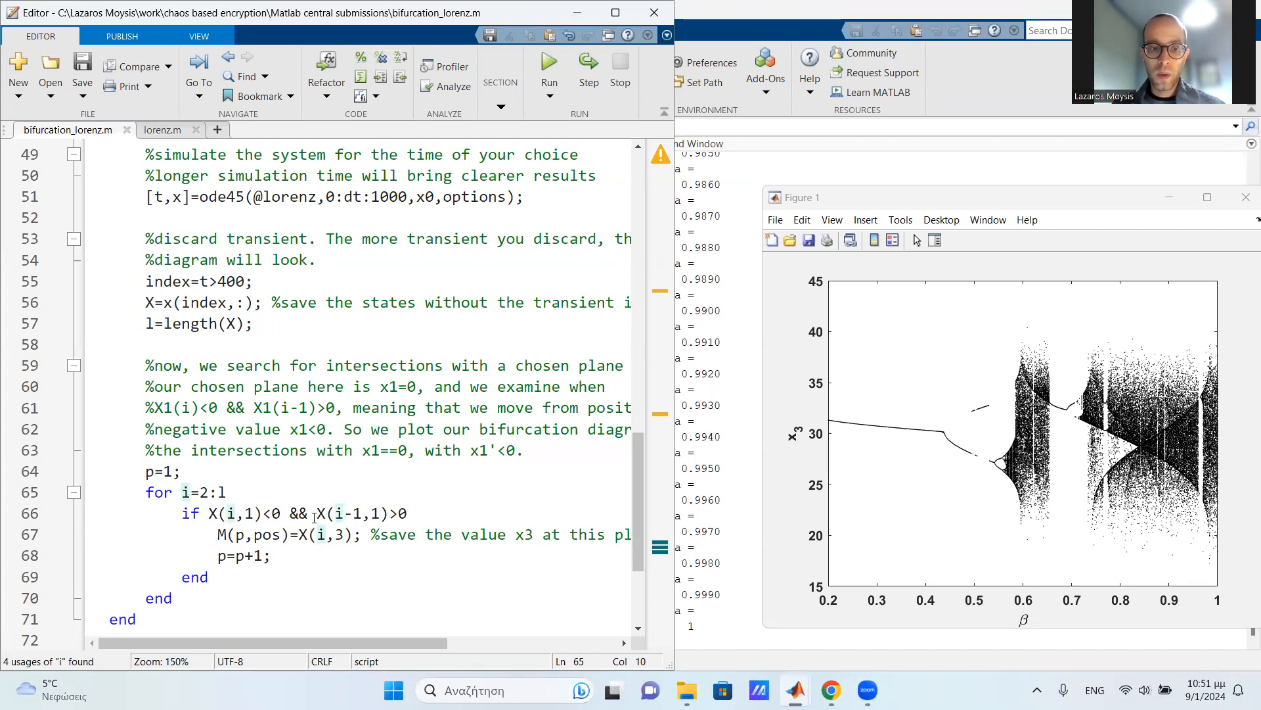
pyautogui.doubleClick(350, 513)
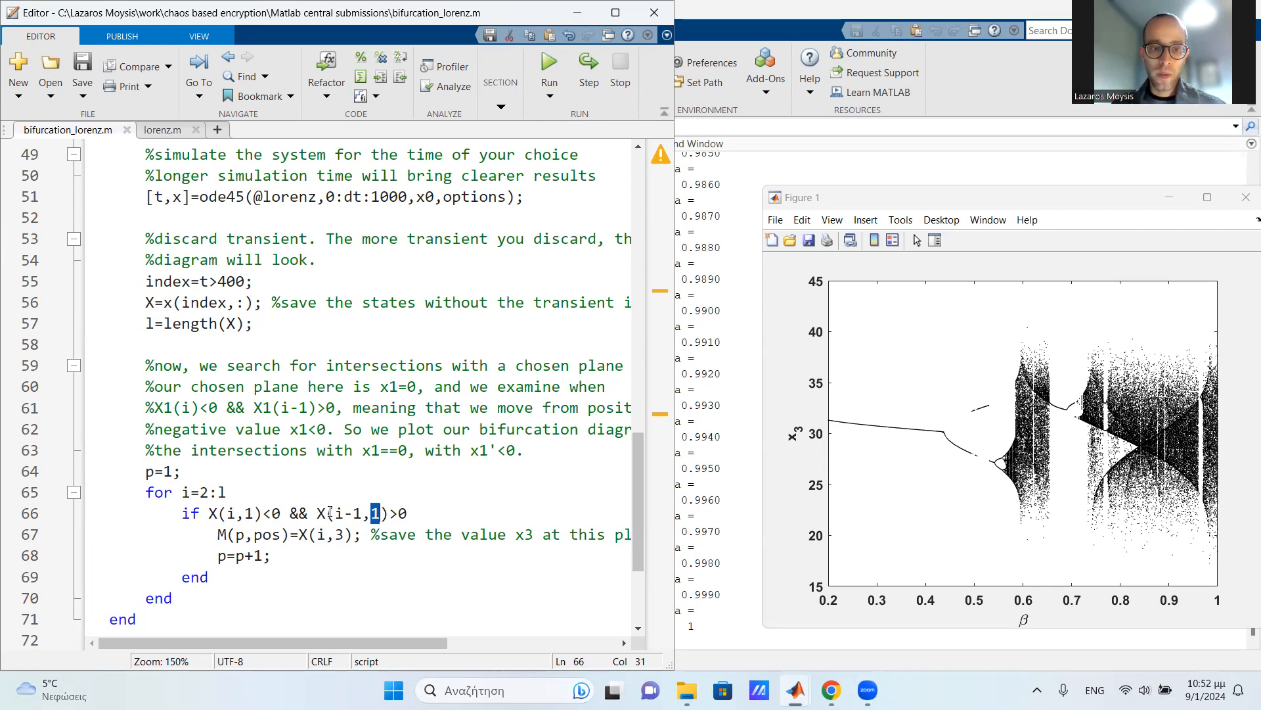
pyautogui.click(319, 513)
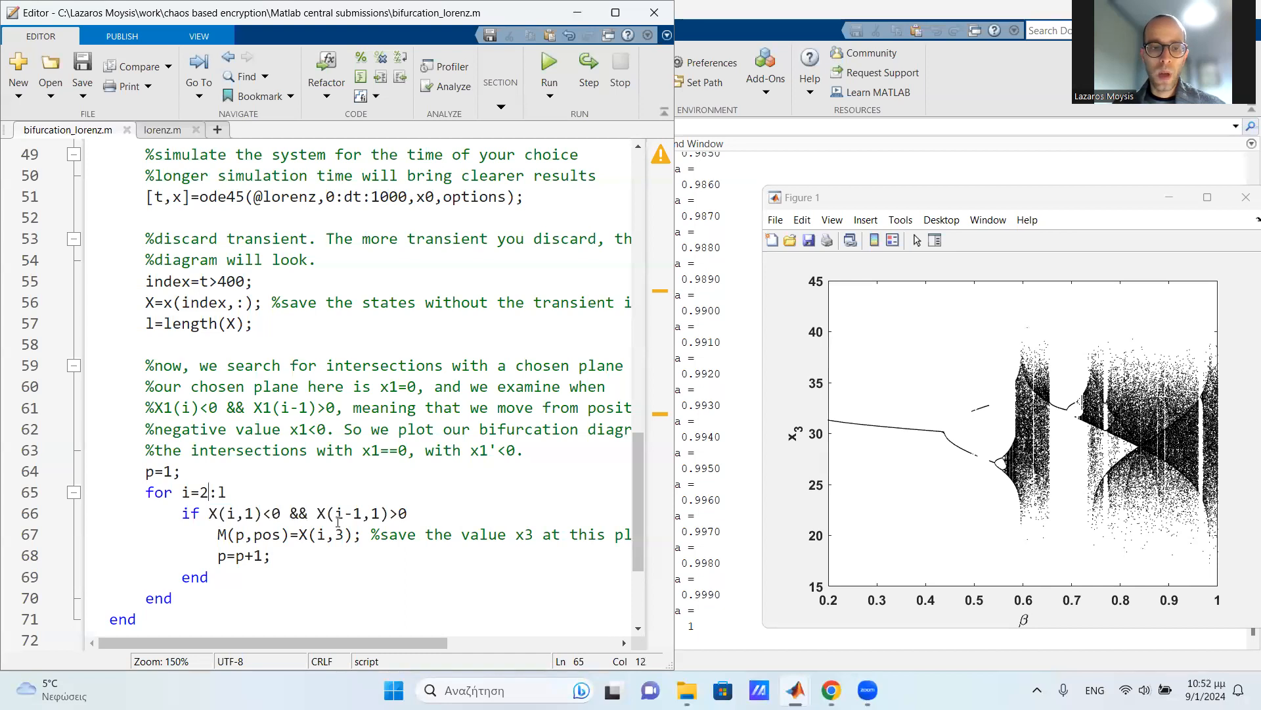
pyautogui.doubleClick(348, 514)
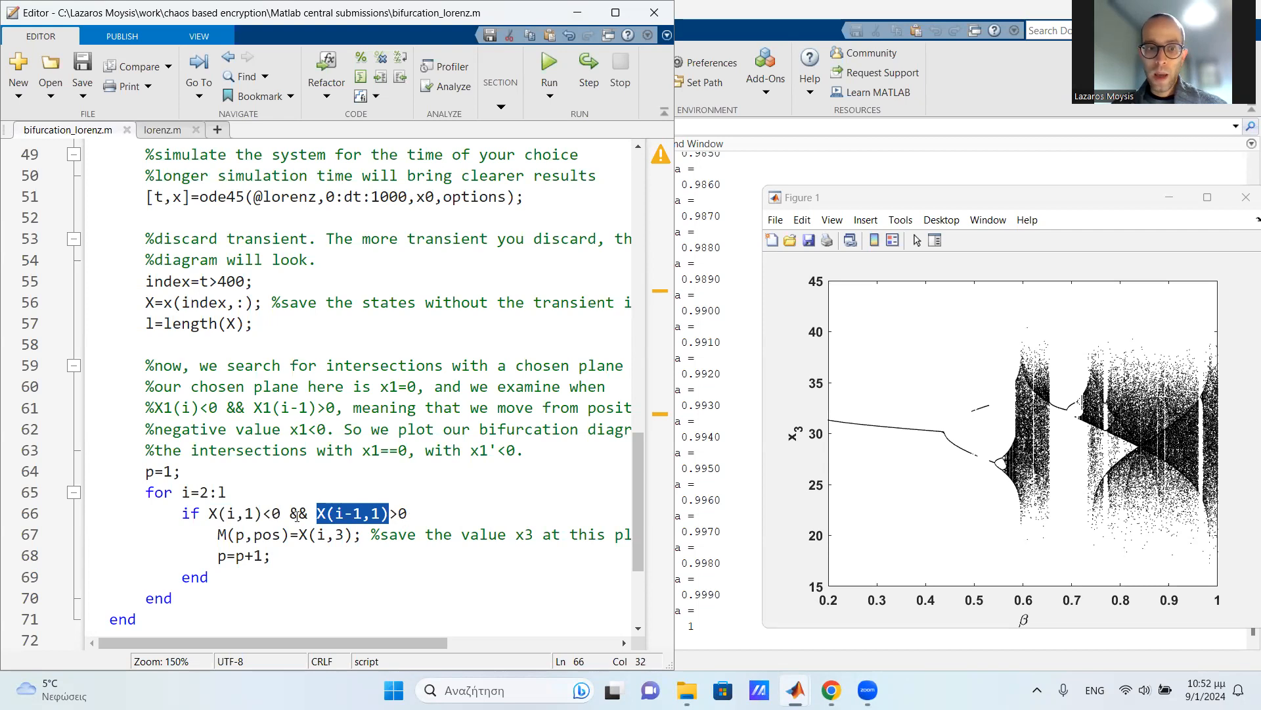
pyautogui.doubleClick(233, 513)
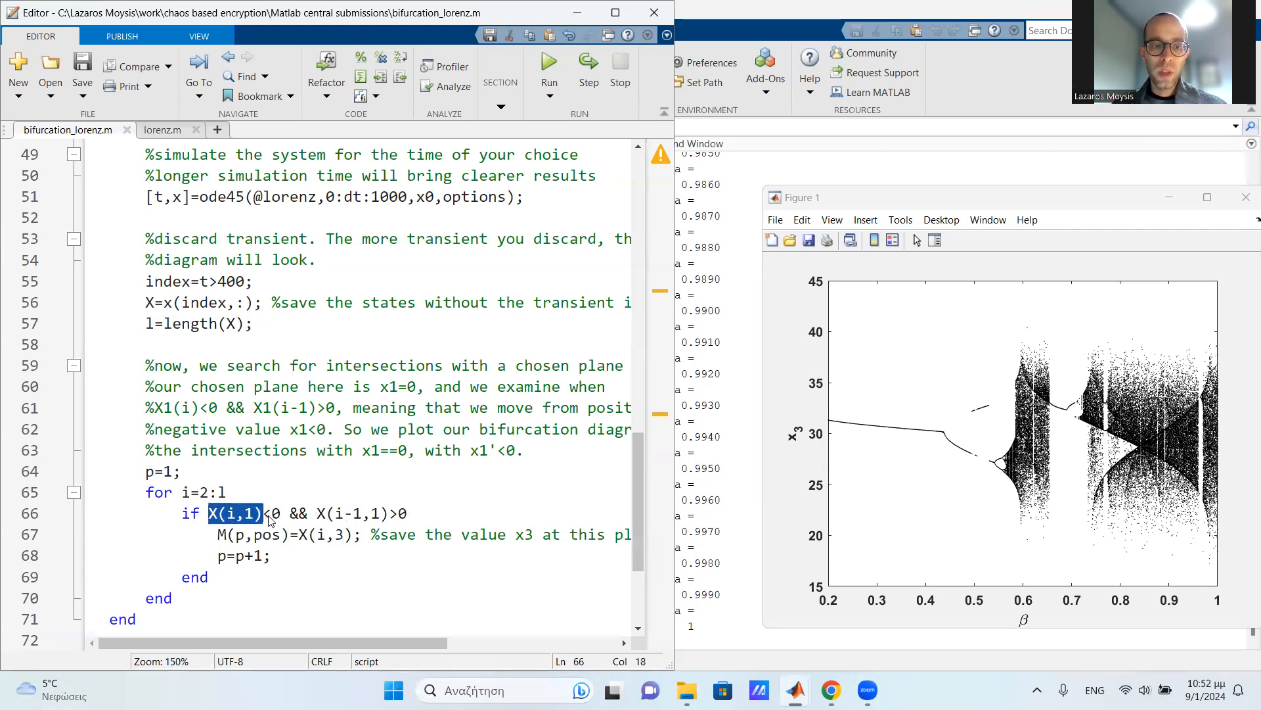
pyautogui.click(266, 513)
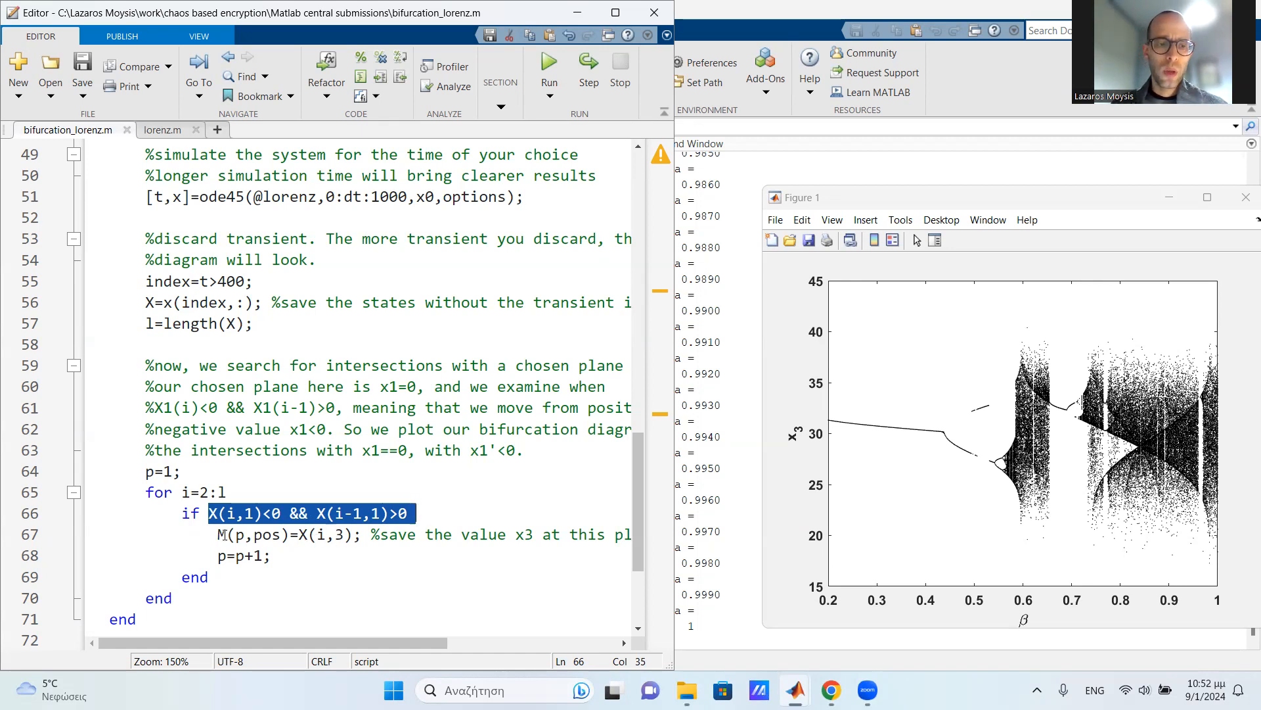
pyautogui.doubleClick(290, 534)
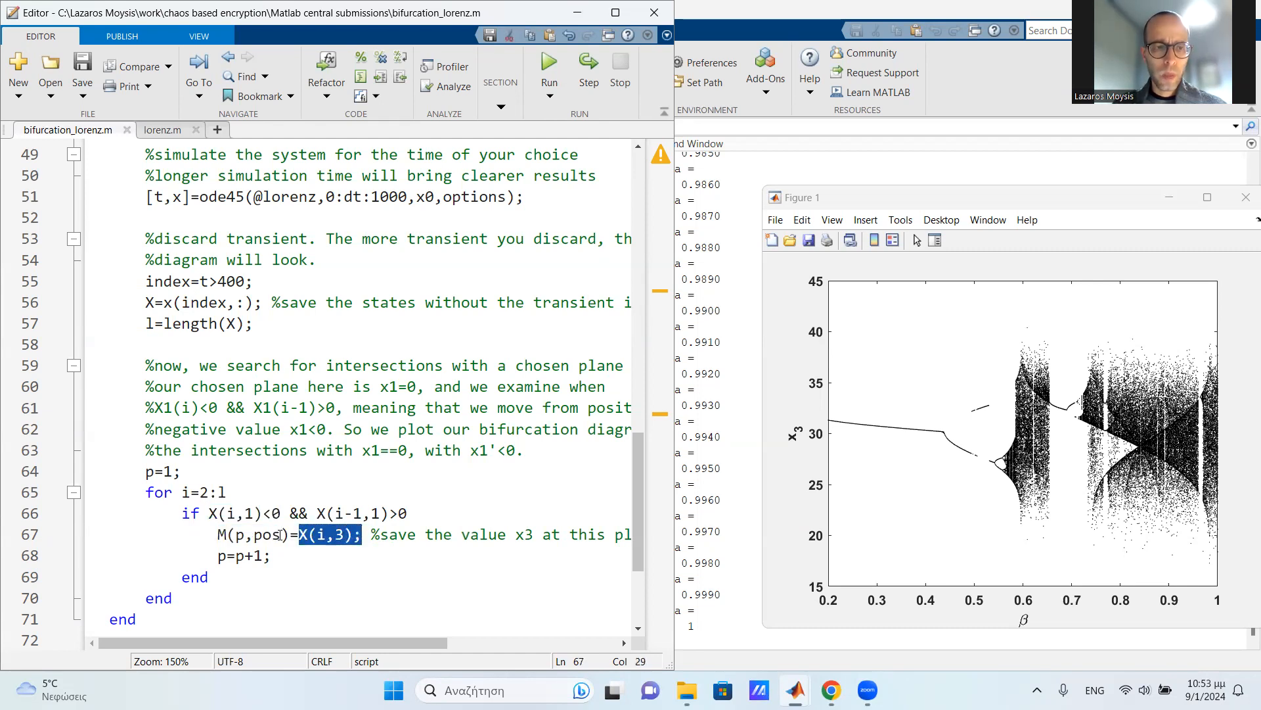
pyautogui.scroll(3)
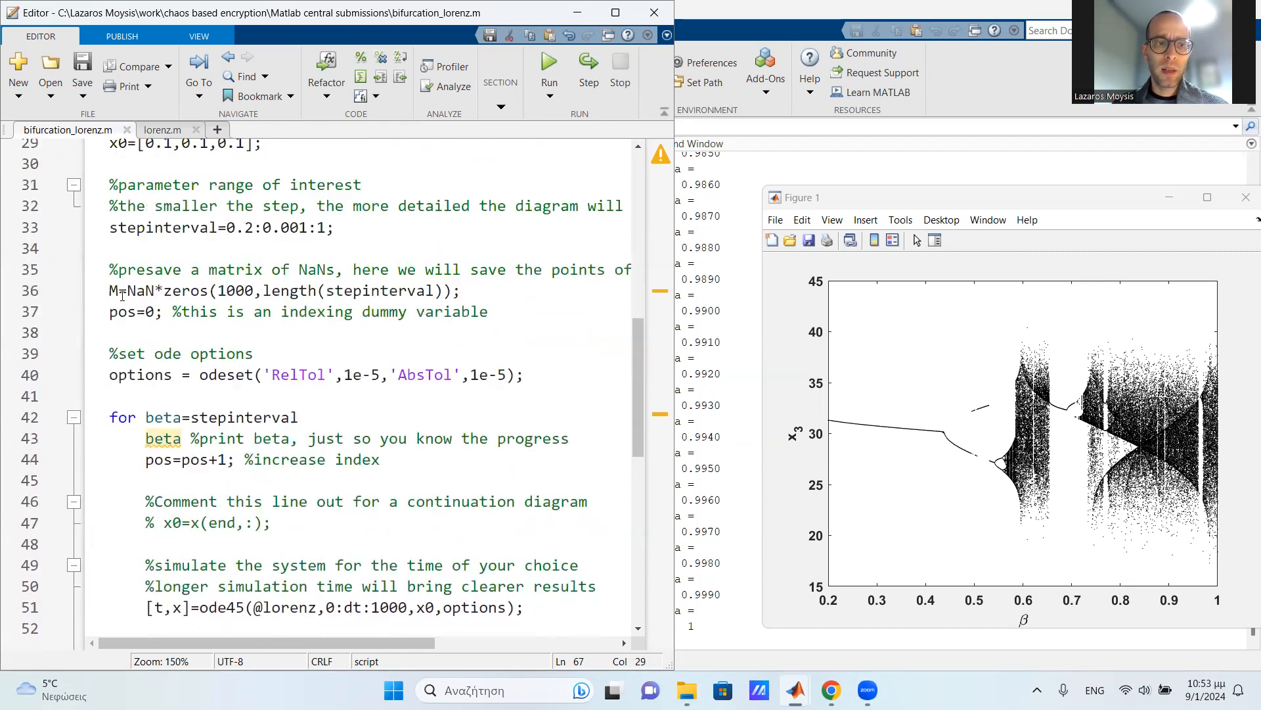
pyautogui.scroll(-3)
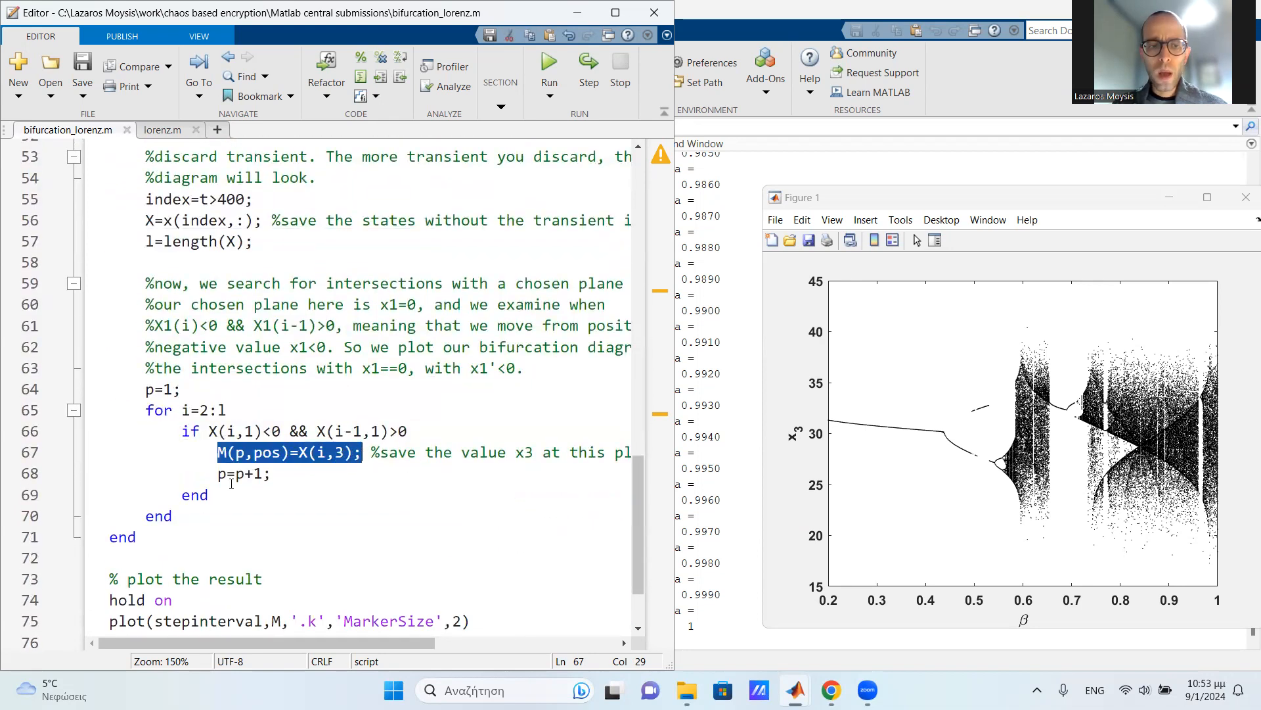
pyautogui.click(243, 474)
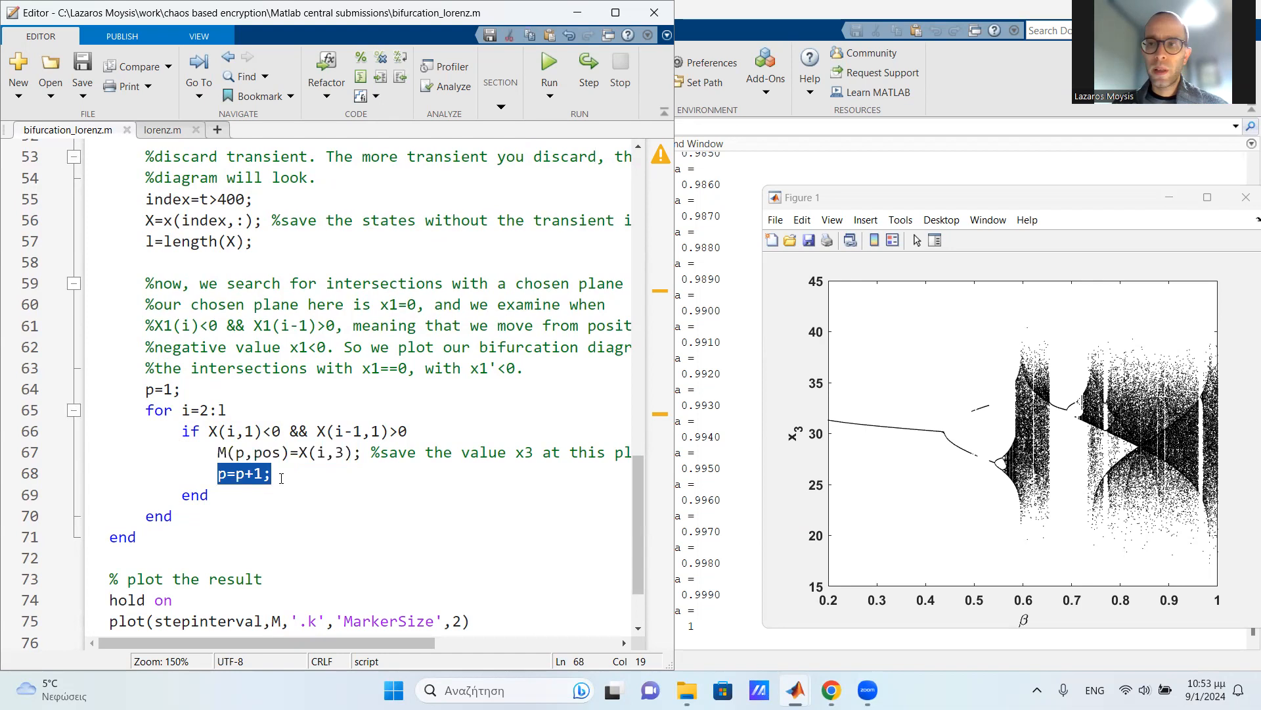
pyautogui.moveTo(261, 521)
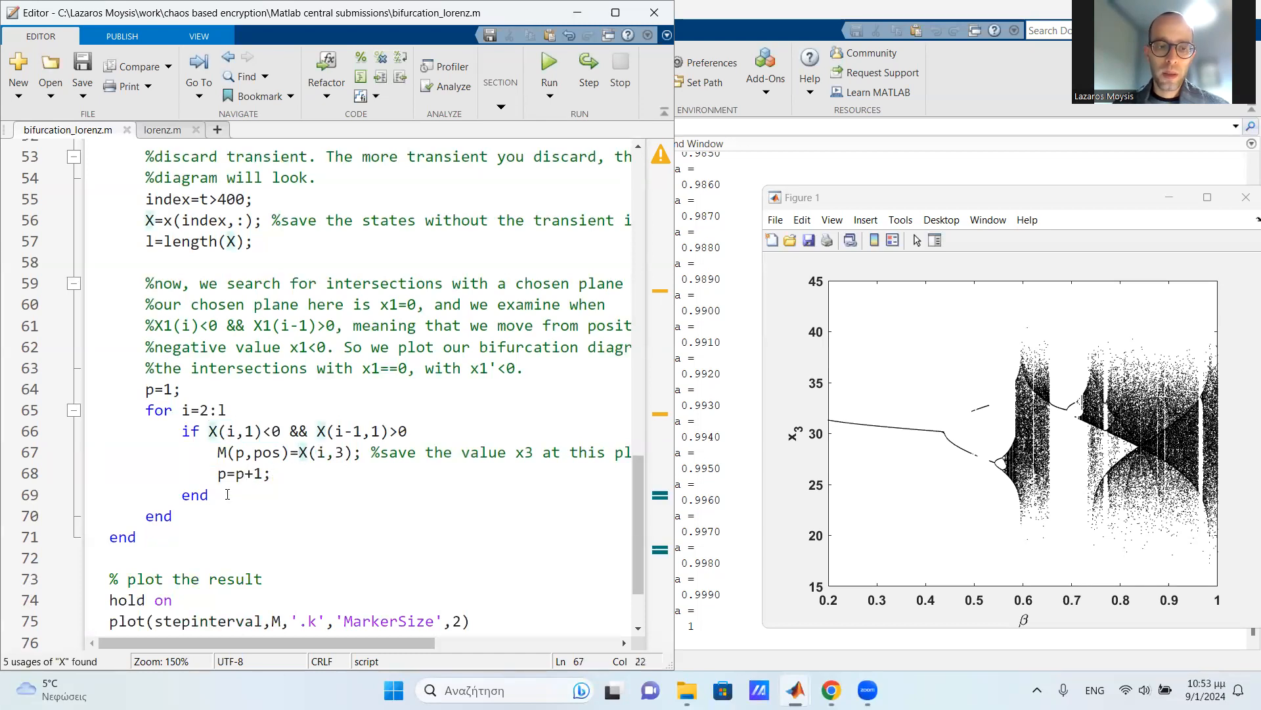
pyautogui.click(172, 516)
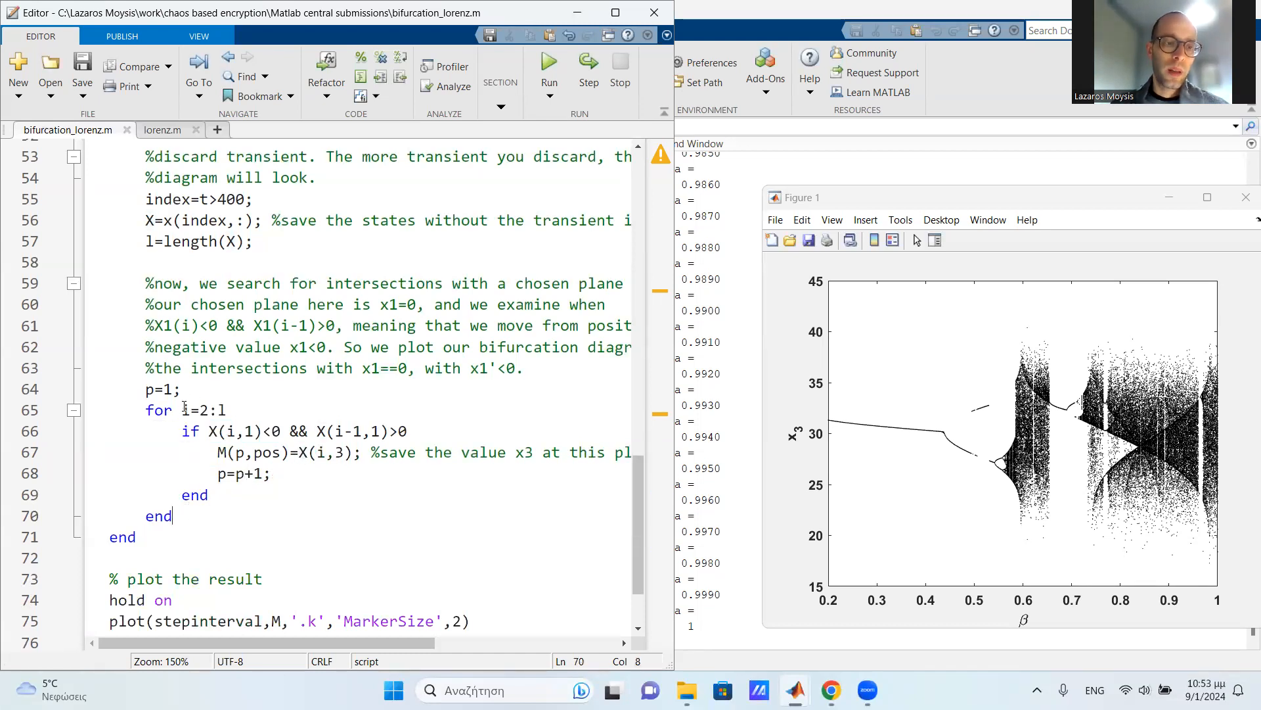
pyautogui.doubleClick(204, 410)
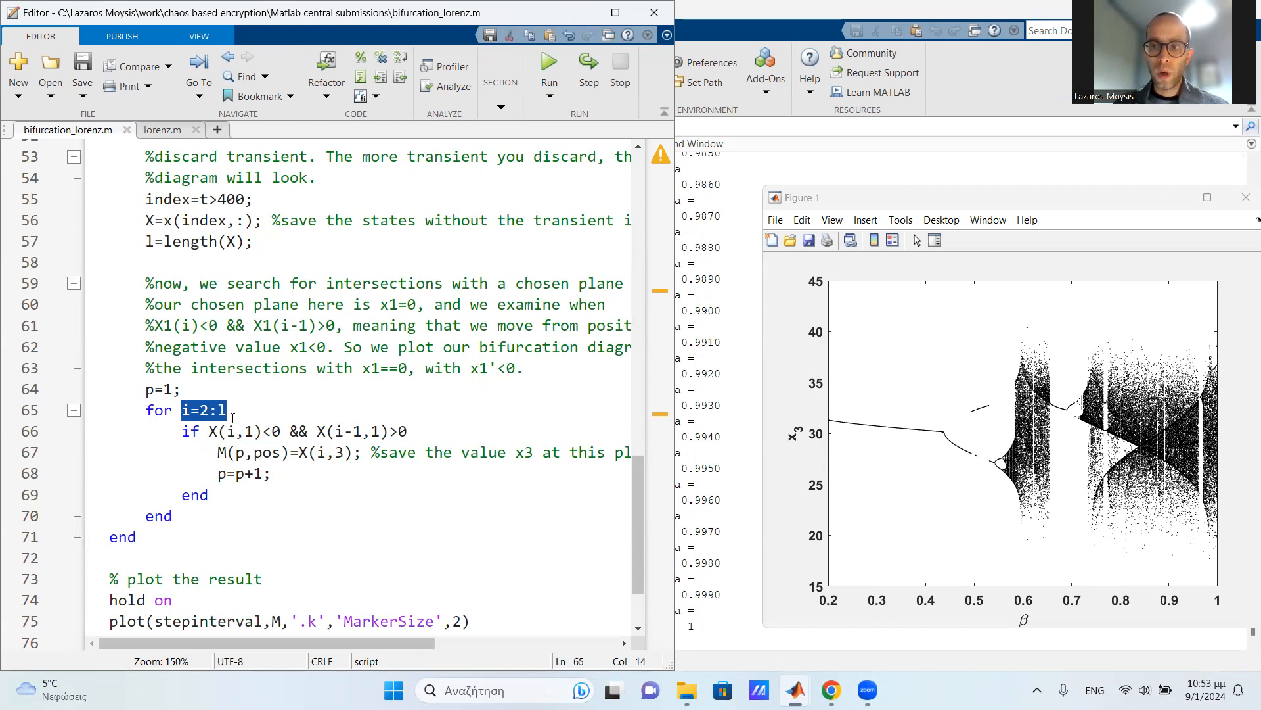
pyautogui.moveTo(245, 440)
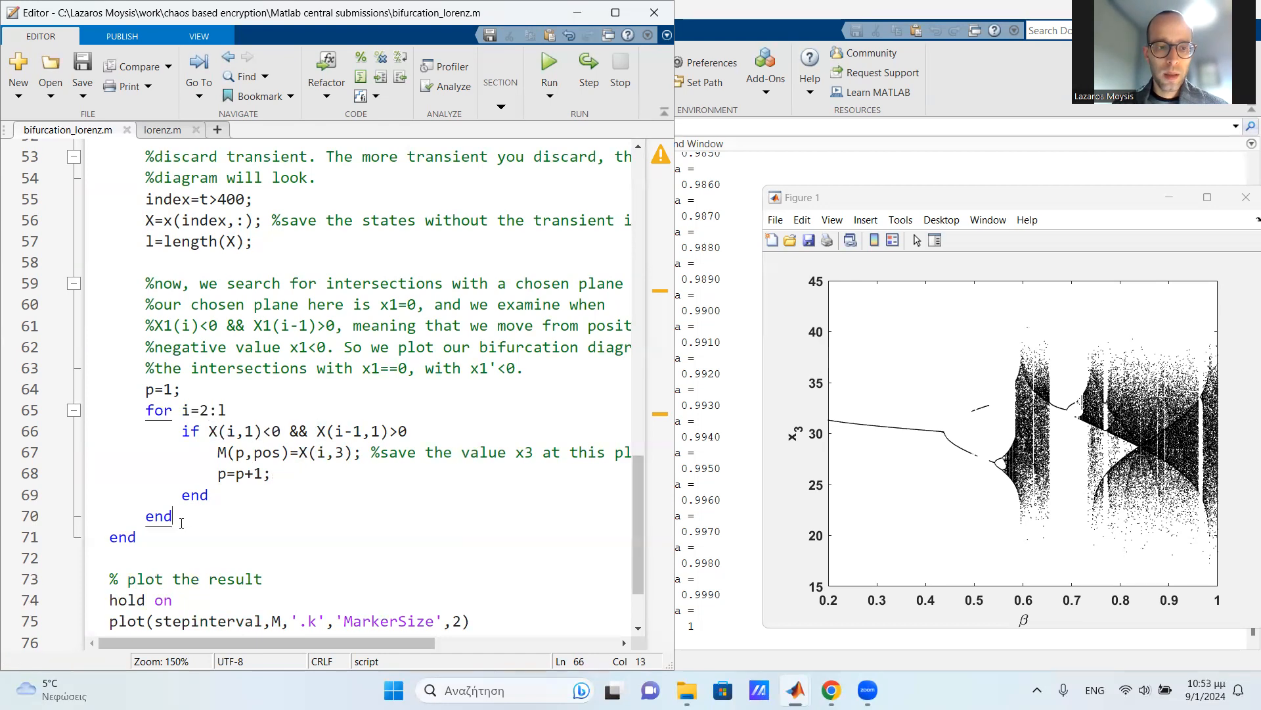
pyautogui.click(125, 537)
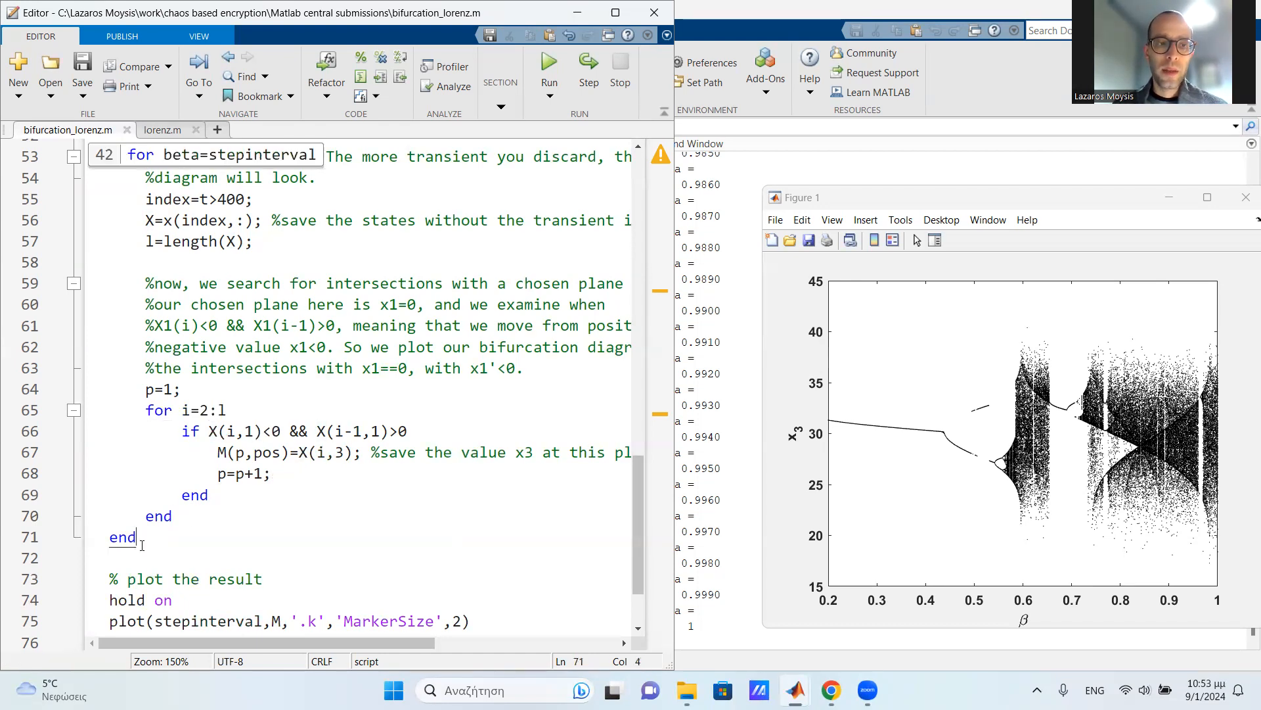
pyautogui.scroll(3)
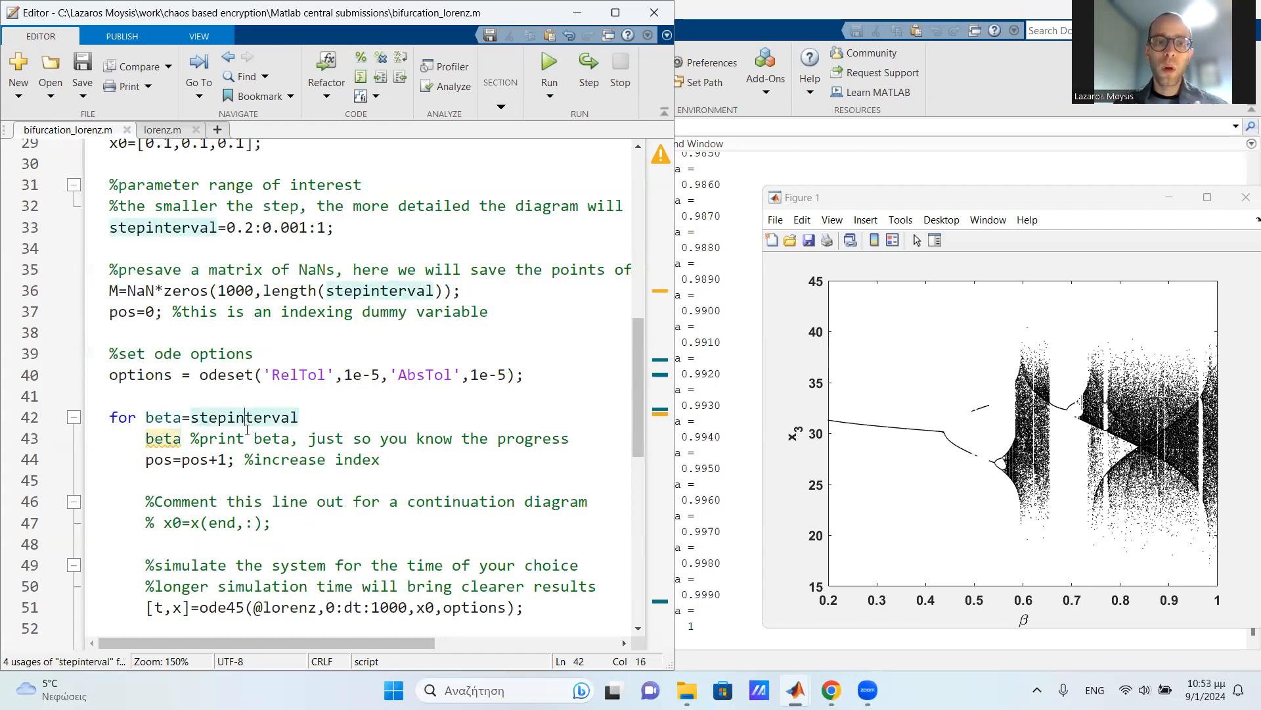
pyautogui.scroll(-3)
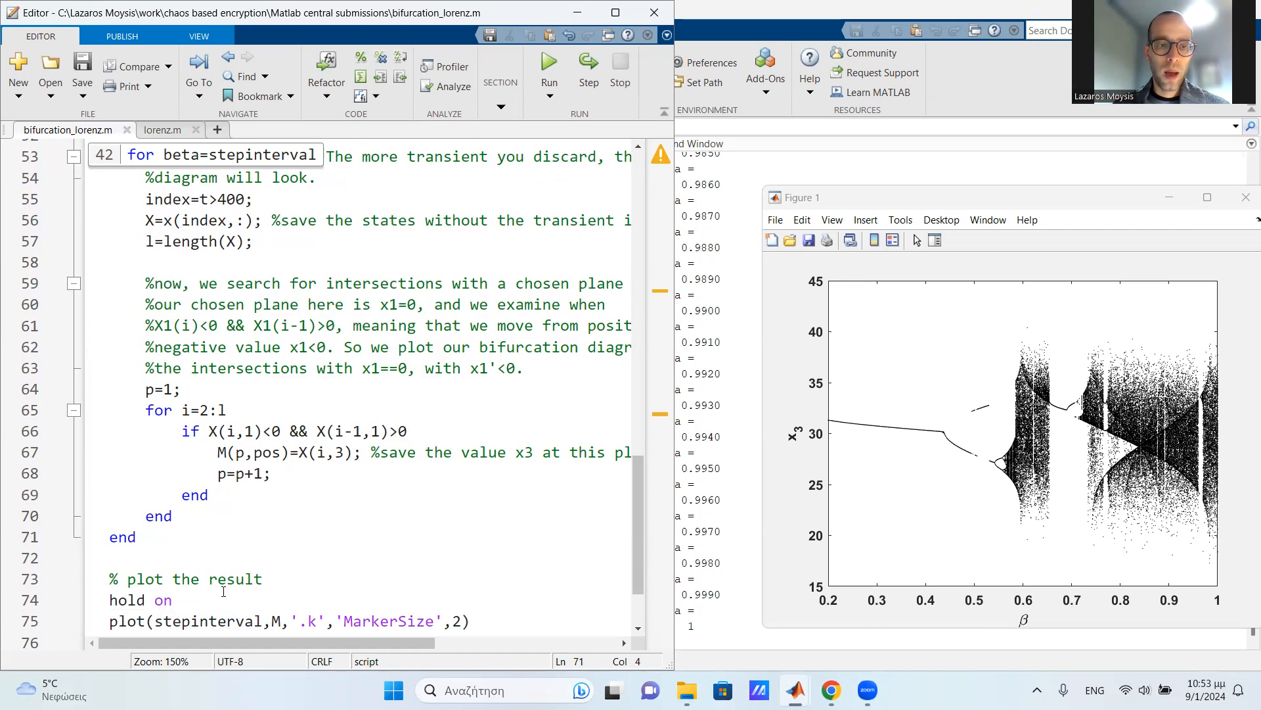
pyautogui.click(219, 452)
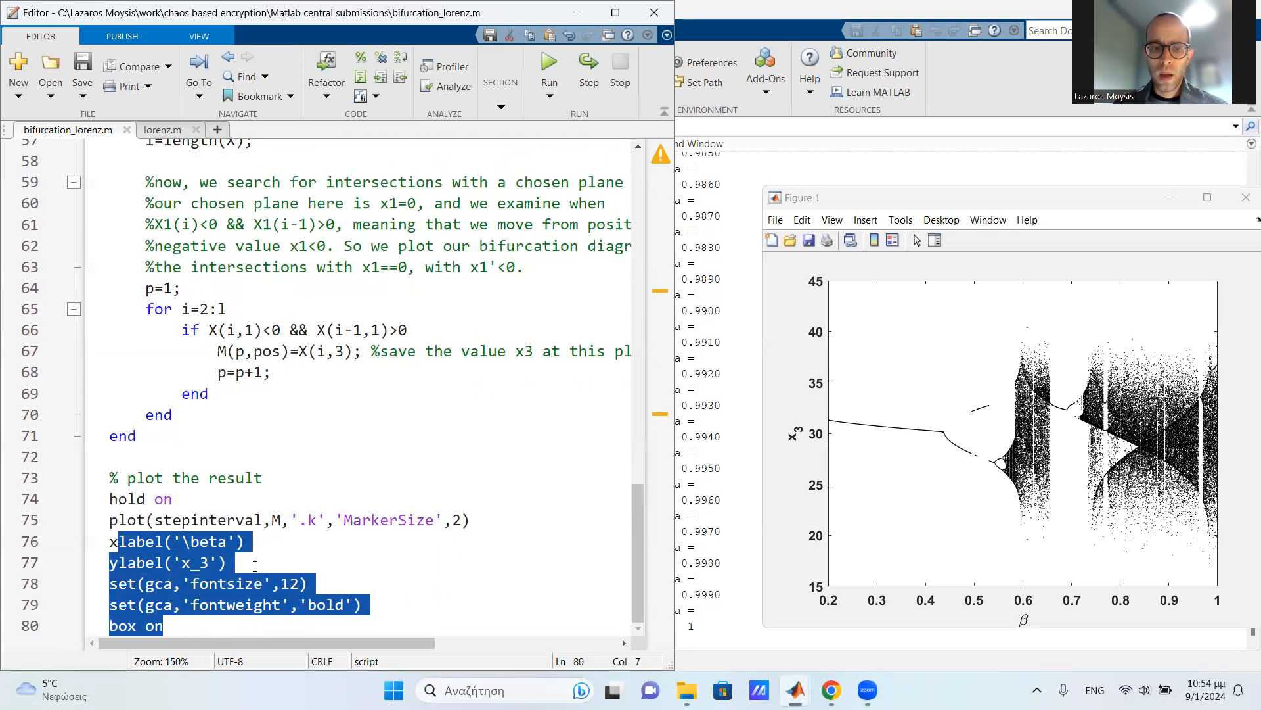
# Step: Deselect the highlighted formatting commands in the script
pyautogui.click(228, 563)
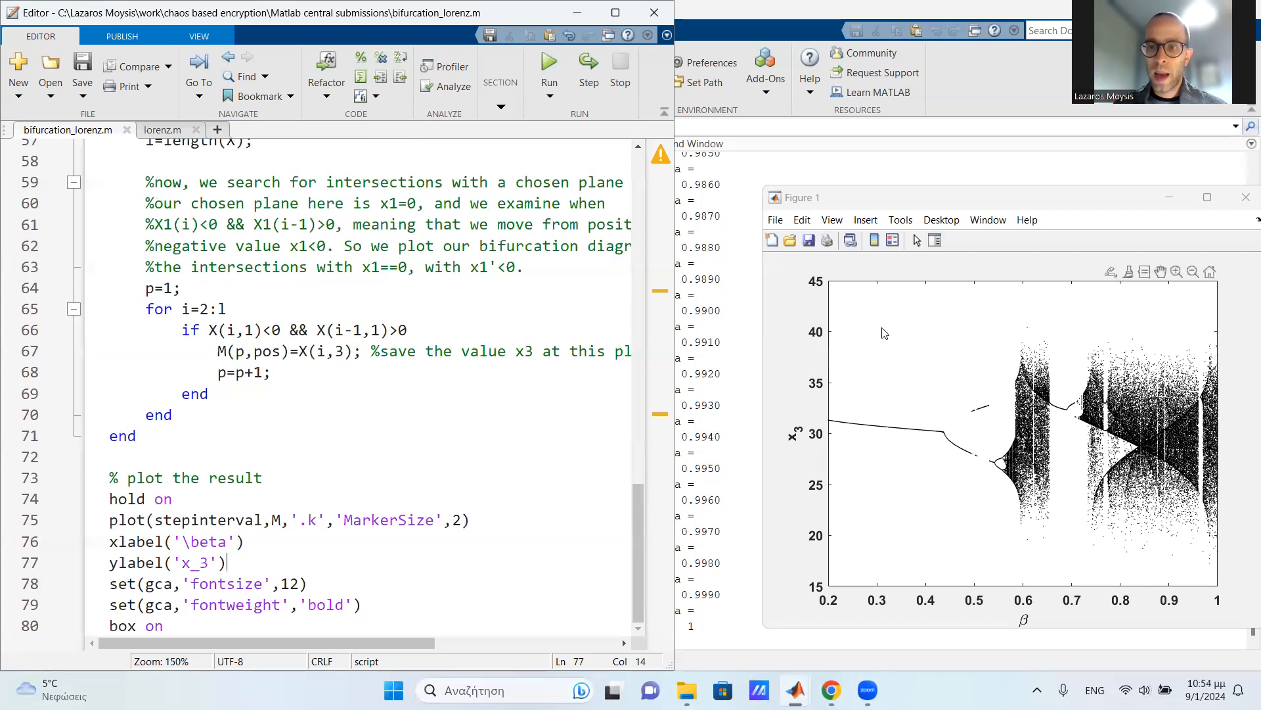
pyautogui.moveTo(795, 132)
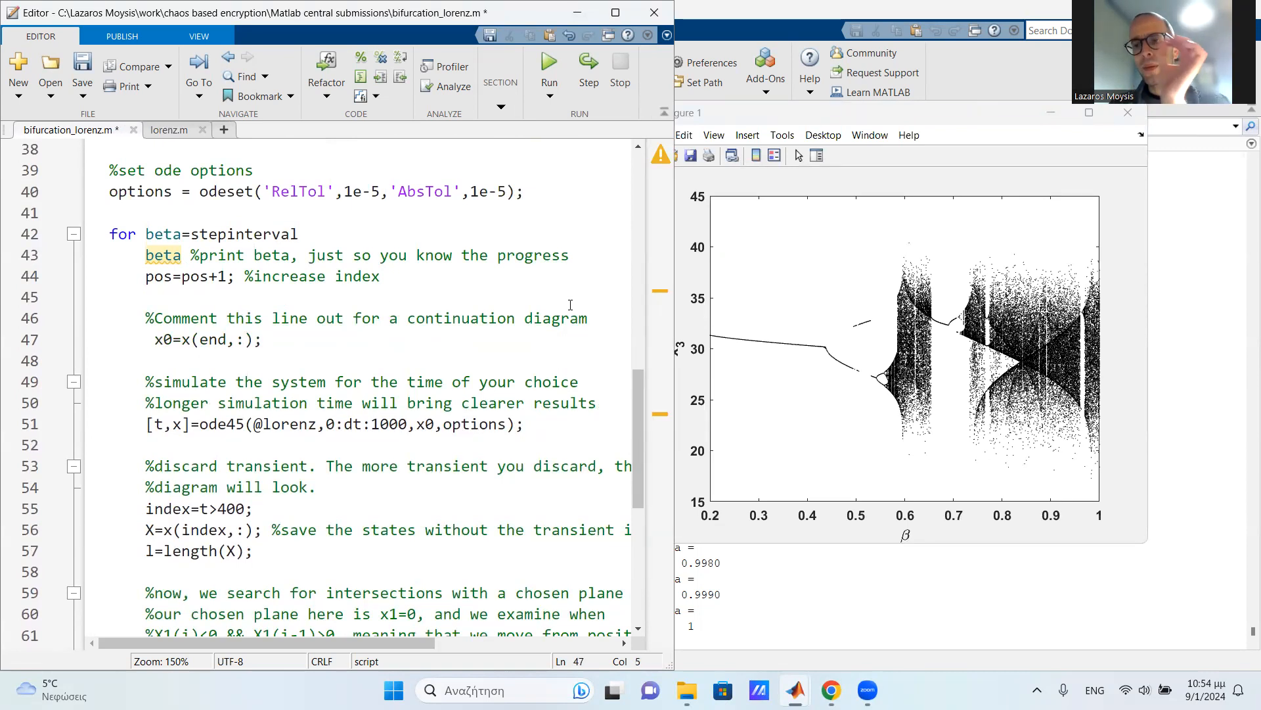
pyautogui.moveTo(875, 308)
pyautogui.write('% ')
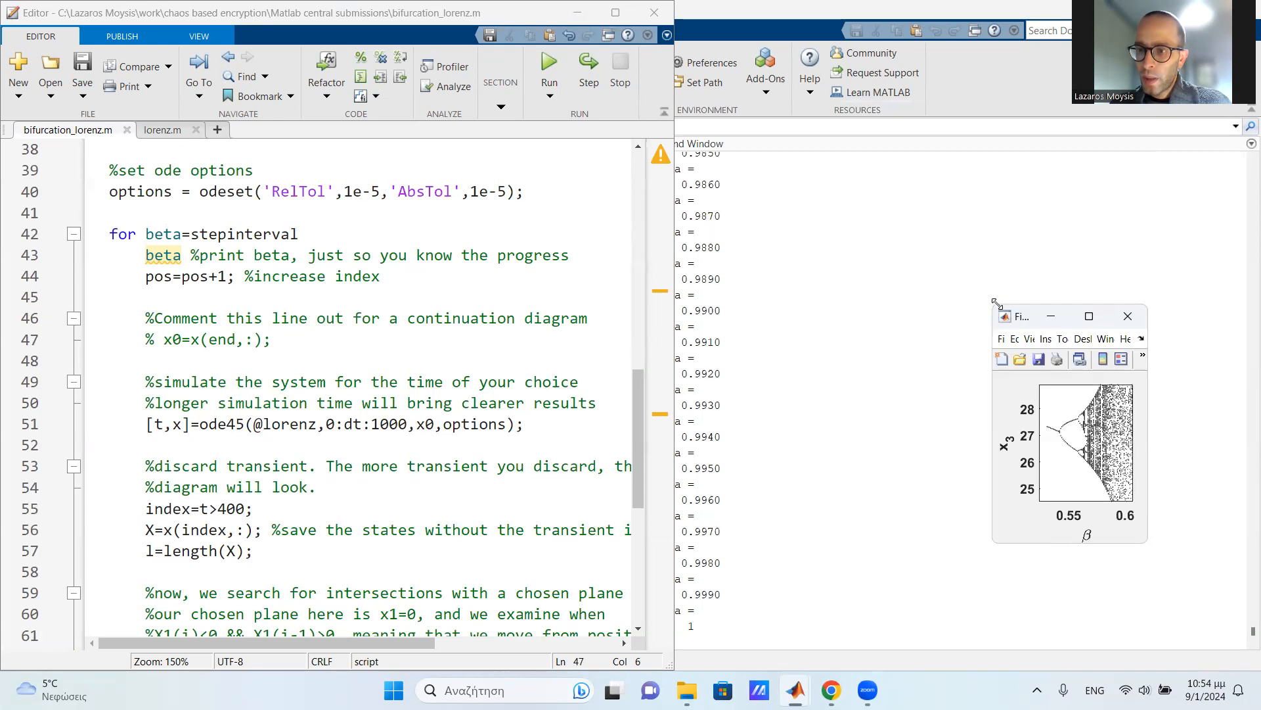
# Step: Enlarge the Figure 1 window to show the zoomed beta 0.53–0.6 diagram
pyautogui.click(1088, 315)
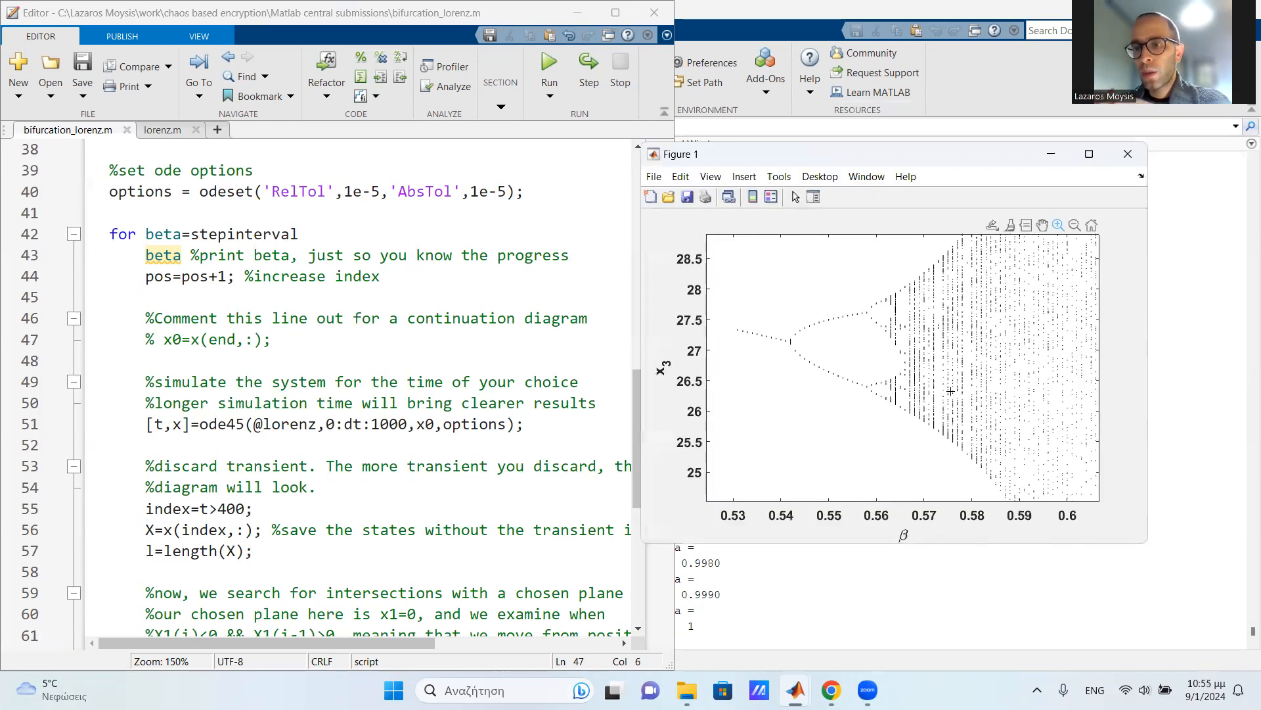